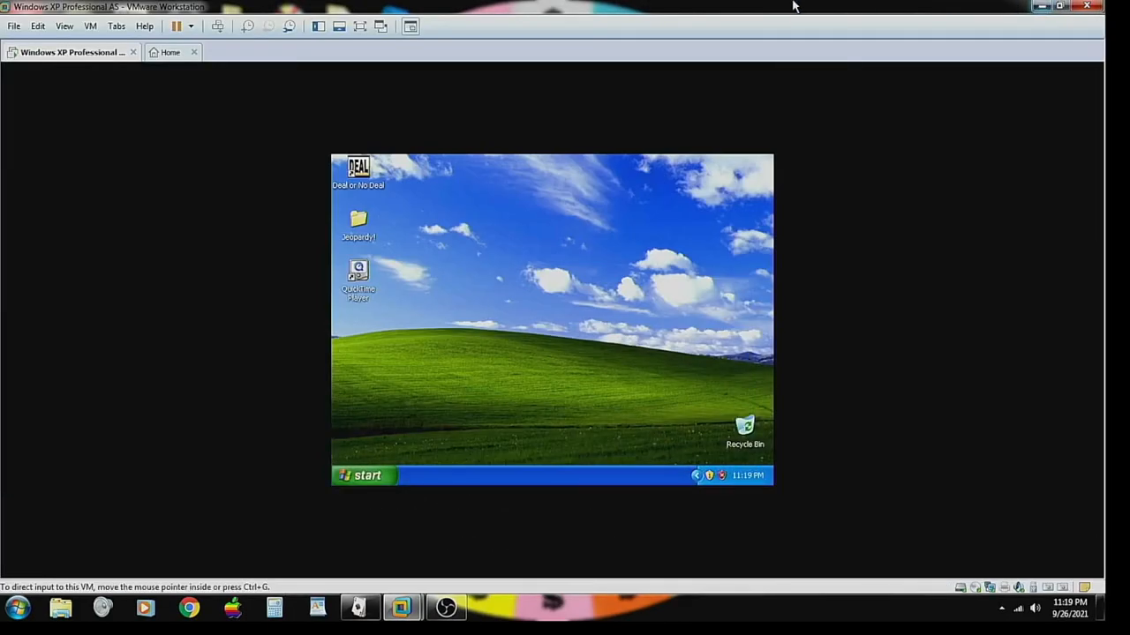
pyautogui.moveTo(733, 293)
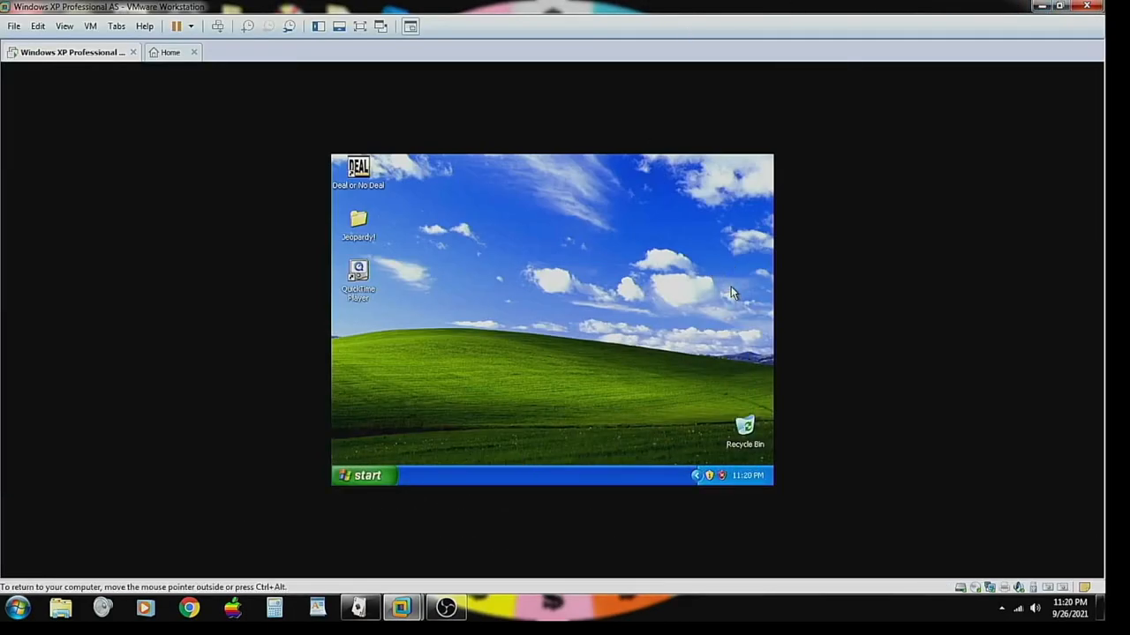
# - Bring up the Start menu listing the installed games including Wheel of Fortune
pyautogui.click(362, 475)
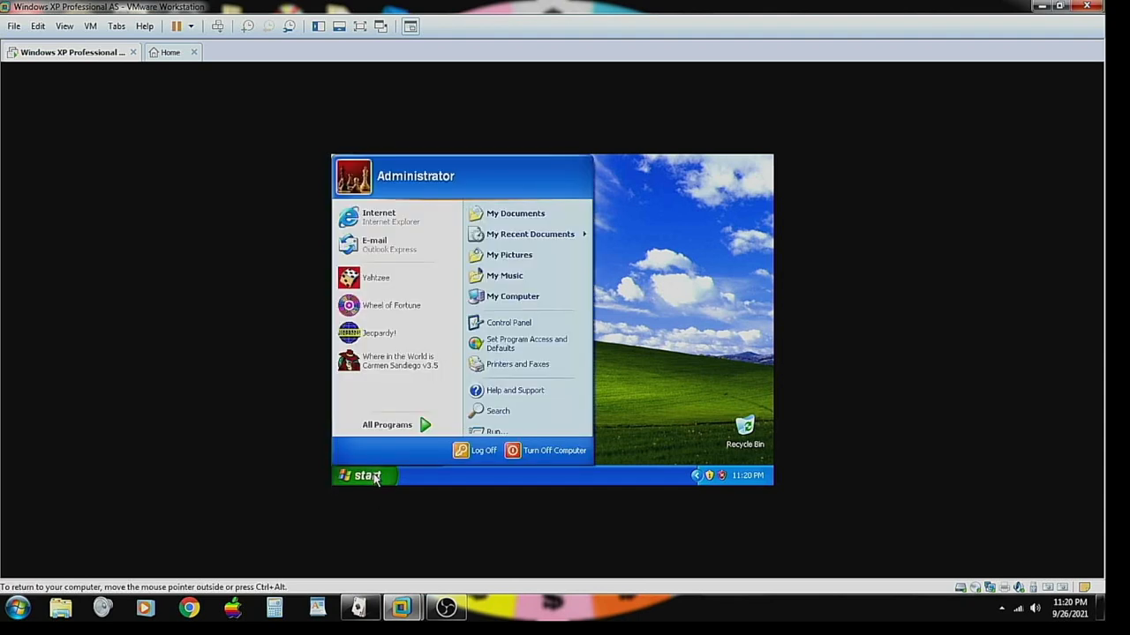
pyautogui.moveTo(392, 306)
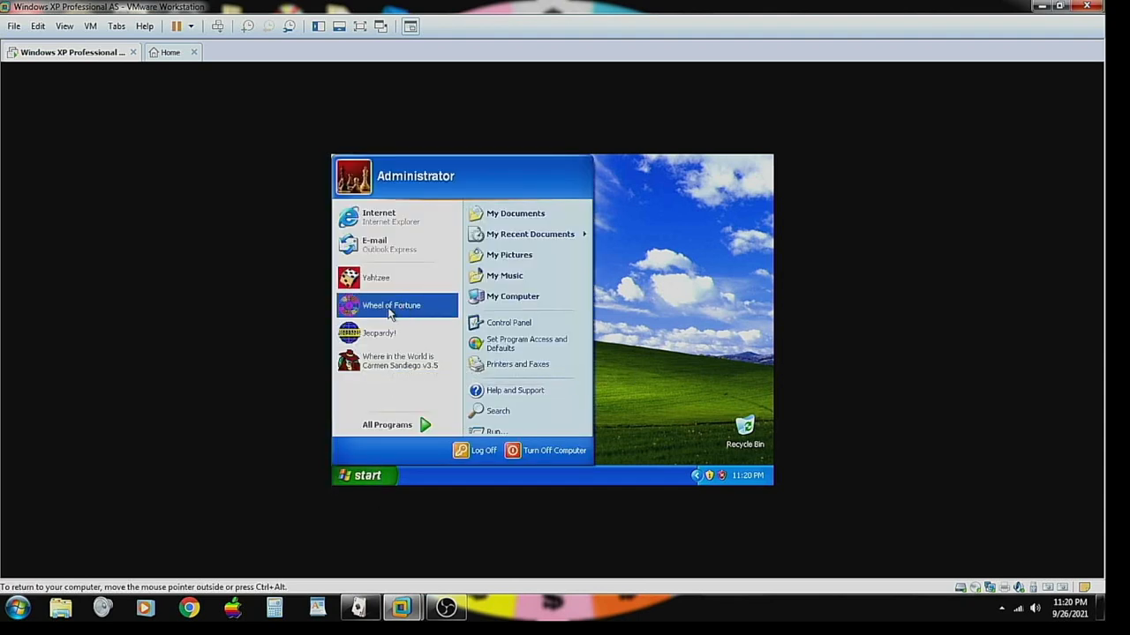
pyautogui.moveTo(395, 353)
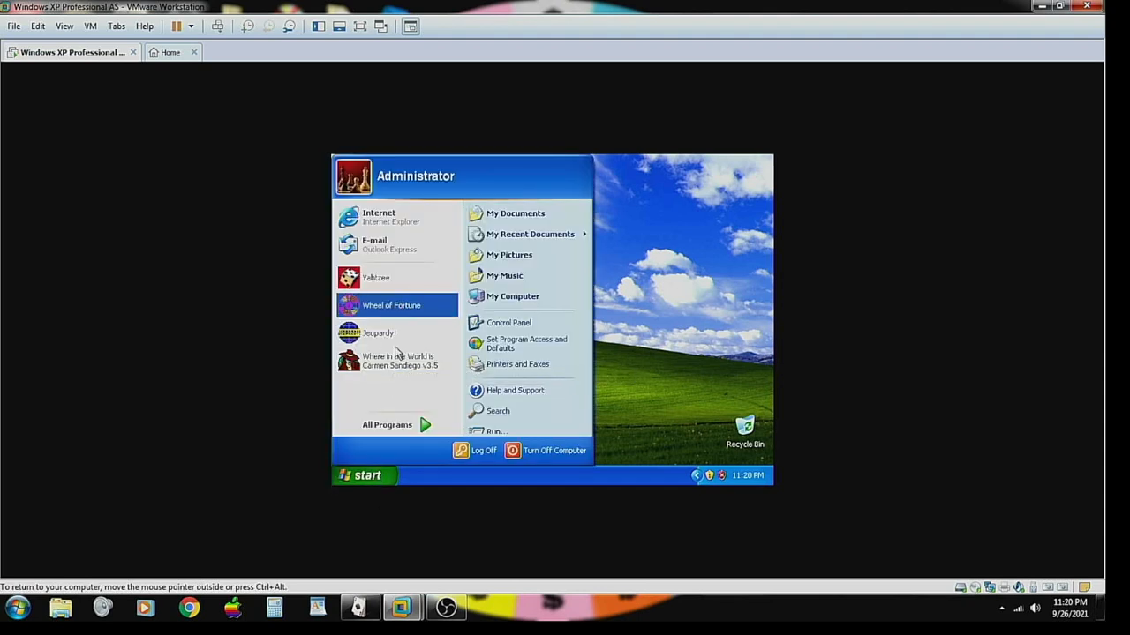
# - Launch Wheel of Fortune from the Start menu and let the intro play
pyautogui.click(392, 304)
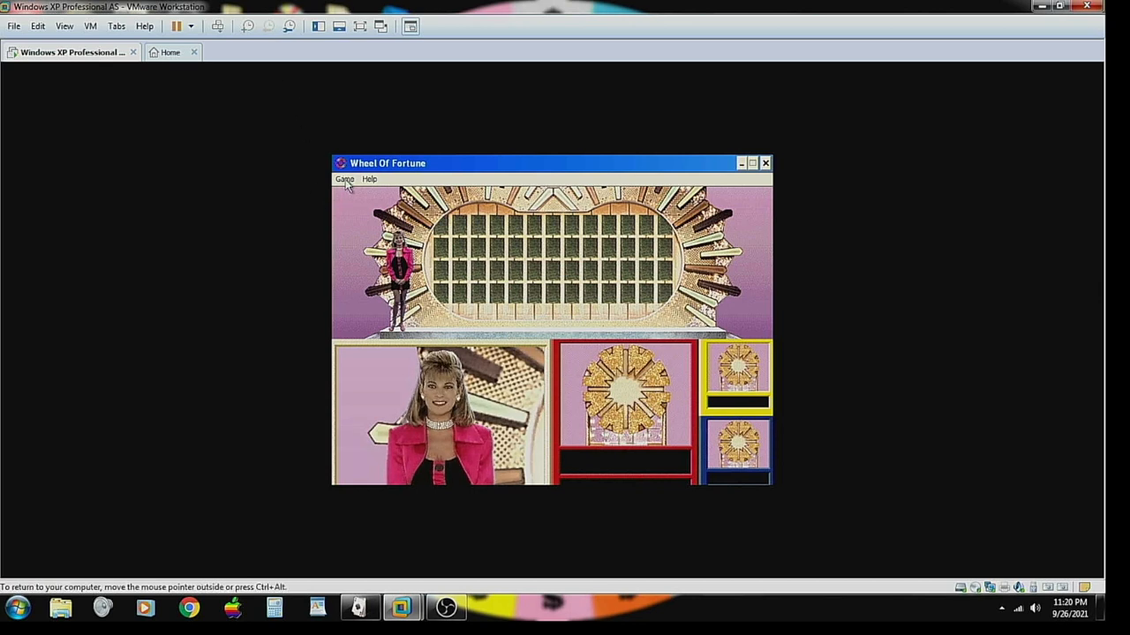
# - Start a new game and name the first player Aubrey
pyautogui.click(344, 180)
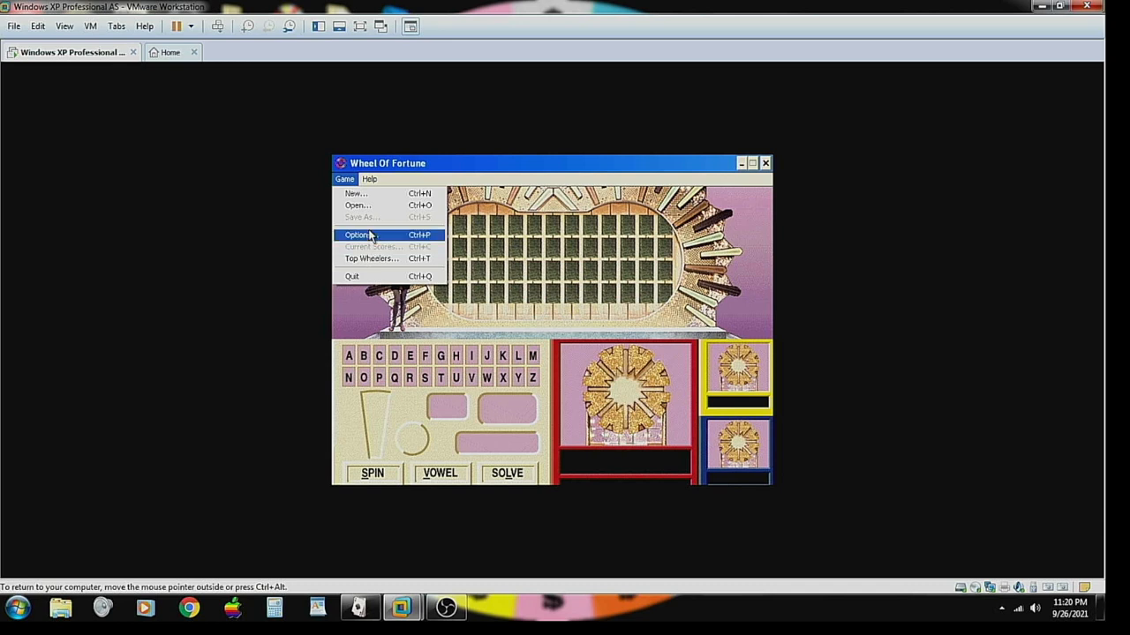
pyautogui.click(357, 235)
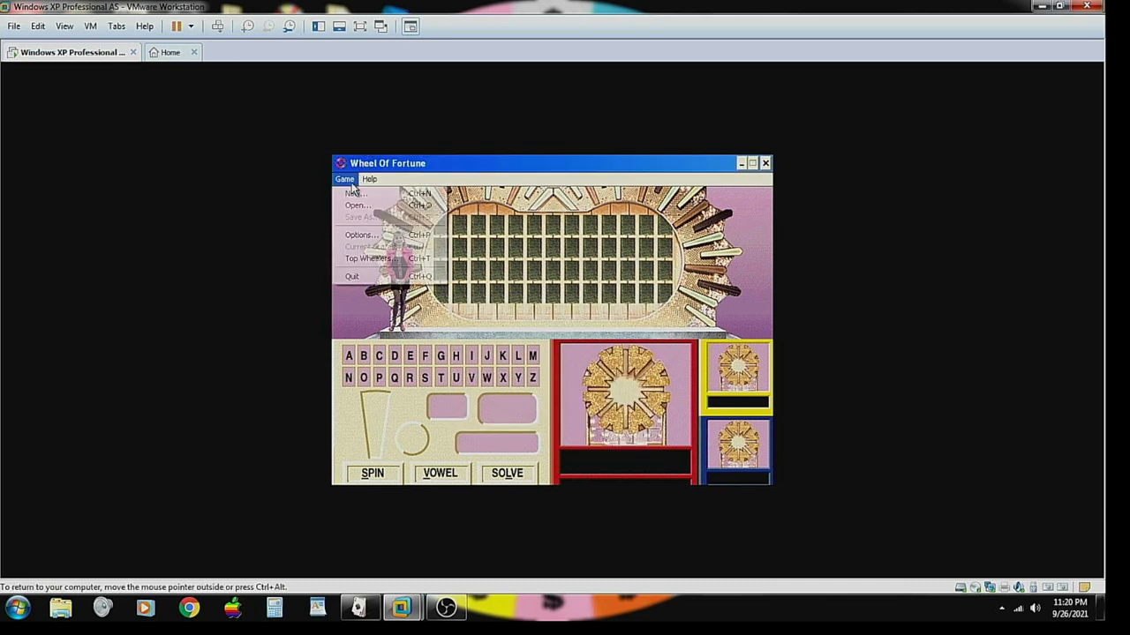
pyautogui.click(357, 192)
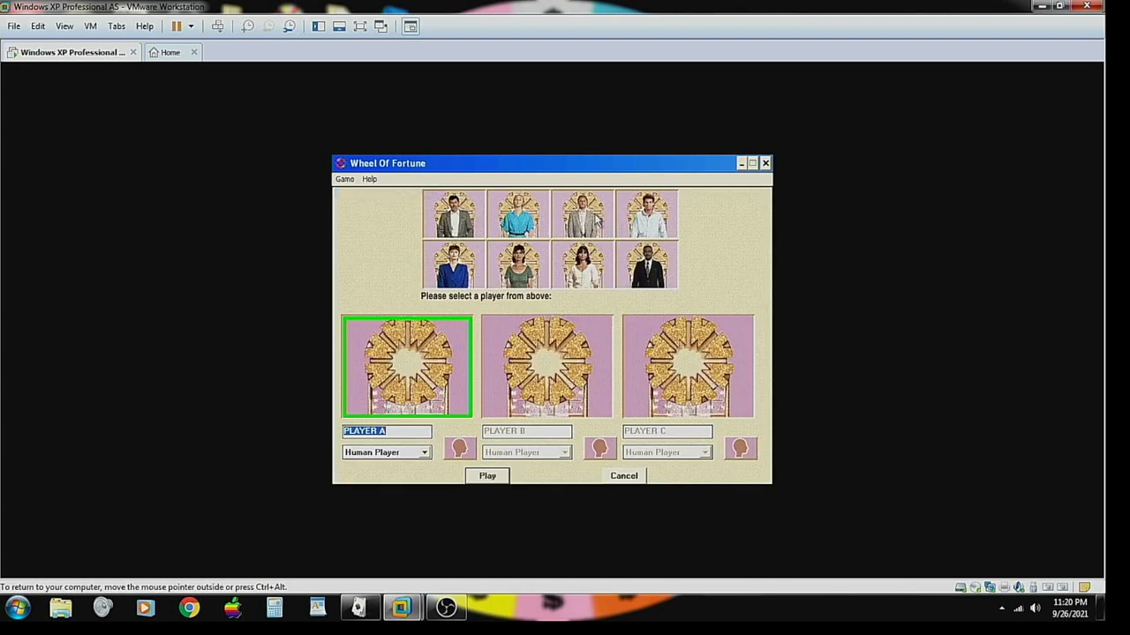
pyautogui.write('Aubrey')
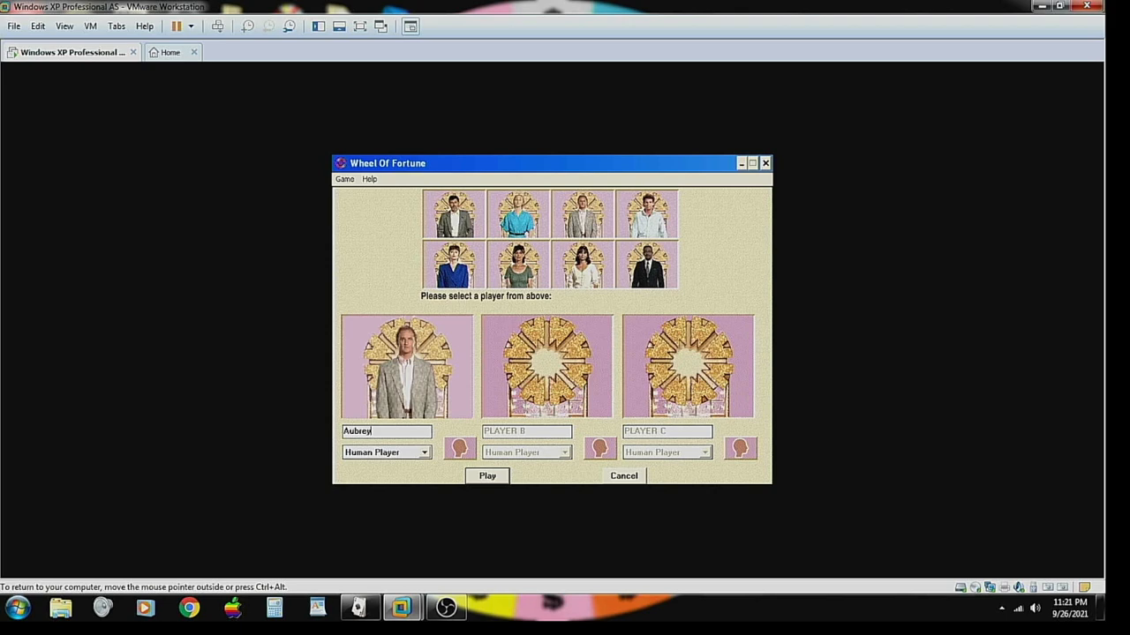
# - Add a second contestant as a slow computer opponent and set the third player's level
pyautogui.click(547, 366)
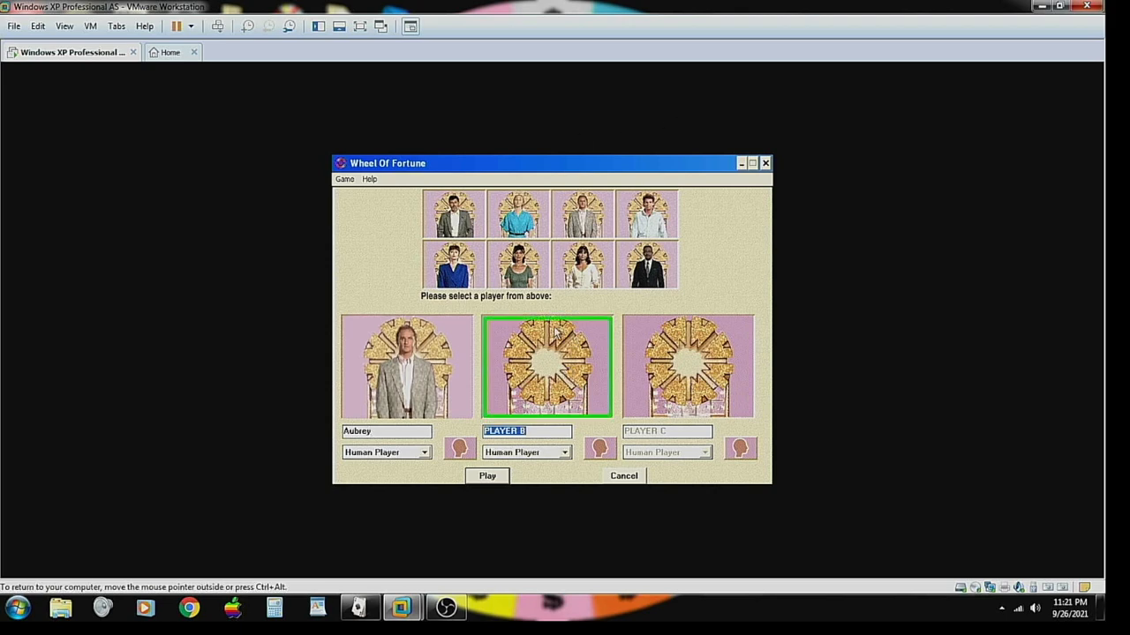
pyautogui.click(563, 452)
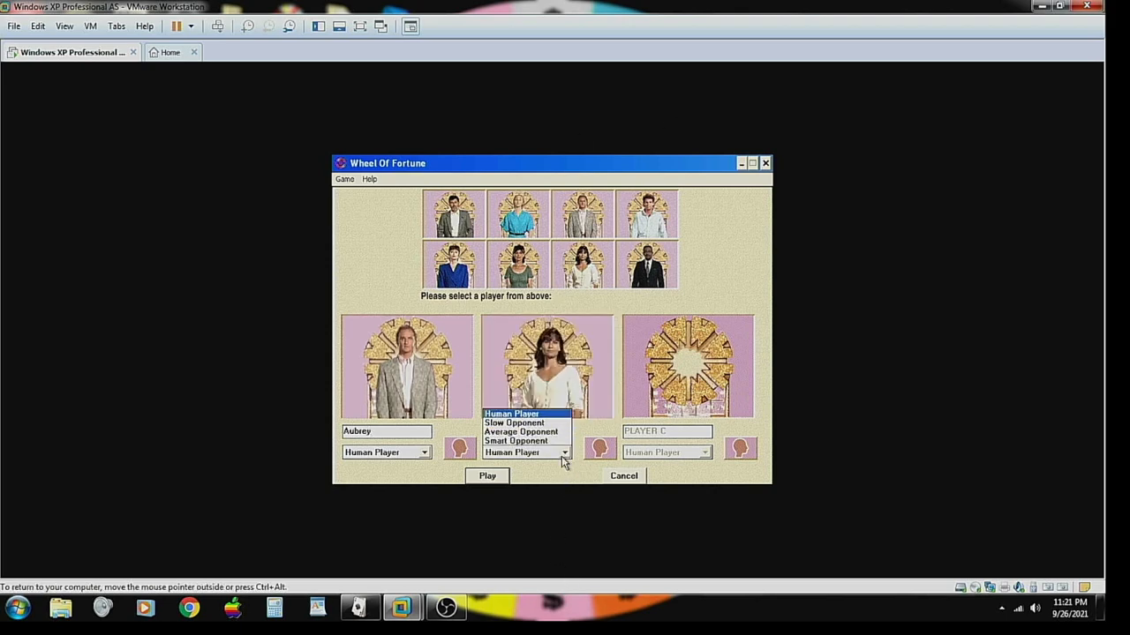
pyautogui.click(515, 424)
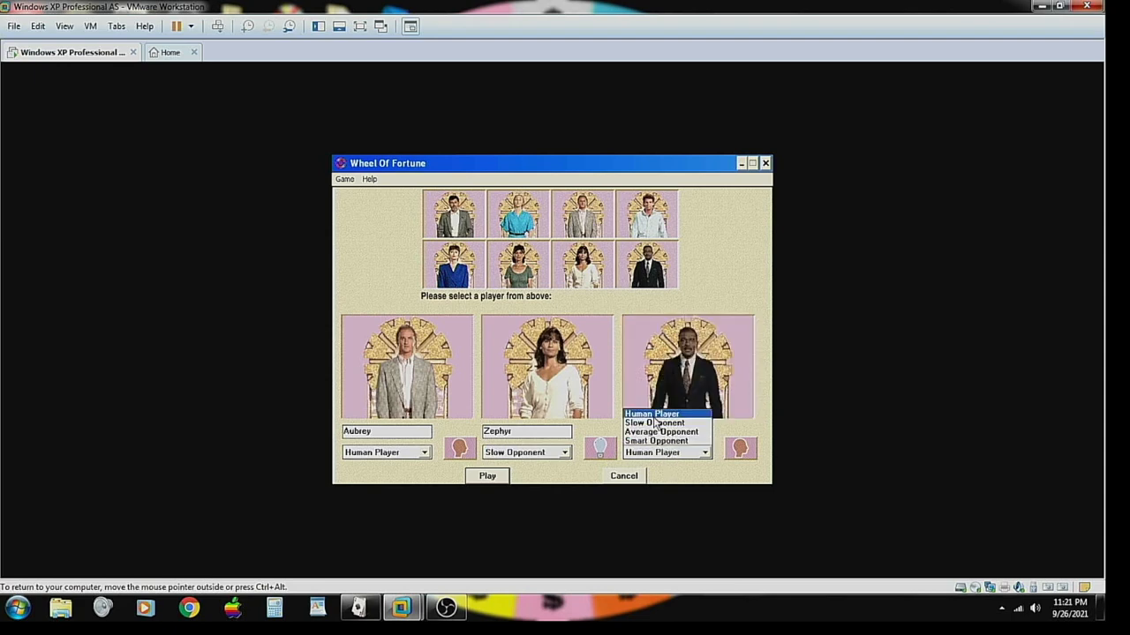
pyautogui.click(488, 477)
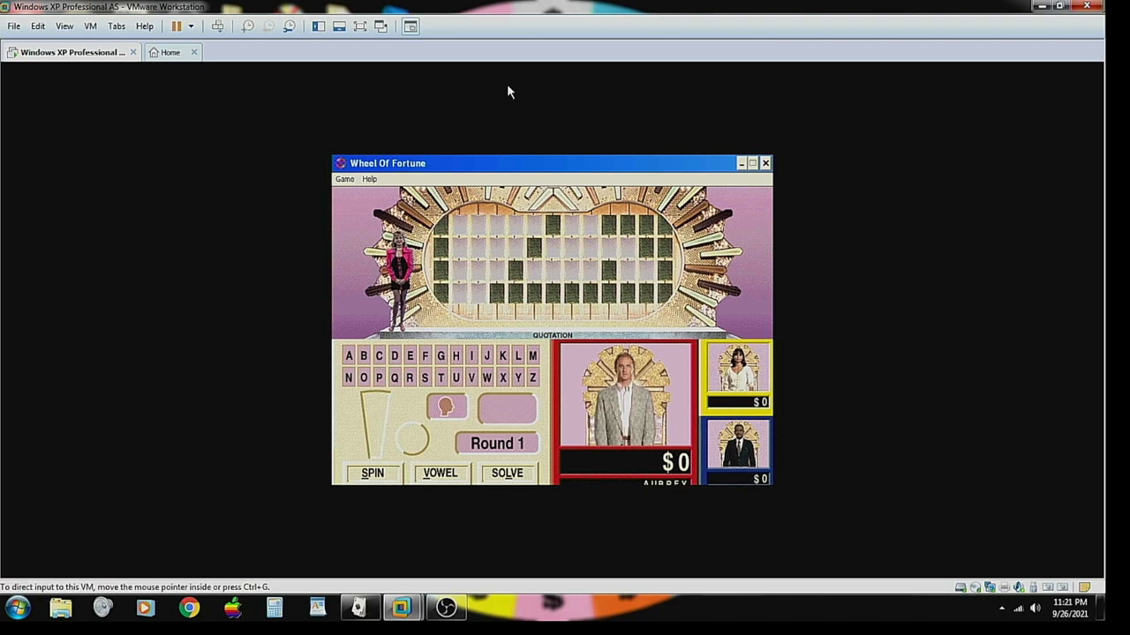
pyautogui.moveTo(470, 189)
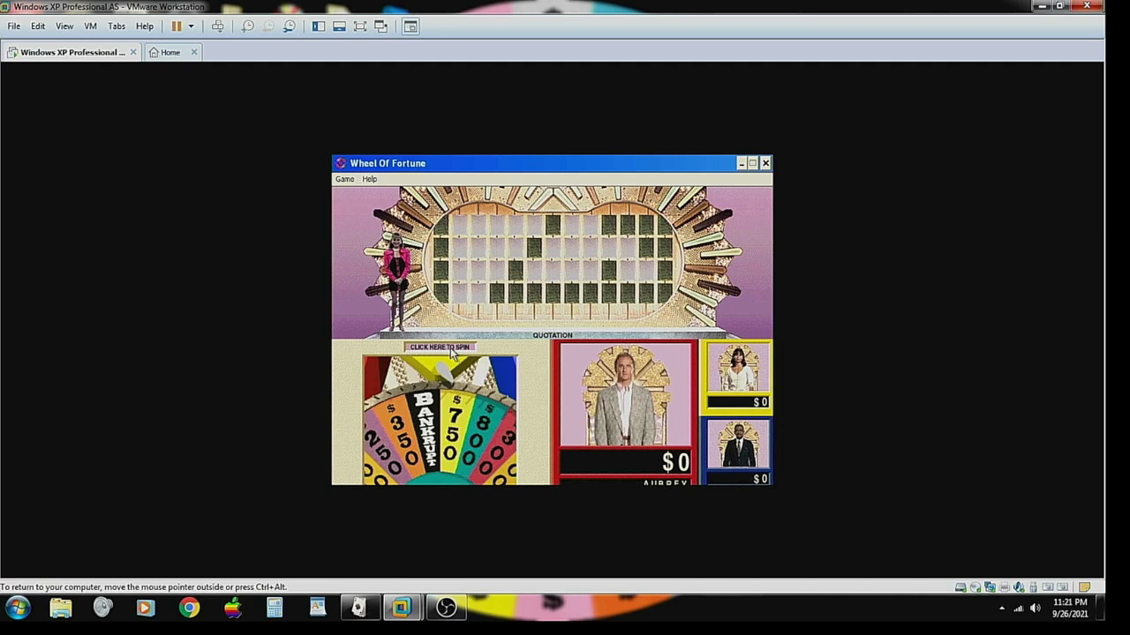
# - Spin the wheel for Aubrey's opening Round 1 turn, leading to T and O revealed
pyautogui.click(438, 346)
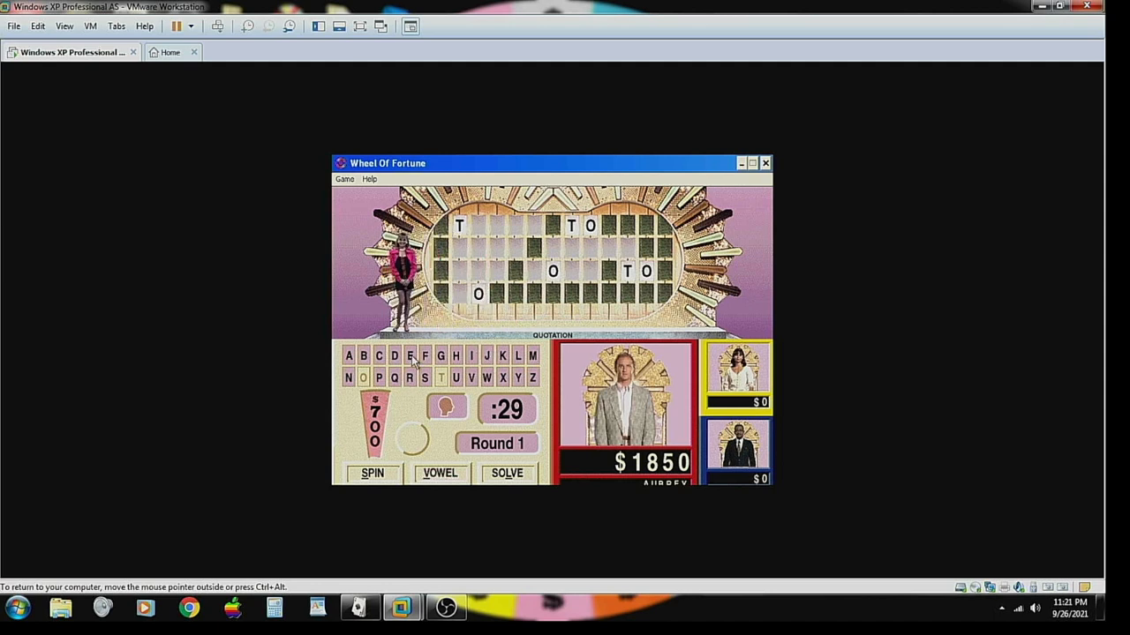
# - Guess R as the consonant for the $700 spin, raising Aubrey to $4550
pyautogui.click(370, 473)
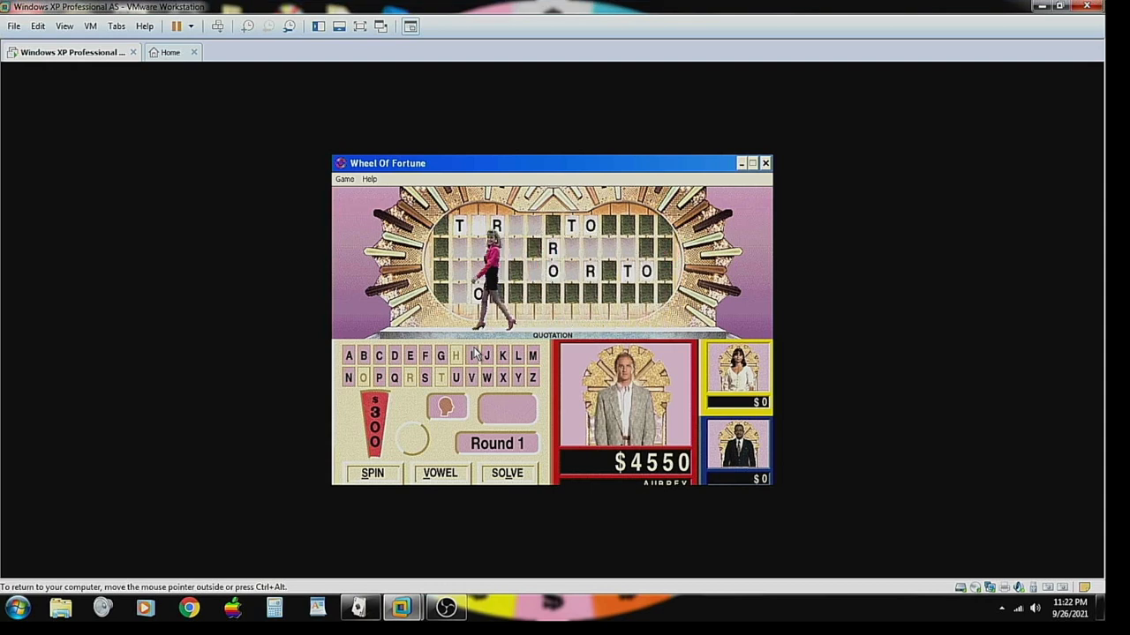
# - Guess H for the $300 spin and pick the next letter so THREE TO appears
pyautogui.click(455, 355)
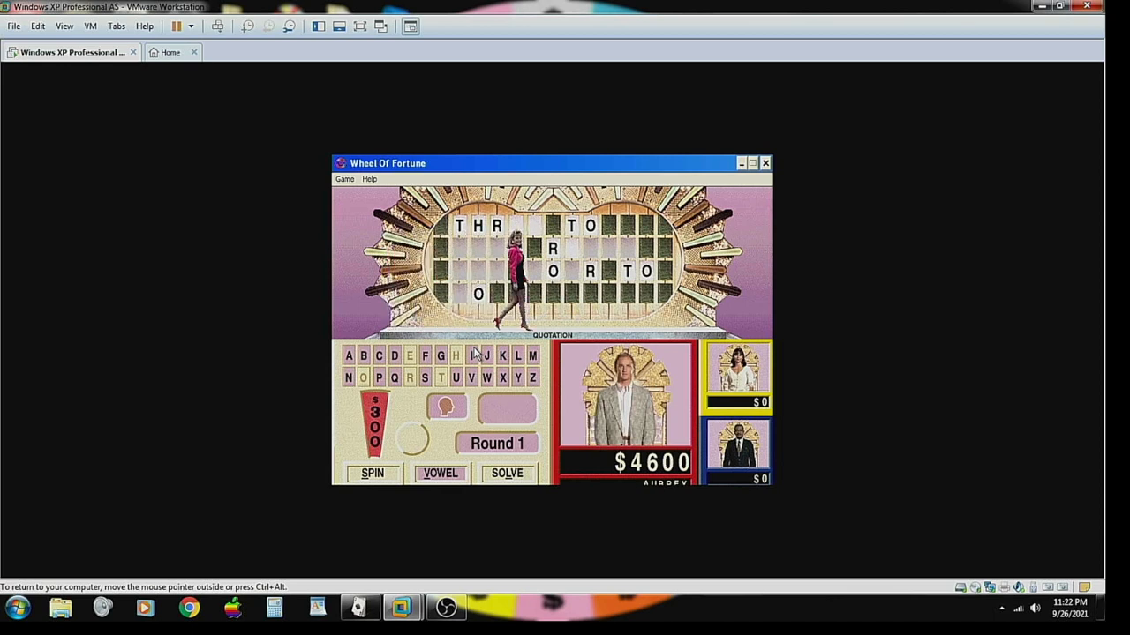
pyautogui.click(407, 355)
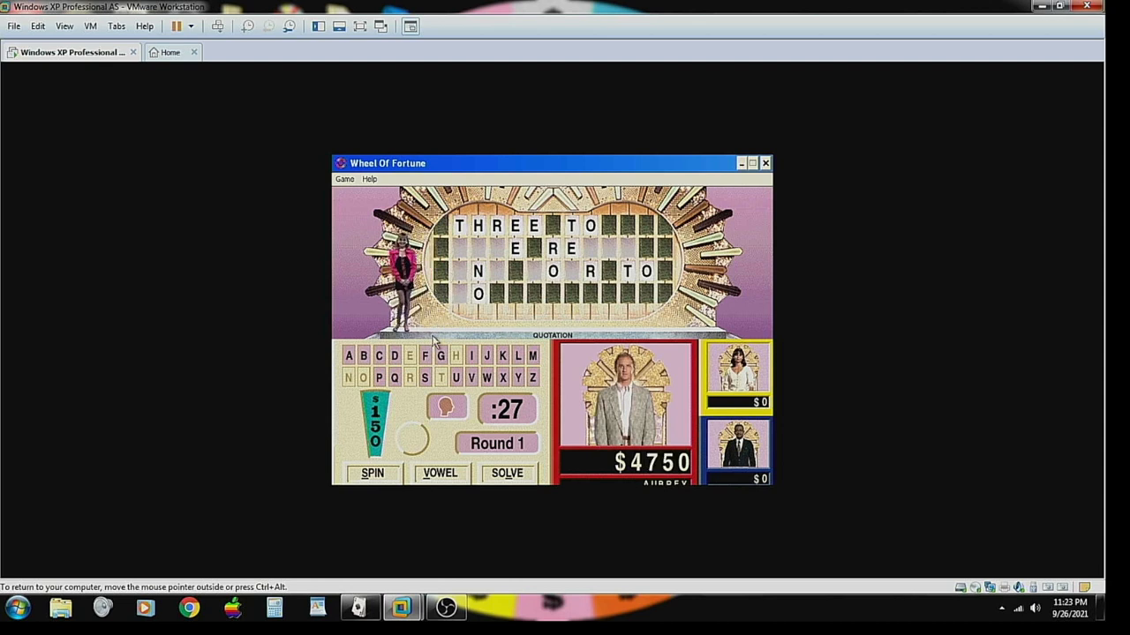
# - Guess D for the $150 spin, spin again and reveal A, reaching $6500
pyautogui.click(370, 473)
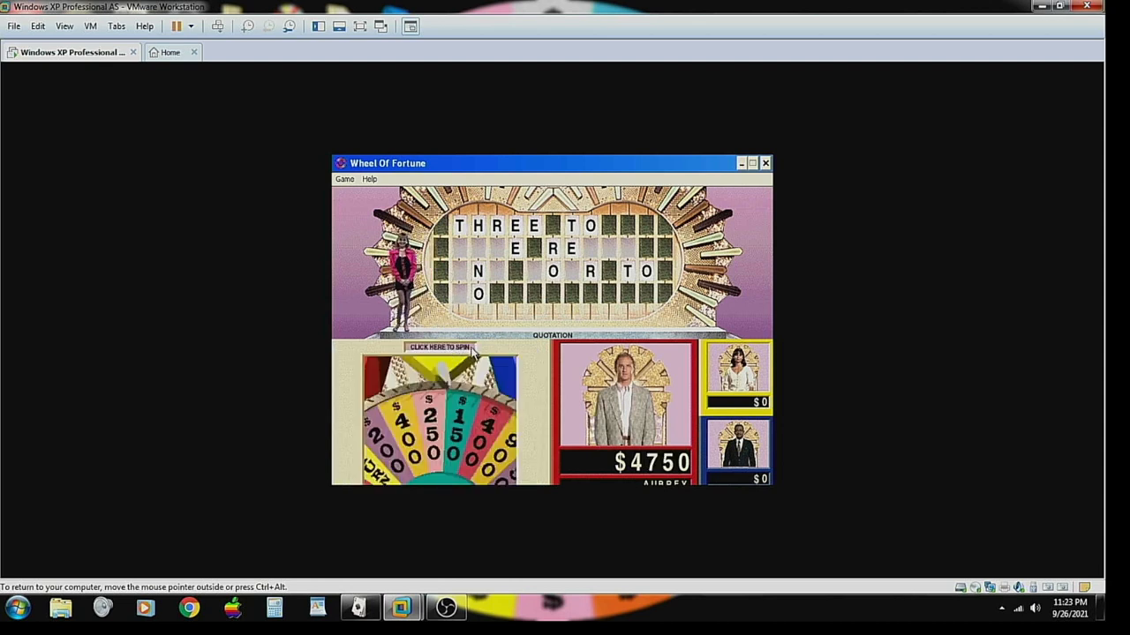
pyautogui.click(438, 346)
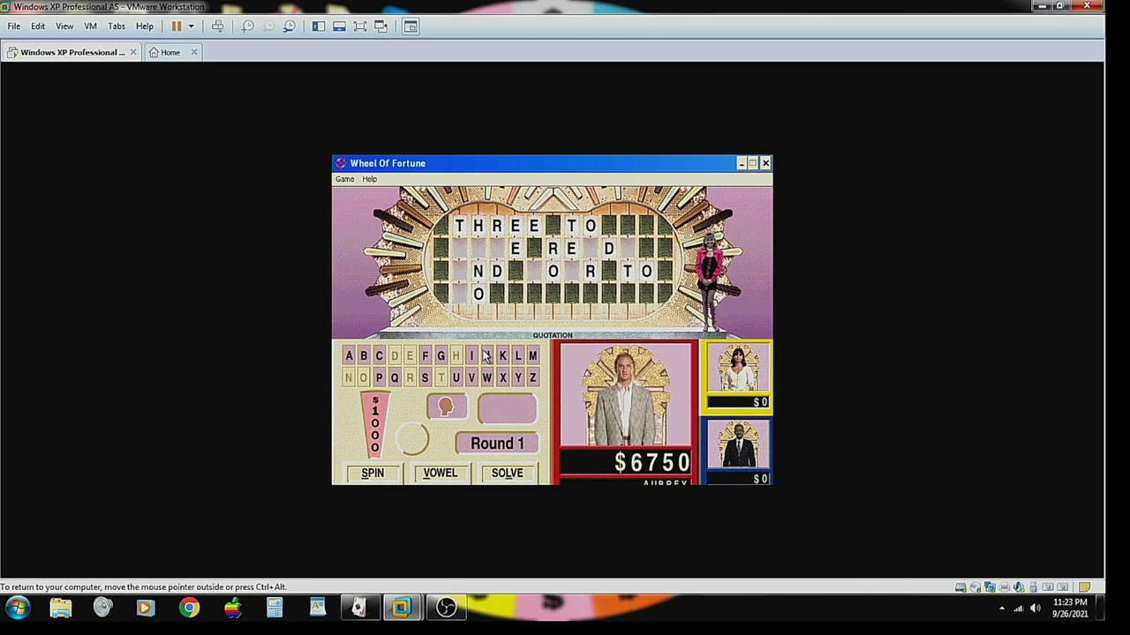
pyautogui.click(440, 473)
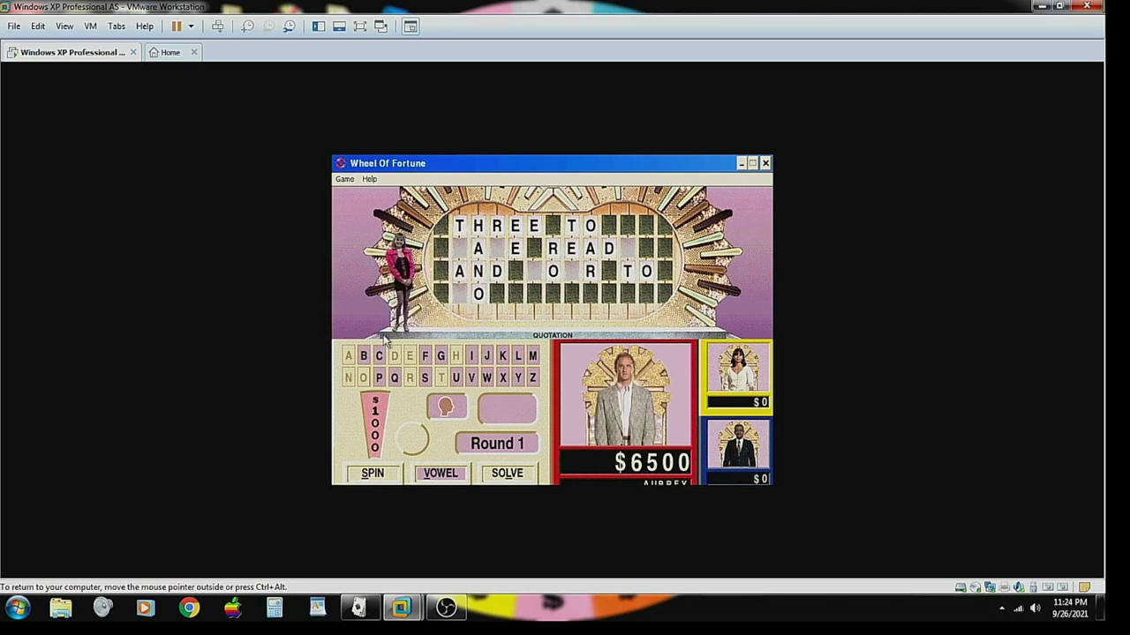
# - Spin again and reveal G in the quotation puzzle
pyautogui.click(371, 473)
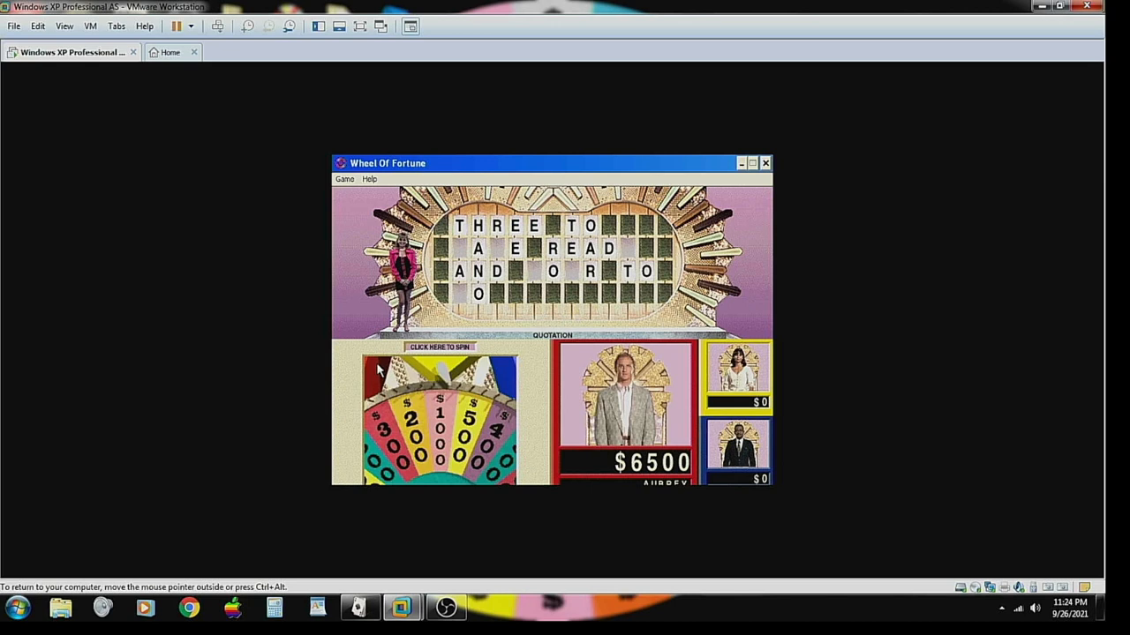
pyautogui.click(438, 346)
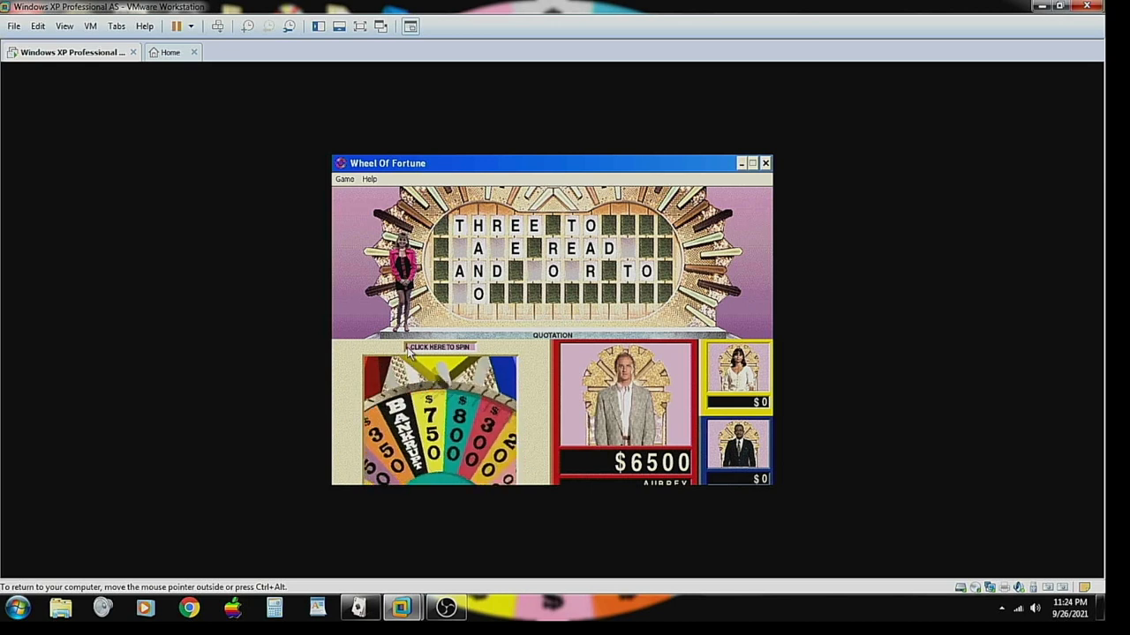
pyautogui.click(438, 346)
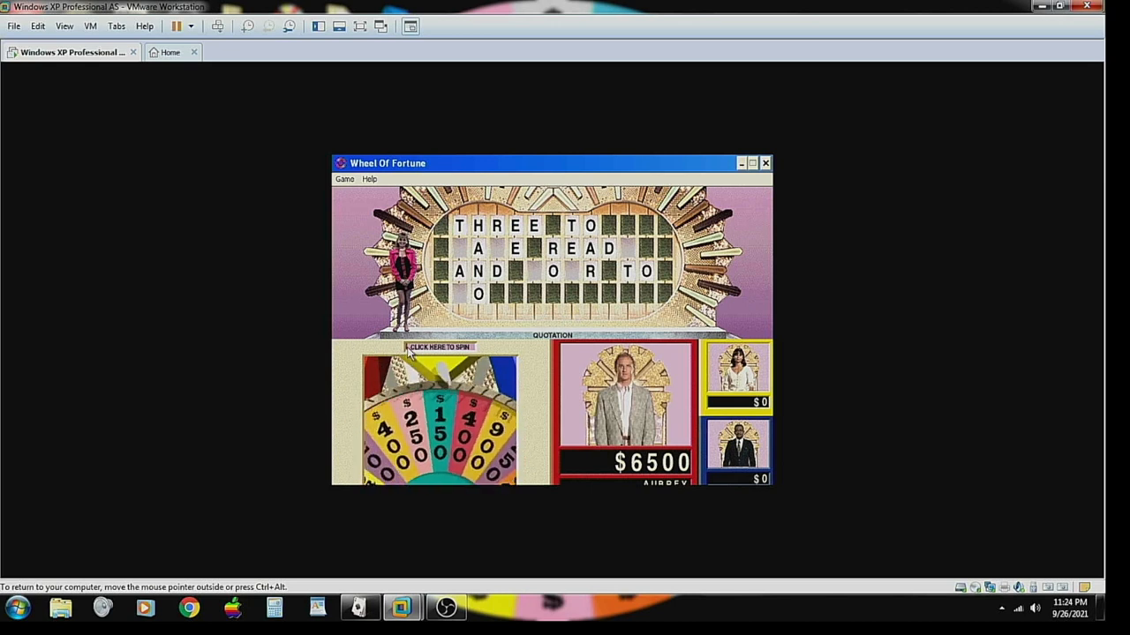
pyautogui.click(438, 346)
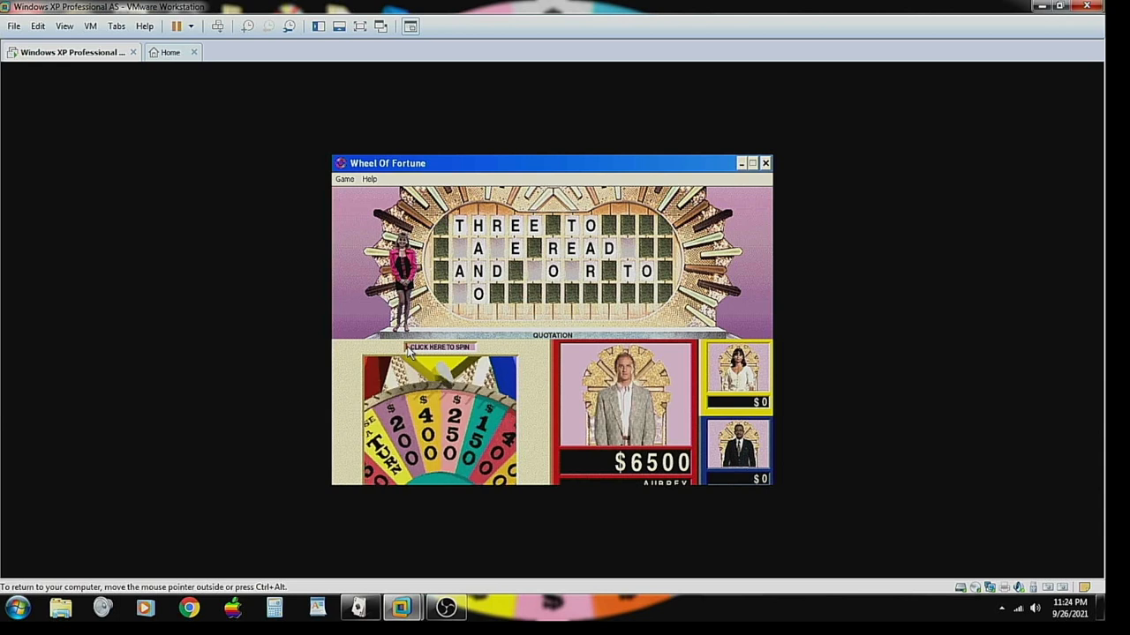
pyautogui.moveTo(650, 352)
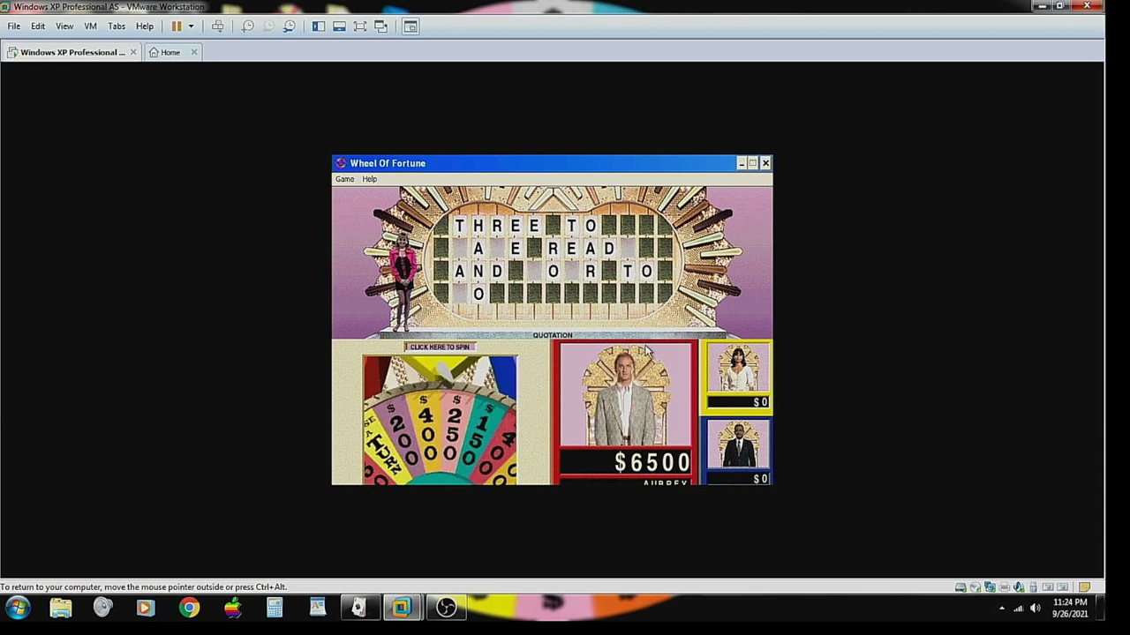
pyautogui.click(437, 346)
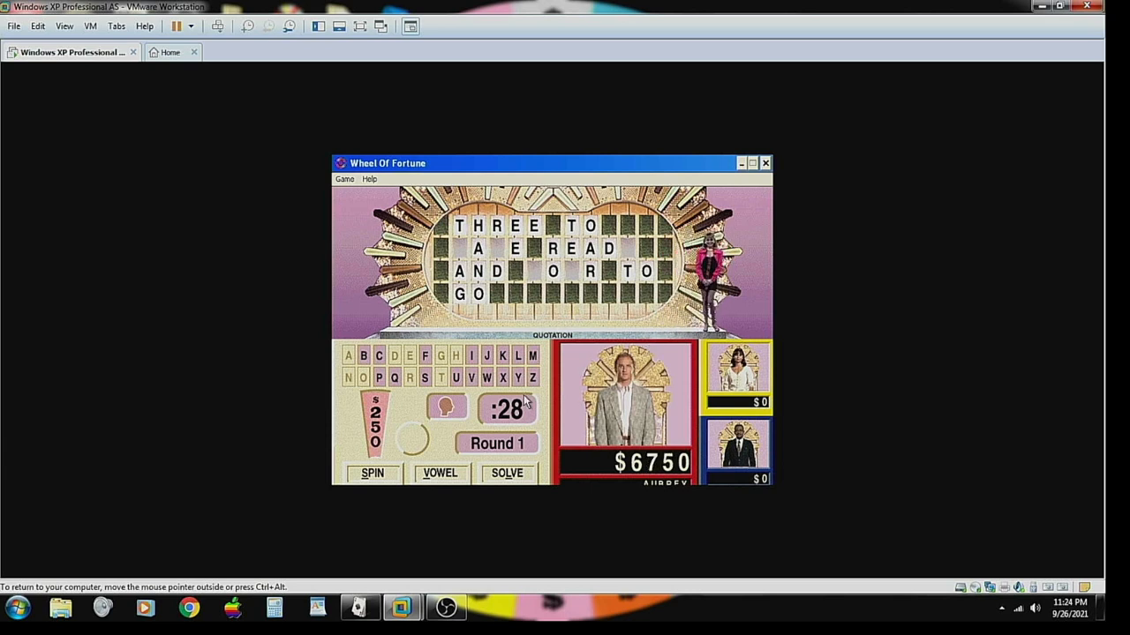
# - Spin once more after the G and reveal F, bringing Aubrey to $7750
pyautogui.click(371, 473)
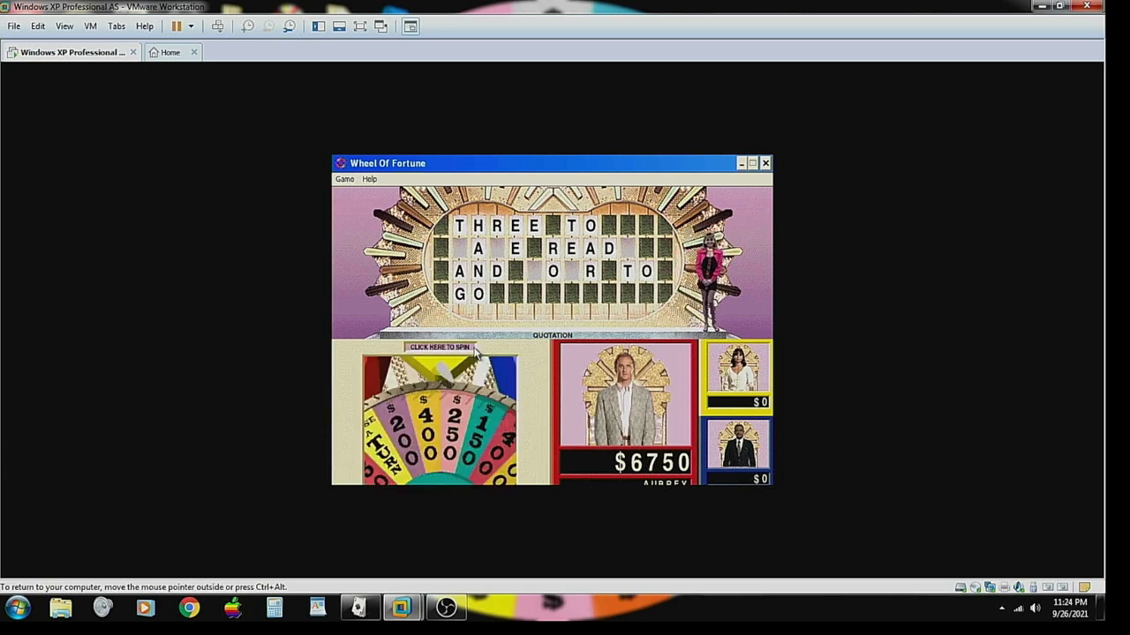
pyautogui.click(440, 346)
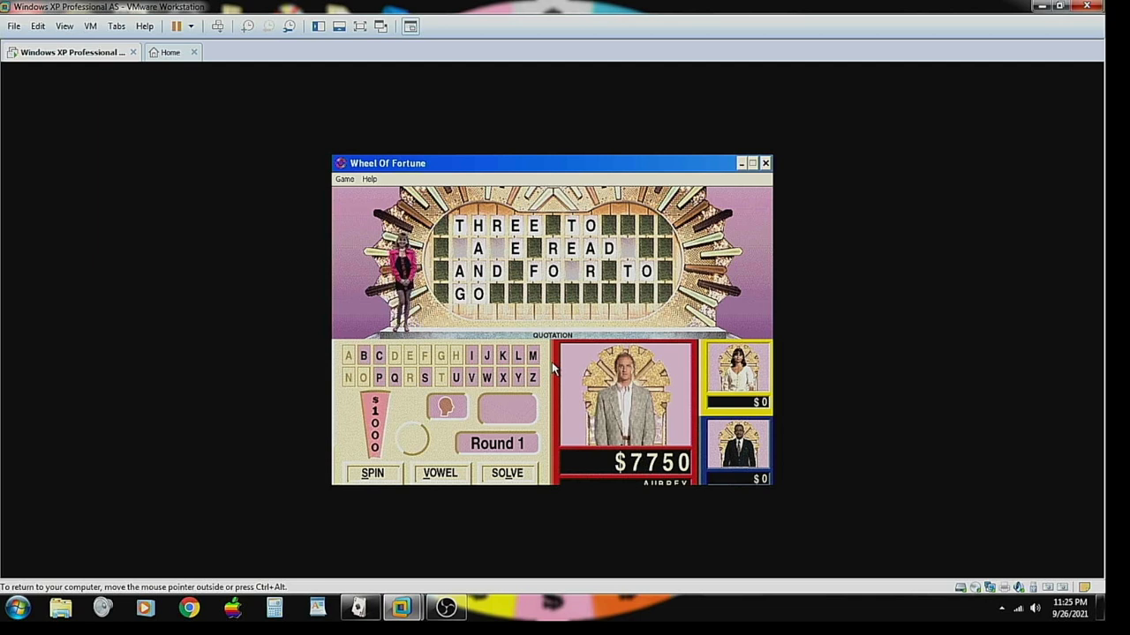
# - Spin twice more, uncovering Y and then M to reach $8650
pyautogui.click(371, 473)
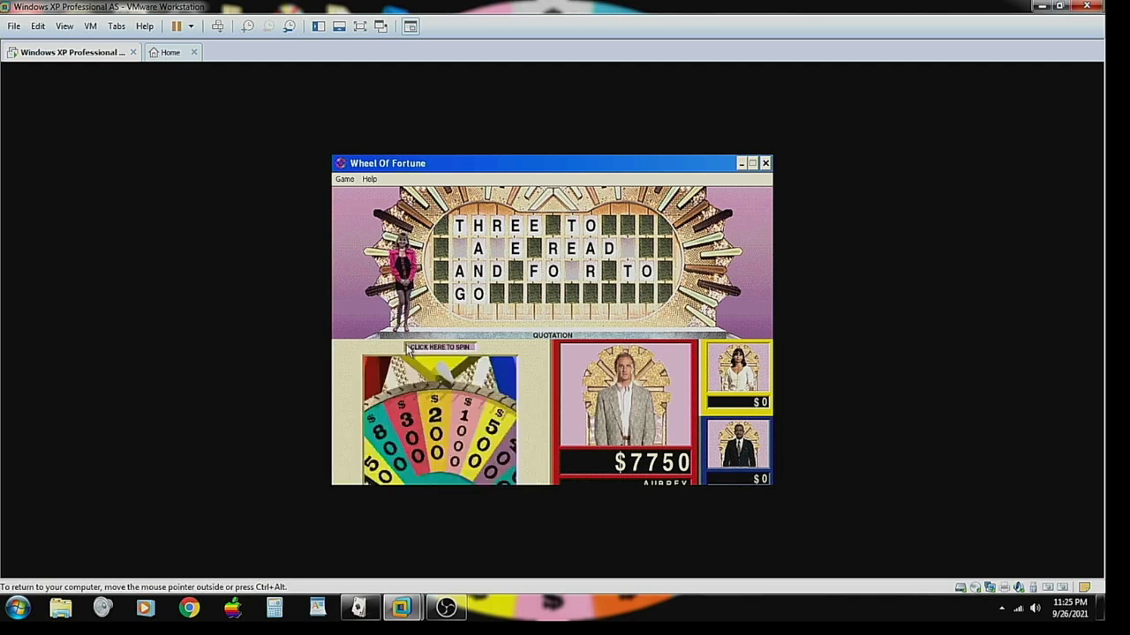
pyautogui.click(437, 346)
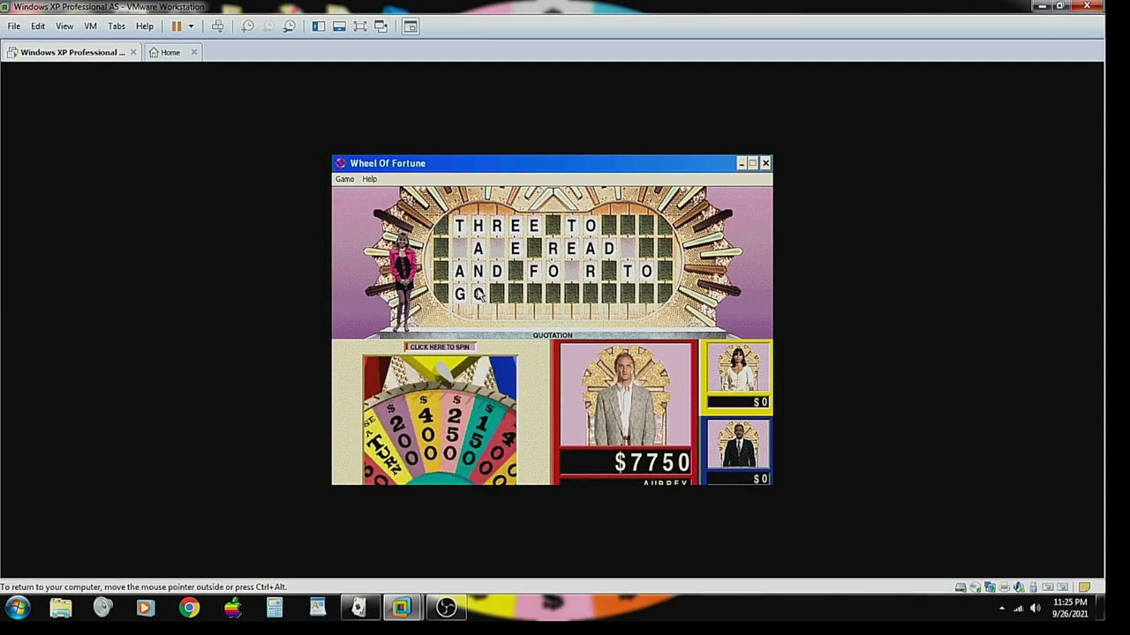
pyautogui.click(437, 346)
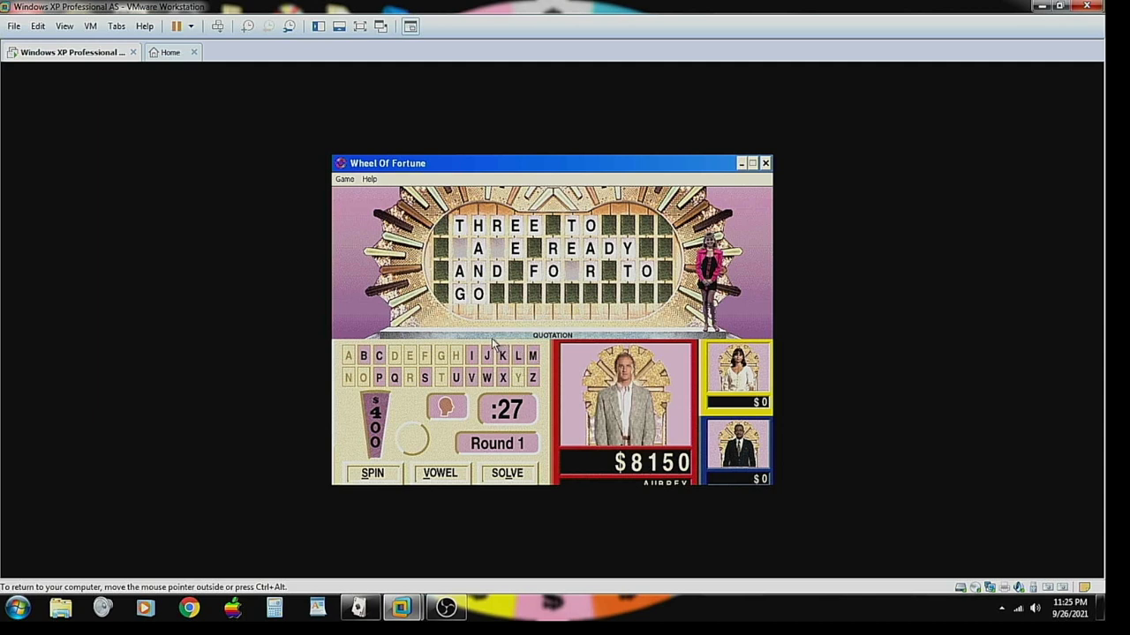
pyautogui.click(370, 473)
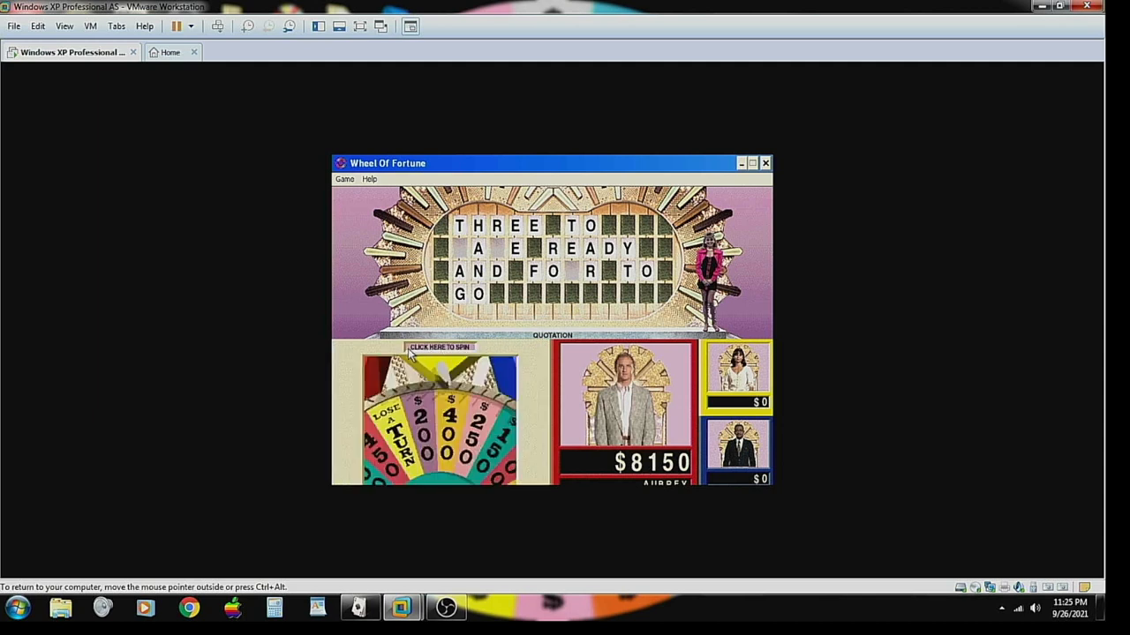
pyautogui.click(438, 346)
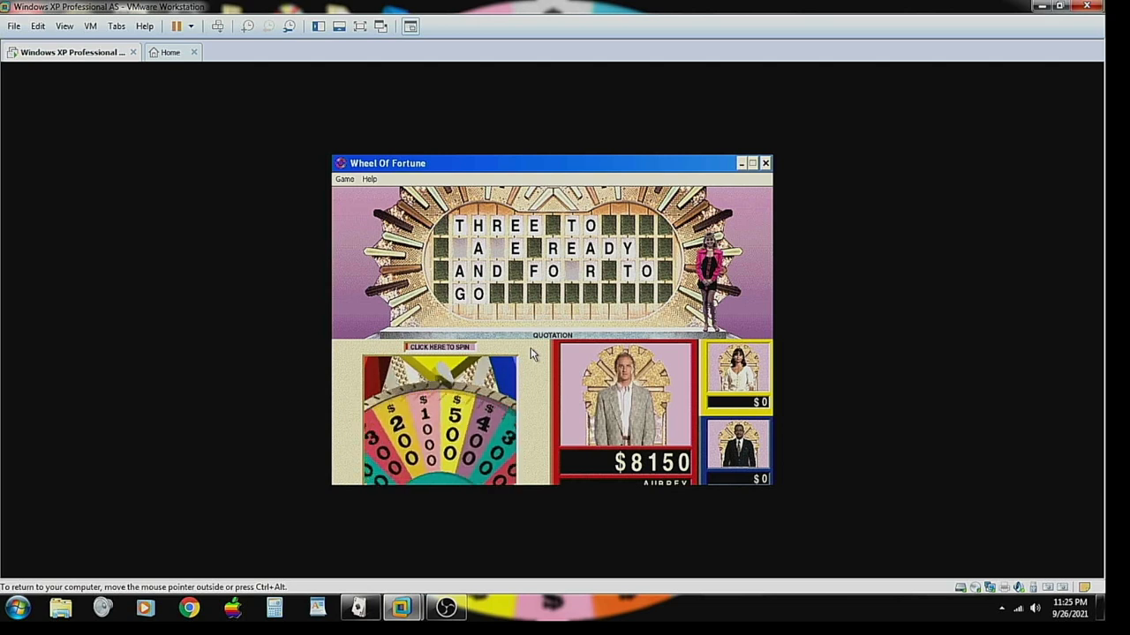
pyautogui.click(438, 346)
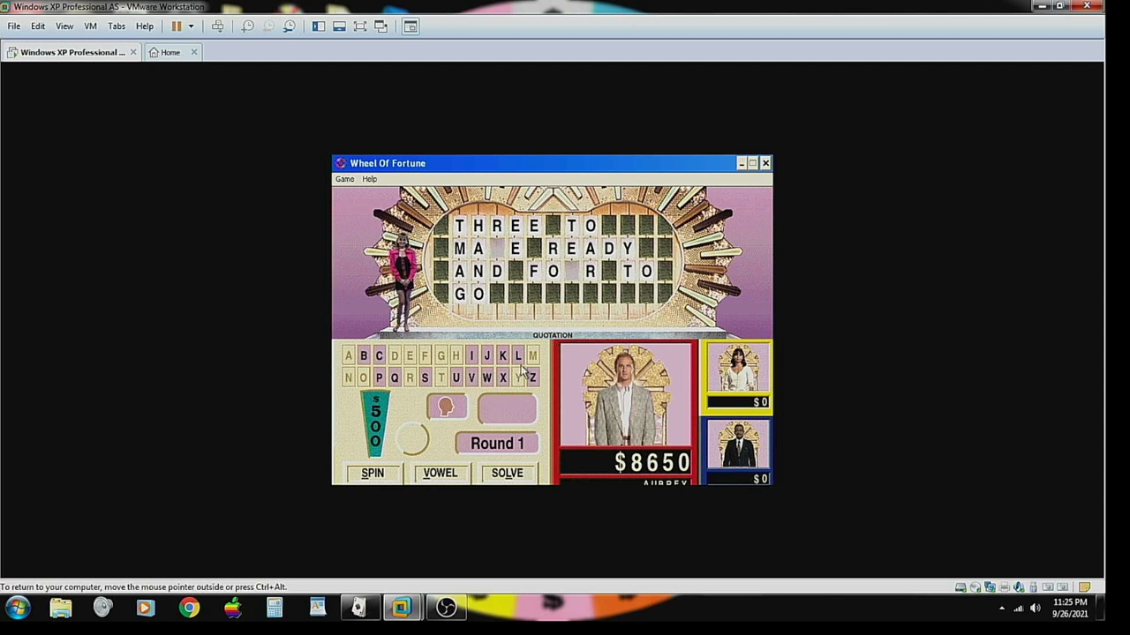
# - Take one more spin after the M to finish out Round 1
pyautogui.click(371, 473)
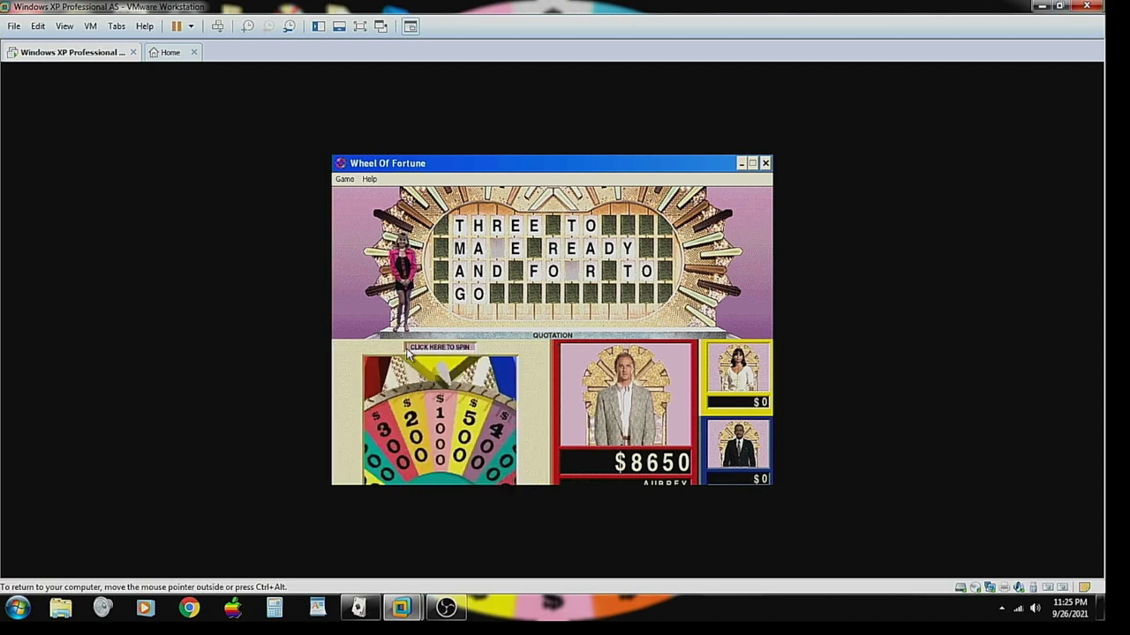
pyautogui.click(438, 346)
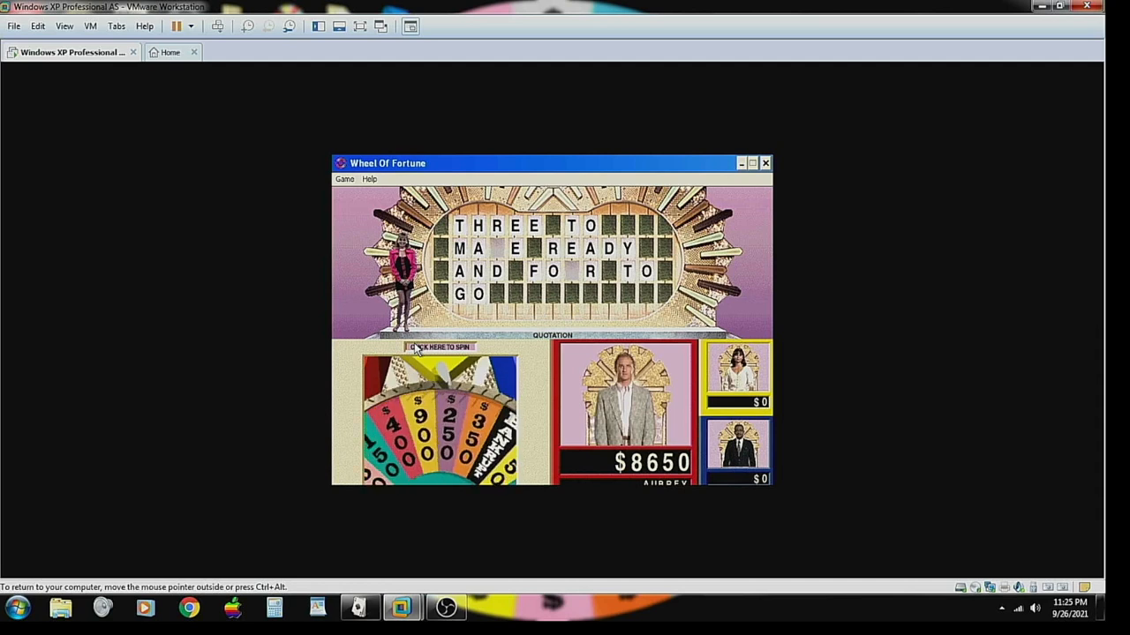
pyautogui.click(437, 346)
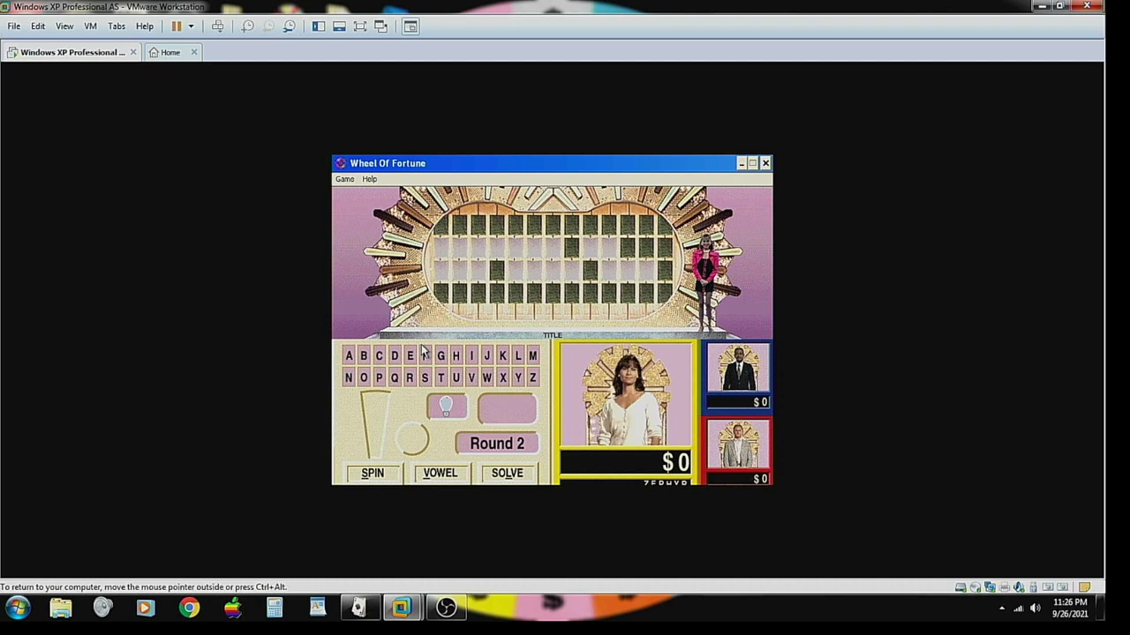
# - Spin the wheel on the first Round 2 turn
pyautogui.click(370, 473)
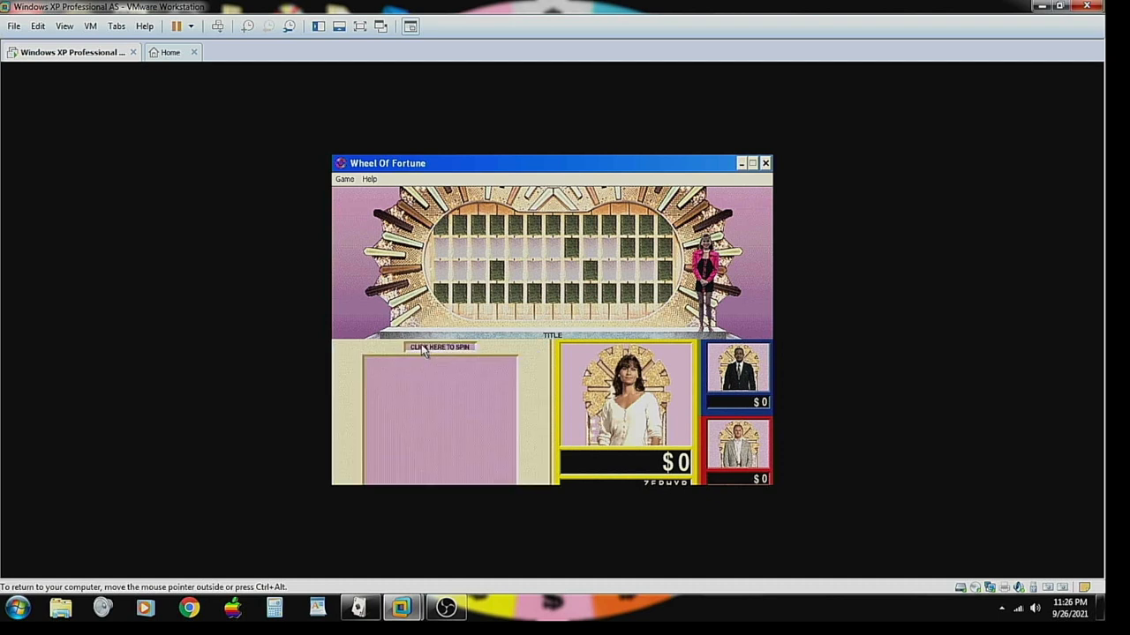
pyautogui.click(437, 346)
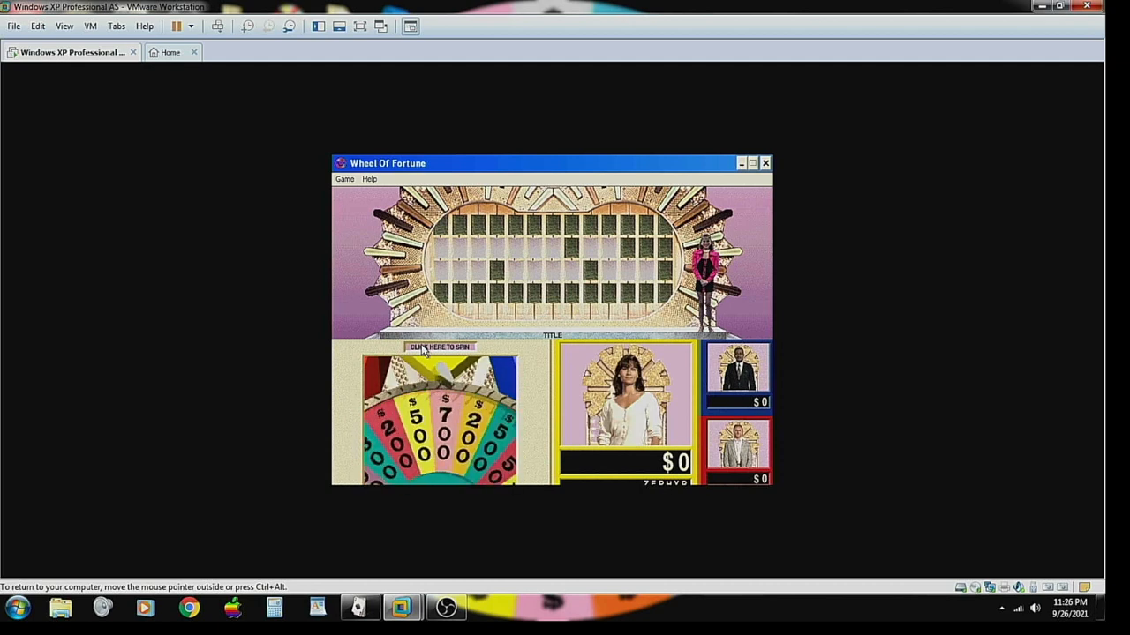
pyautogui.click(440, 346)
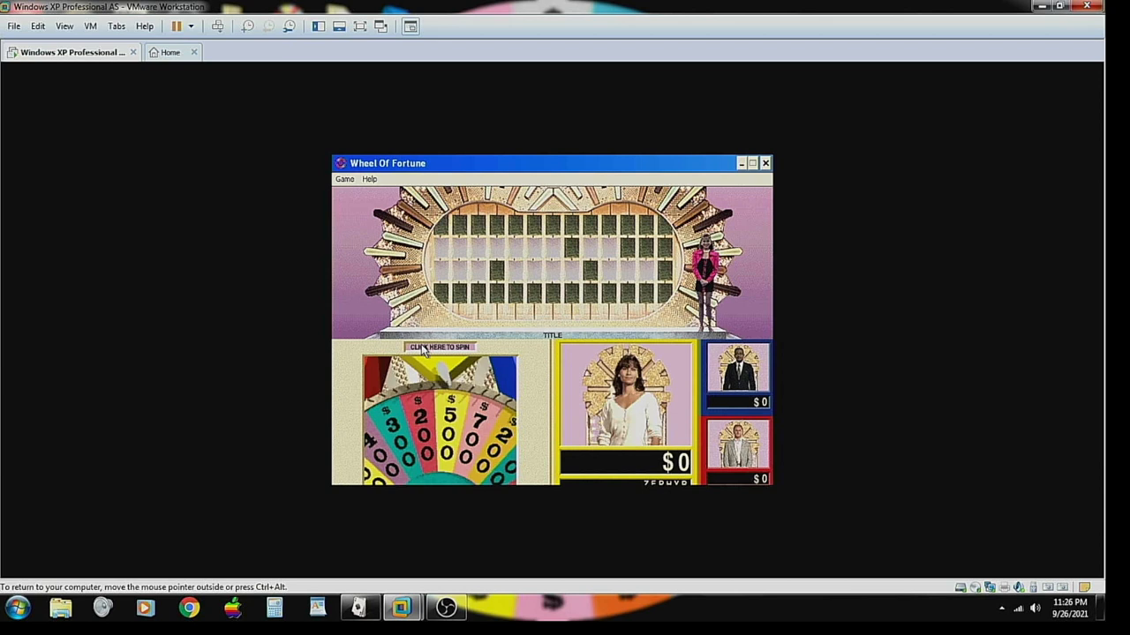
pyautogui.click(438, 346)
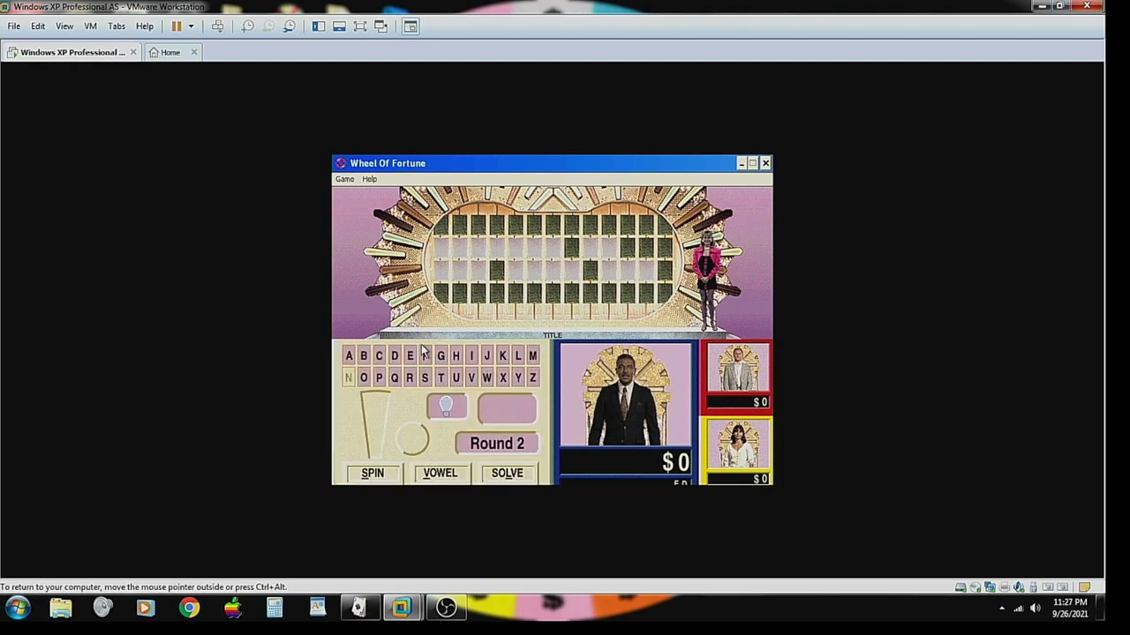
# - Spin on the next turn, landing $500 and revealing two T's
pyautogui.click(370, 473)
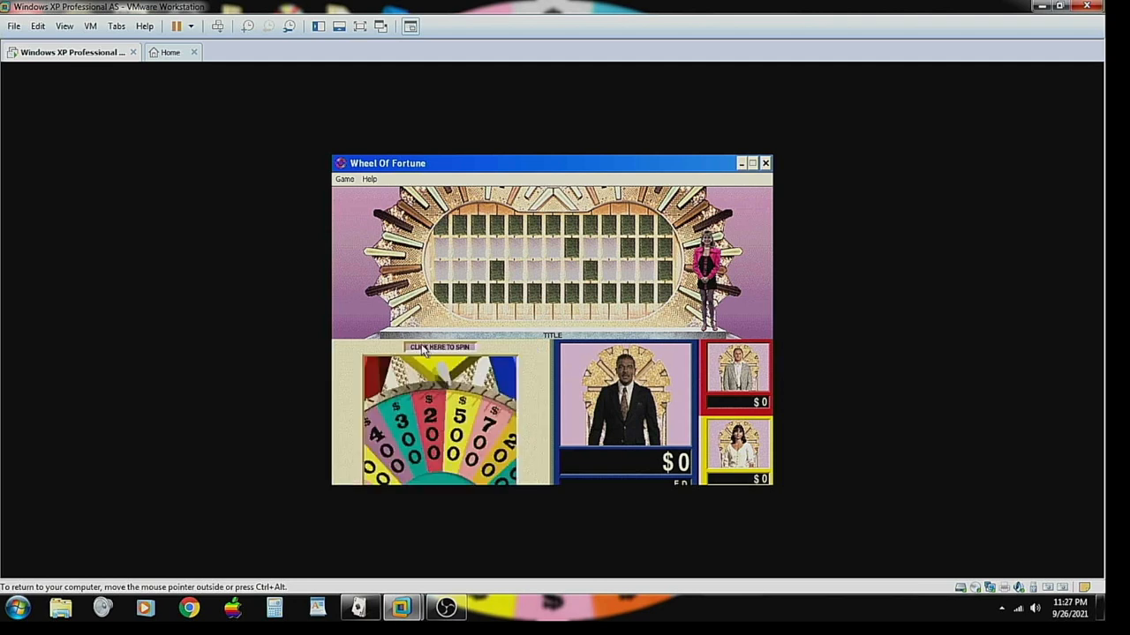
pyautogui.click(439, 346)
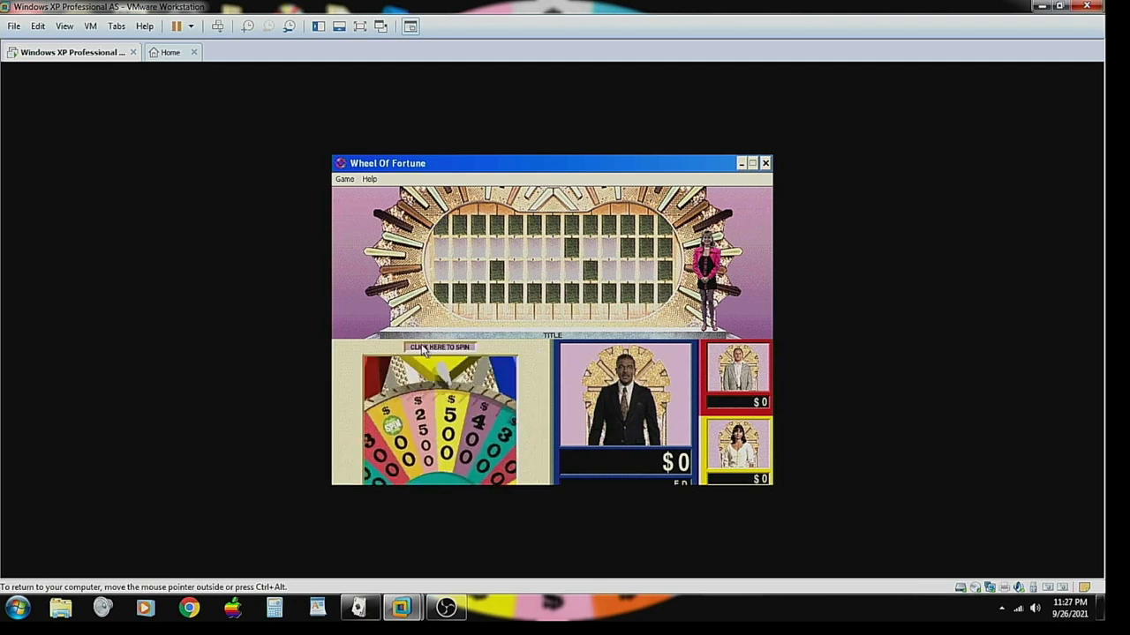
pyautogui.click(437, 346)
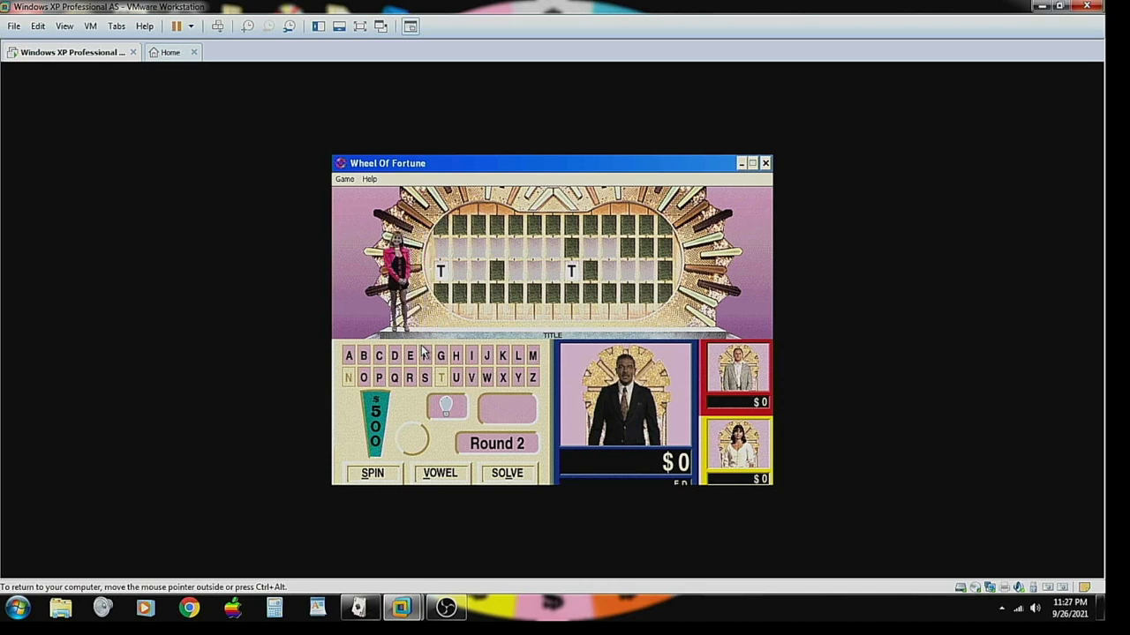
# - Buy the vowels E and A for the Round 2 puzzle, then pass the turn on
pyautogui.click(371, 473)
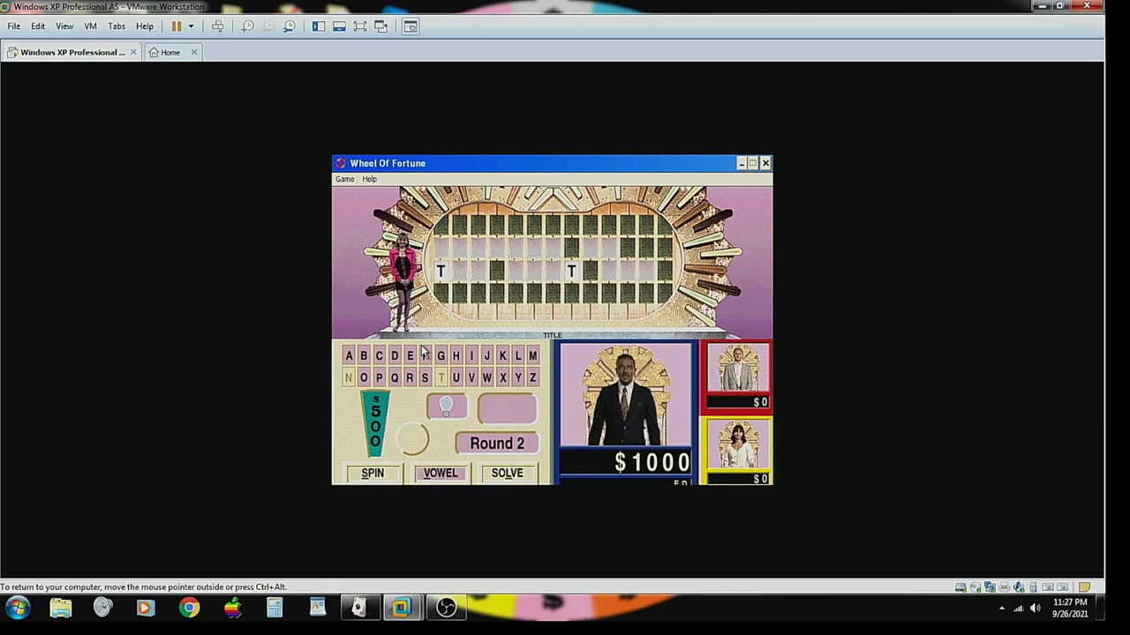
pyautogui.click(410, 355)
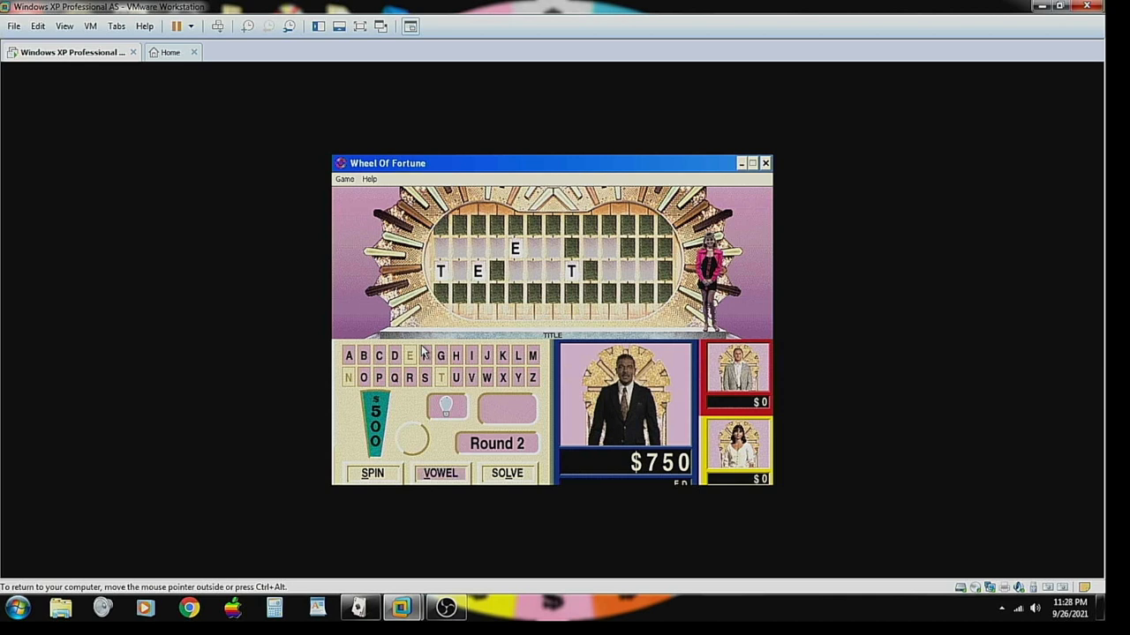
pyautogui.click(346, 356)
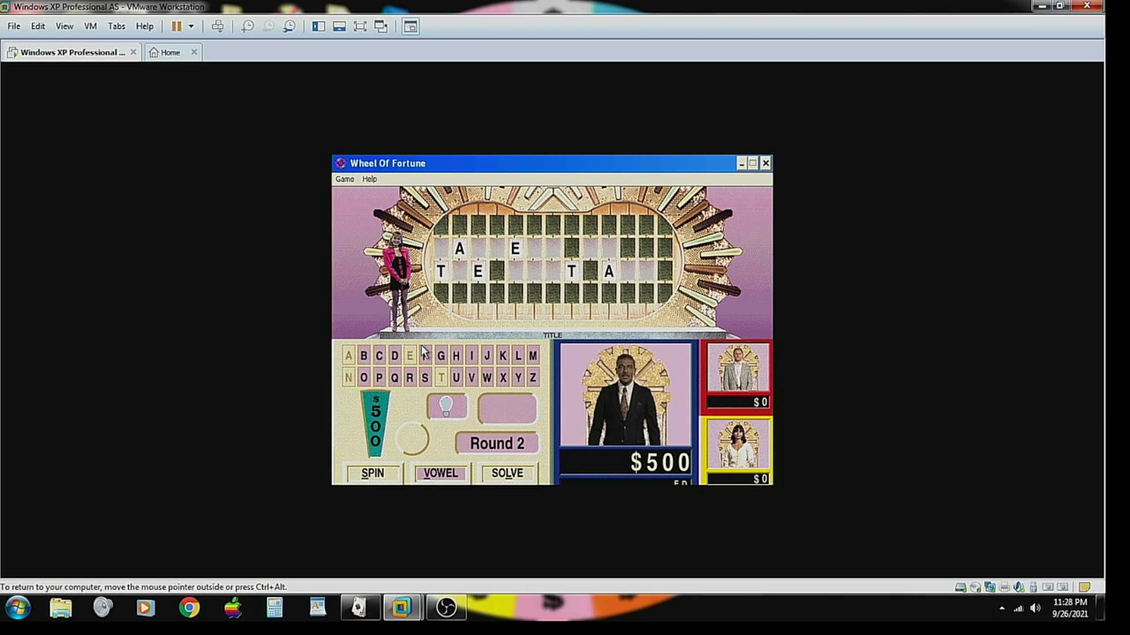
pyautogui.click(439, 473)
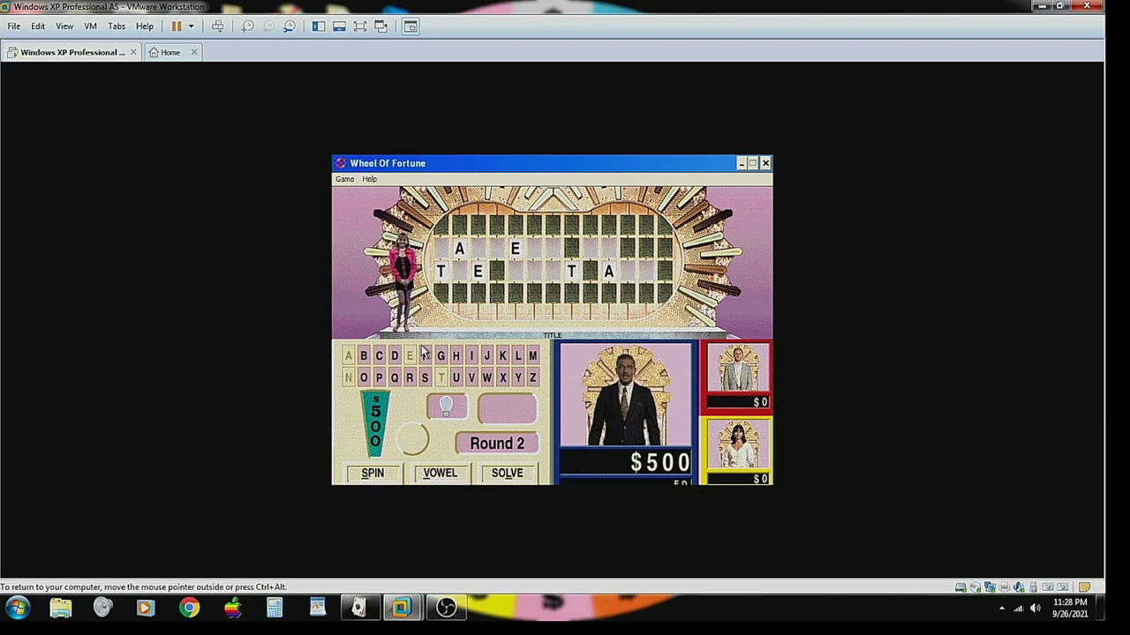
pyautogui.click(439, 473)
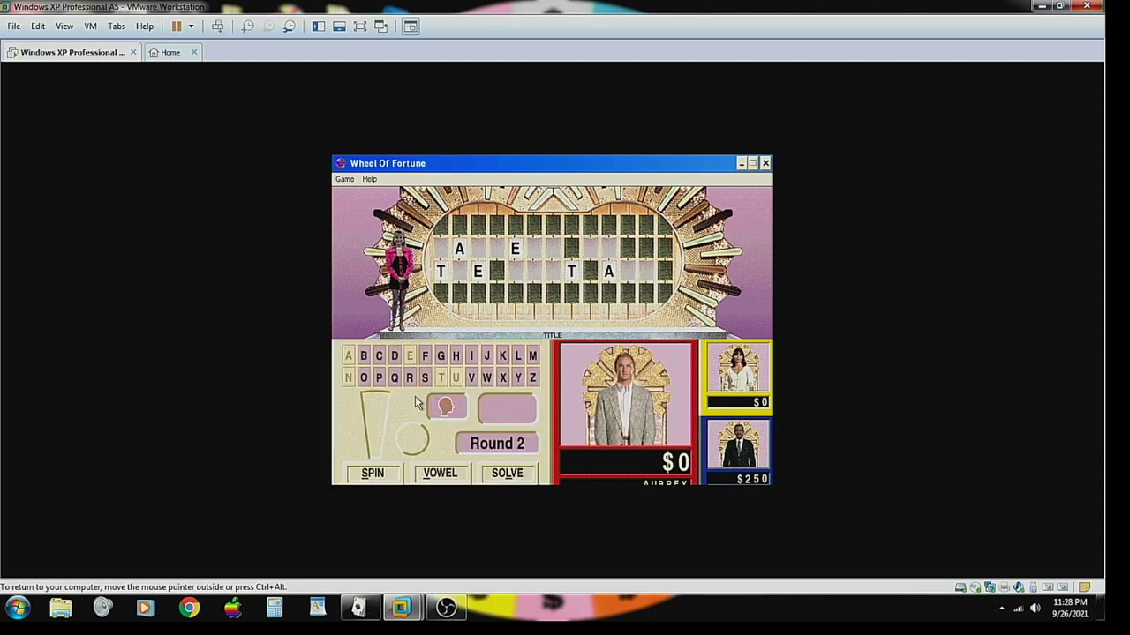
# - Spin twice and call H and R, spelling THE and reaching $7750
pyautogui.click(371, 473)
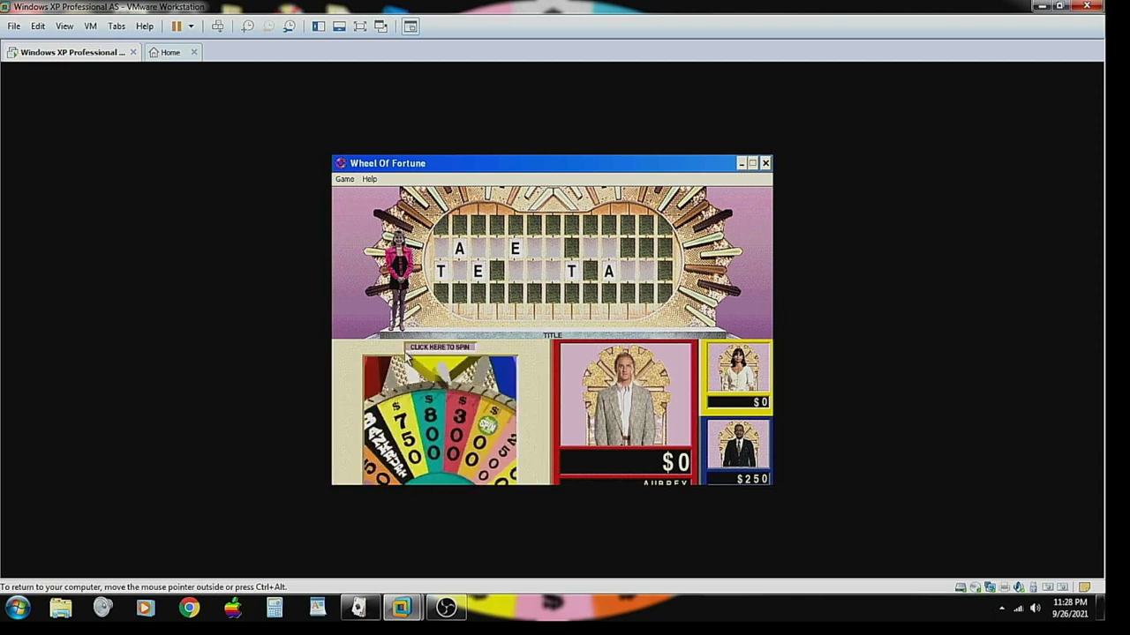
pyautogui.click(439, 346)
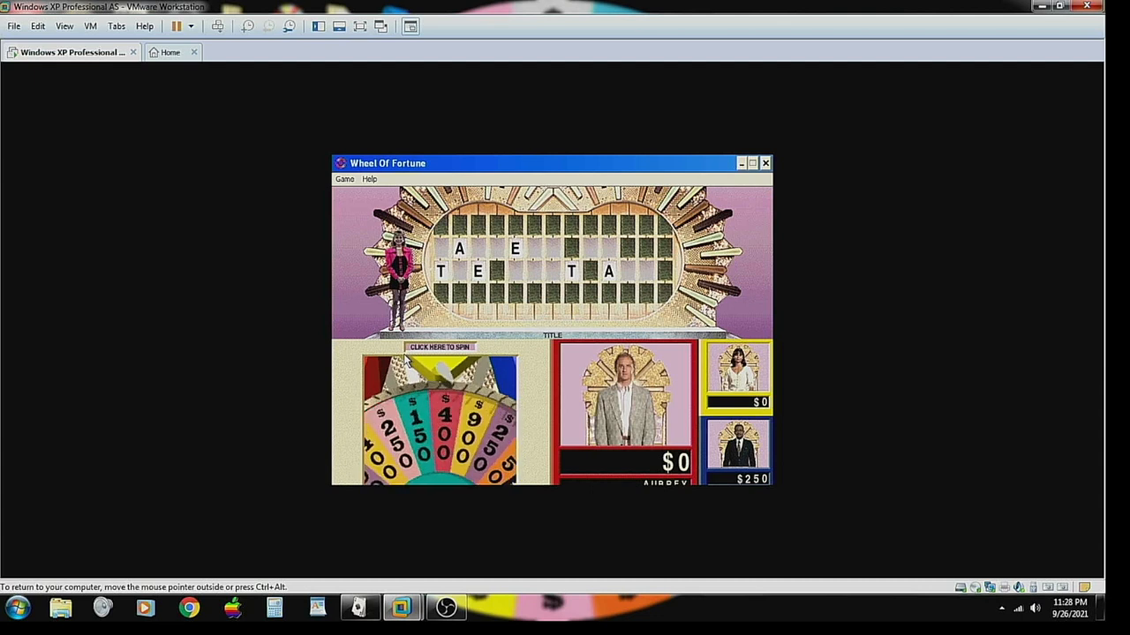
pyautogui.click(440, 346)
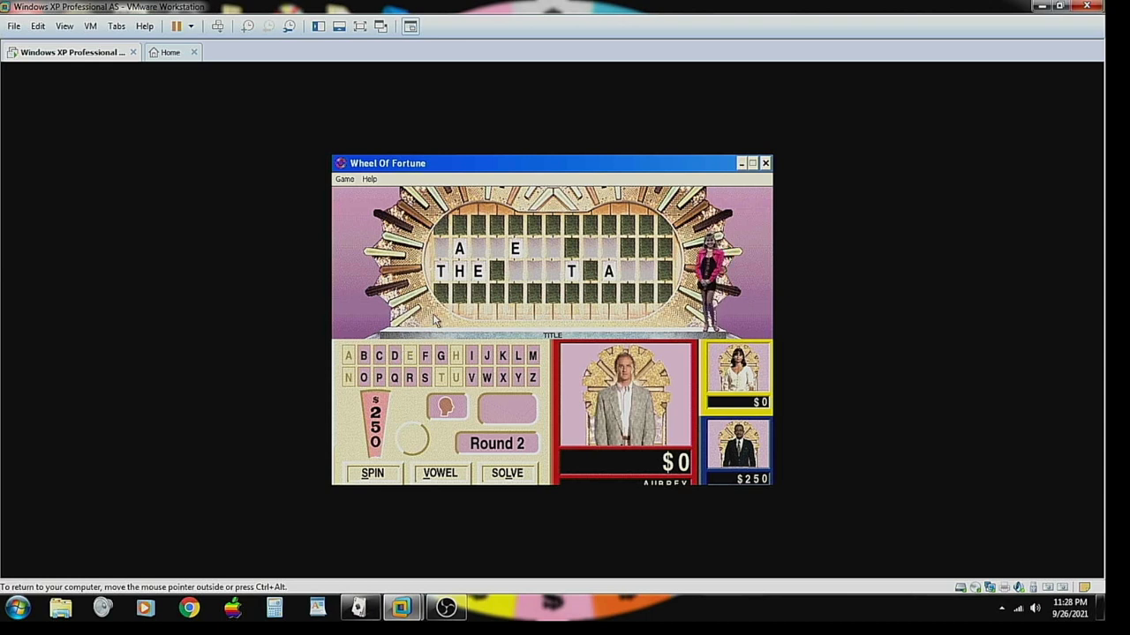
pyautogui.click(371, 473)
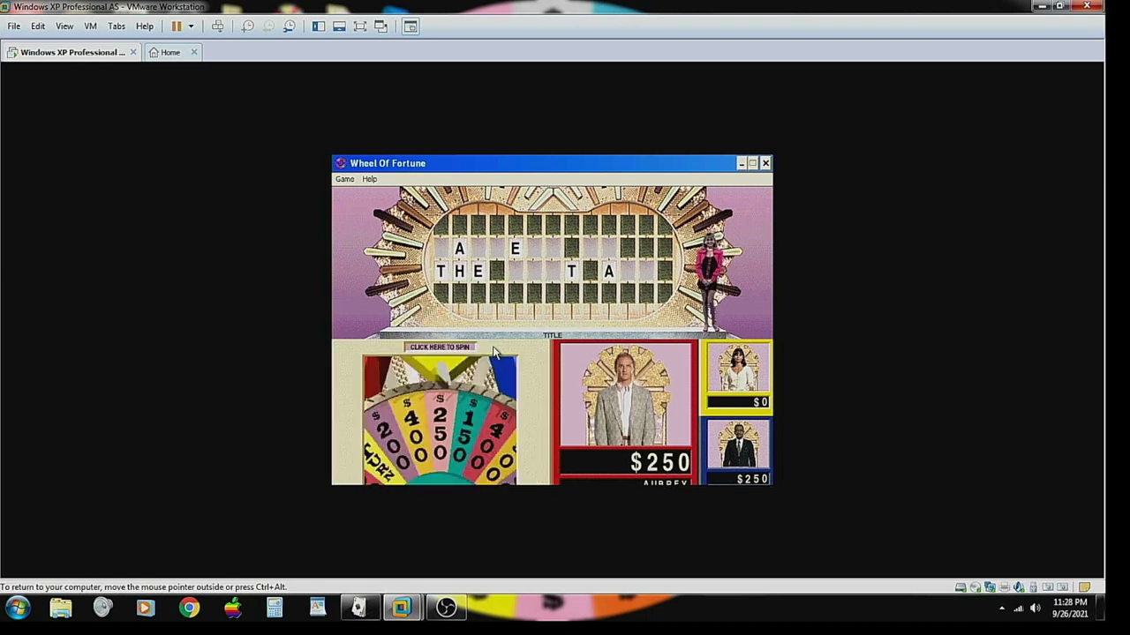
pyautogui.click(438, 346)
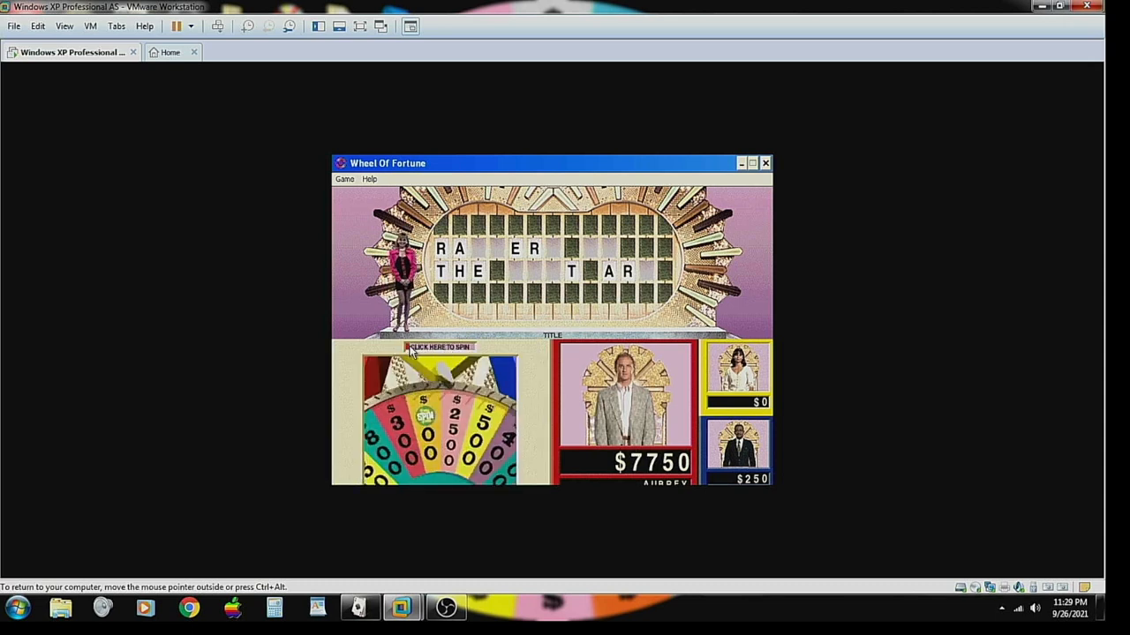
# - Spin and call D, then F, bringing Aubrey's total to $8300
pyautogui.click(437, 346)
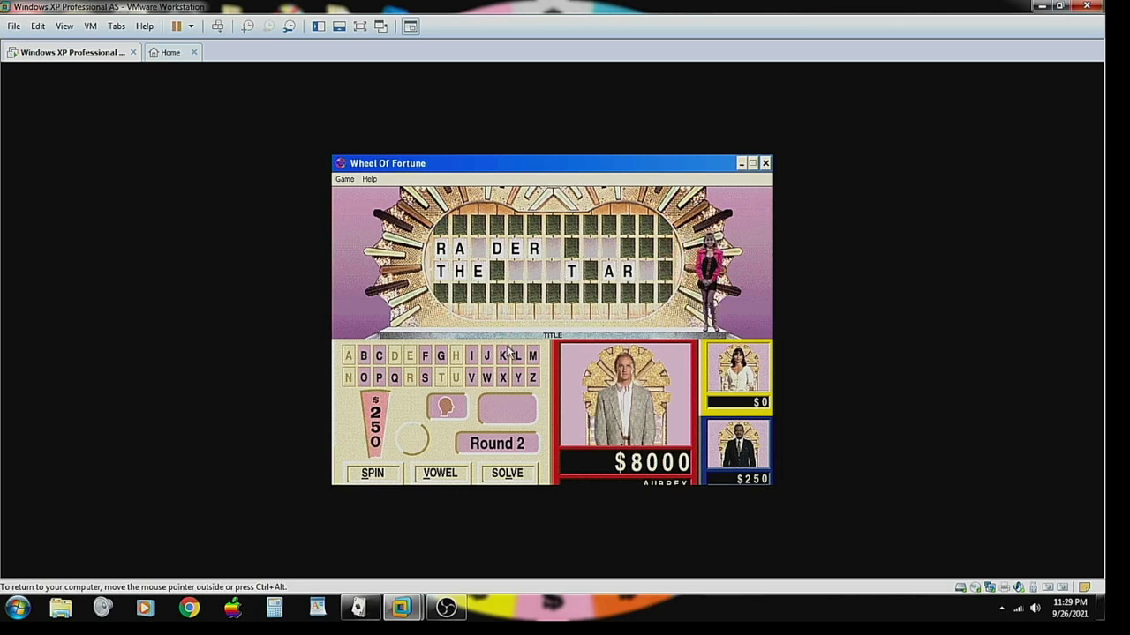
pyautogui.click(371, 473)
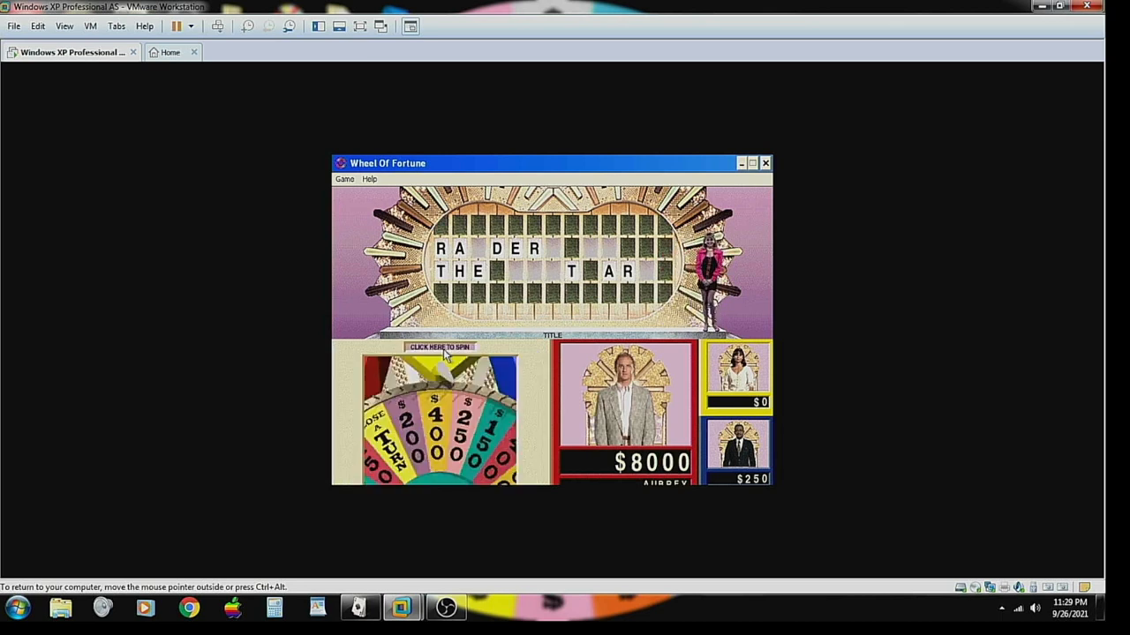
pyautogui.click(438, 346)
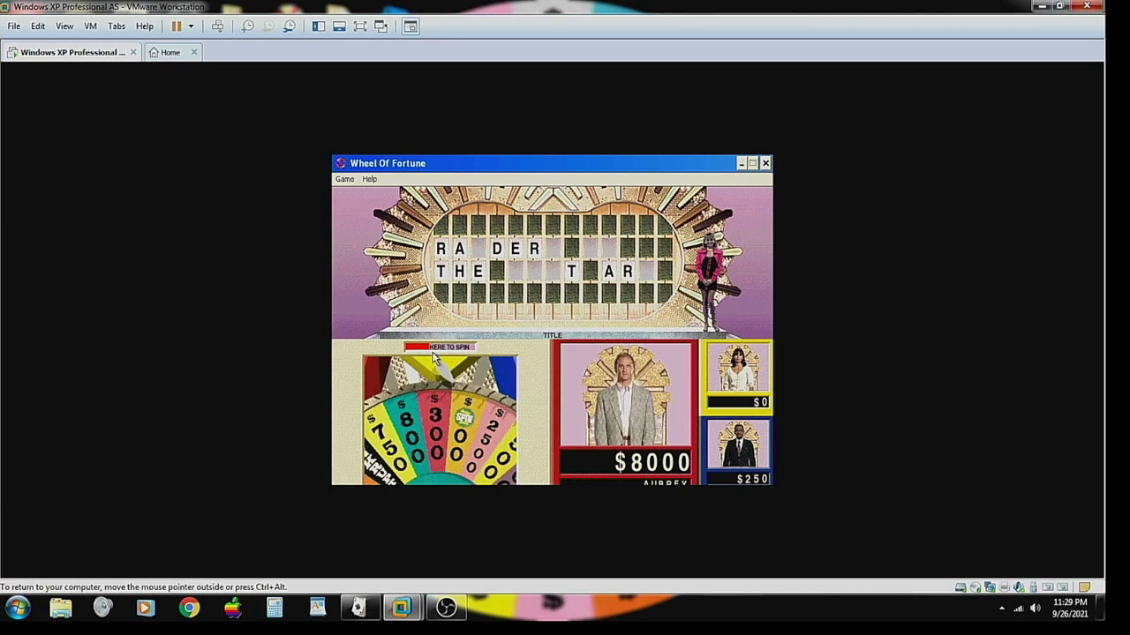
pyautogui.click(438, 346)
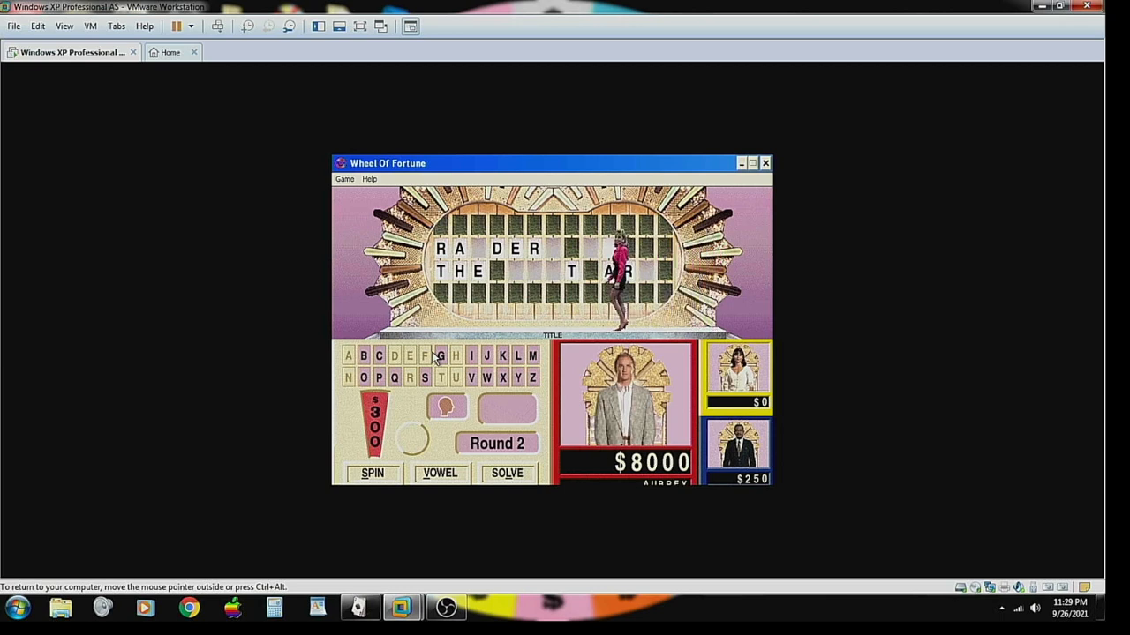
pyautogui.click(423, 357)
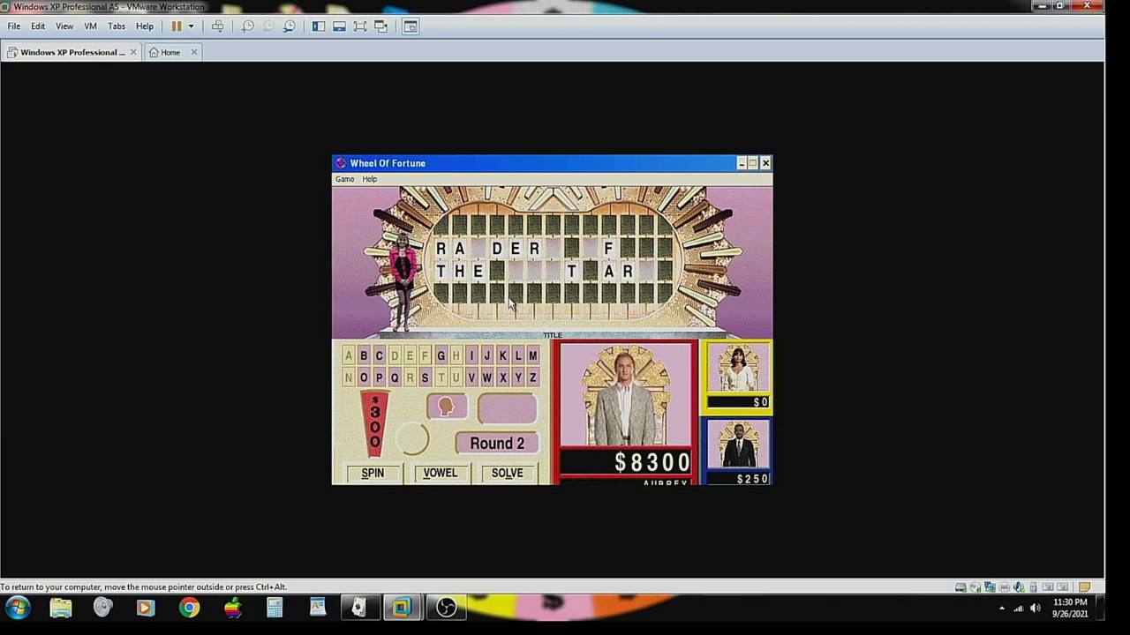
pyautogui.click(371, 473)
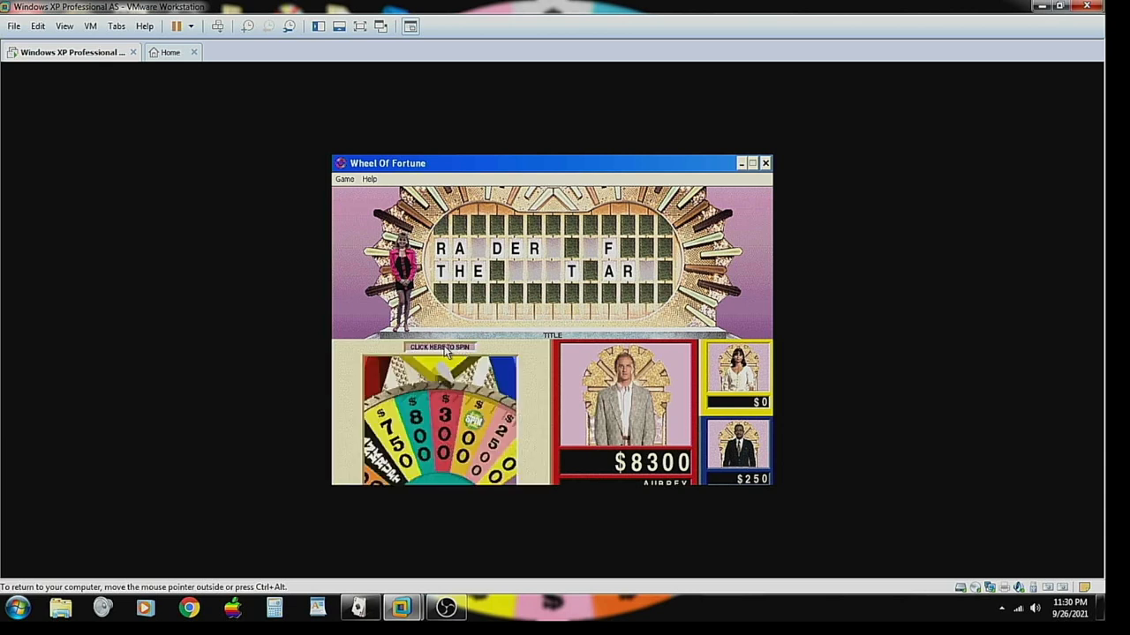
# - Spin and call L, then K, raising the total to $9150
pyautogui.click(440, 346)
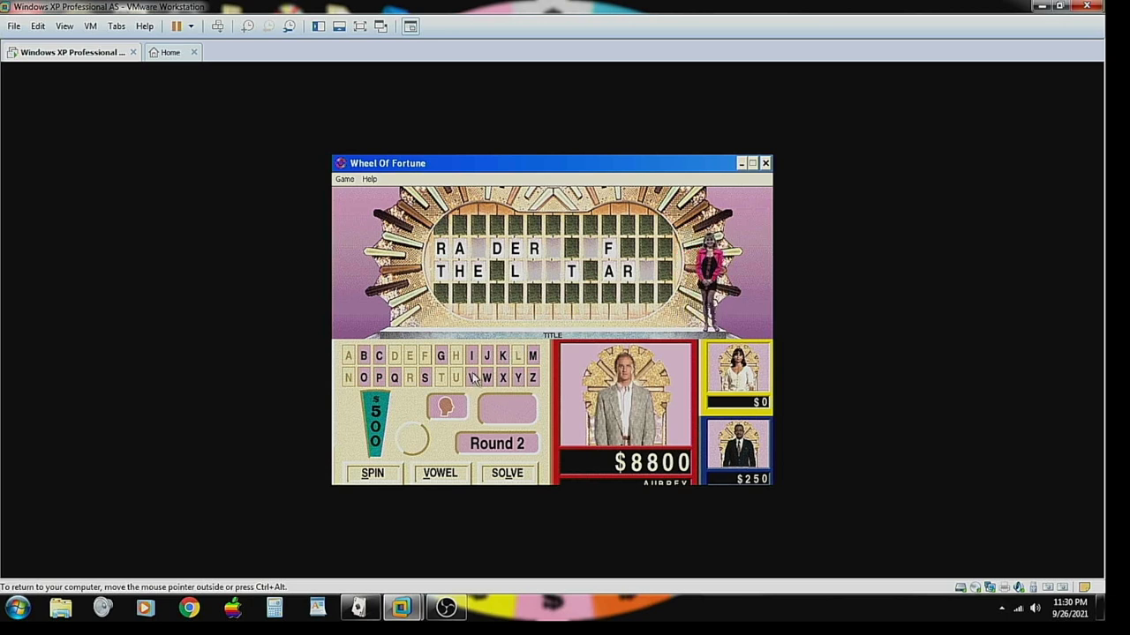
pyautogui.click(371, 473)
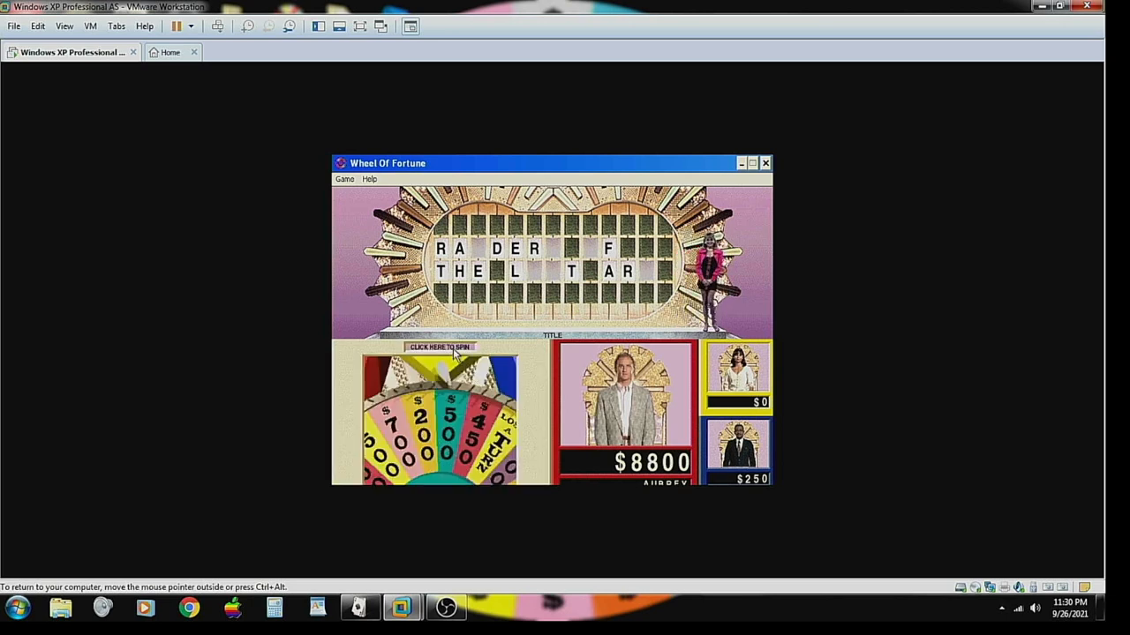
pyautogui.click(438, 346)
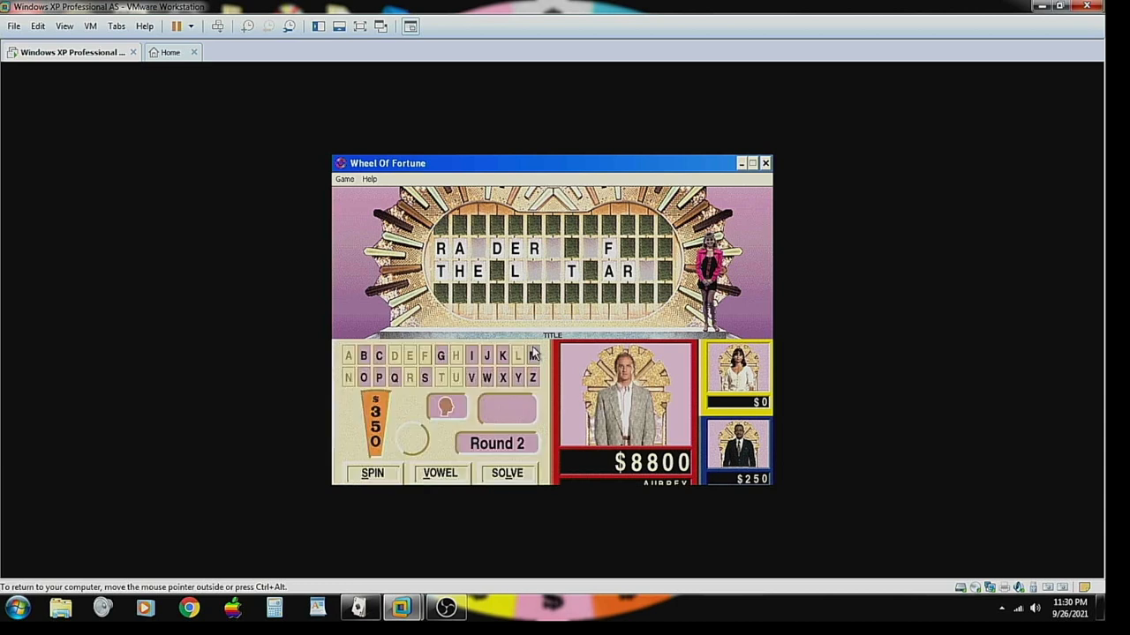
pyautogui.click(503, 356)
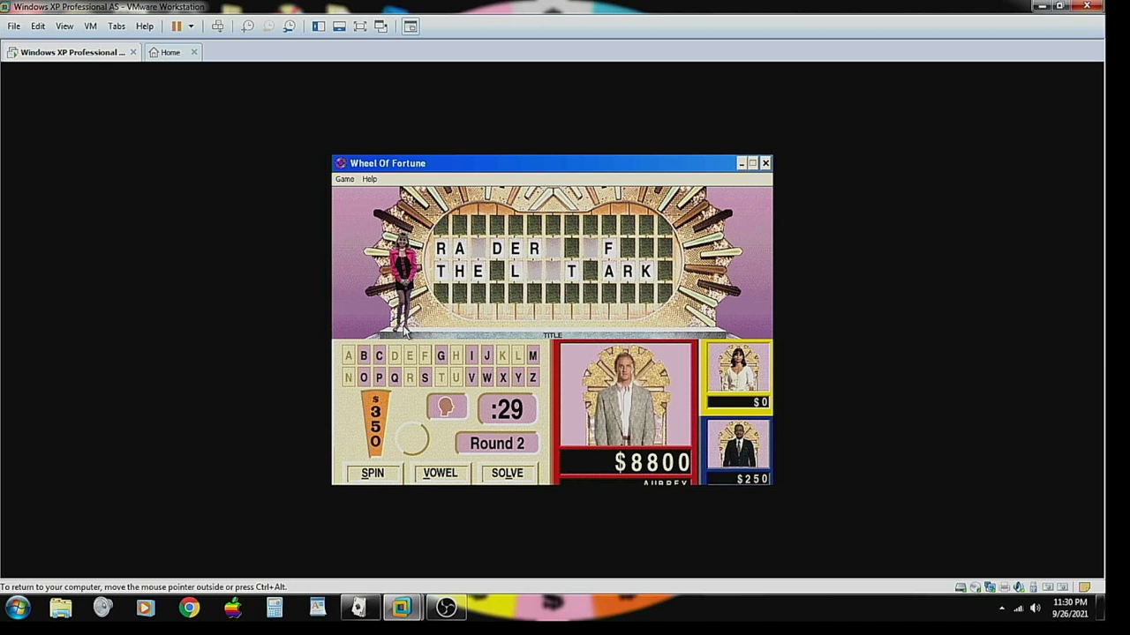
# - Spin the wheel again for the next consonant
pyautogui.click(371, 473)
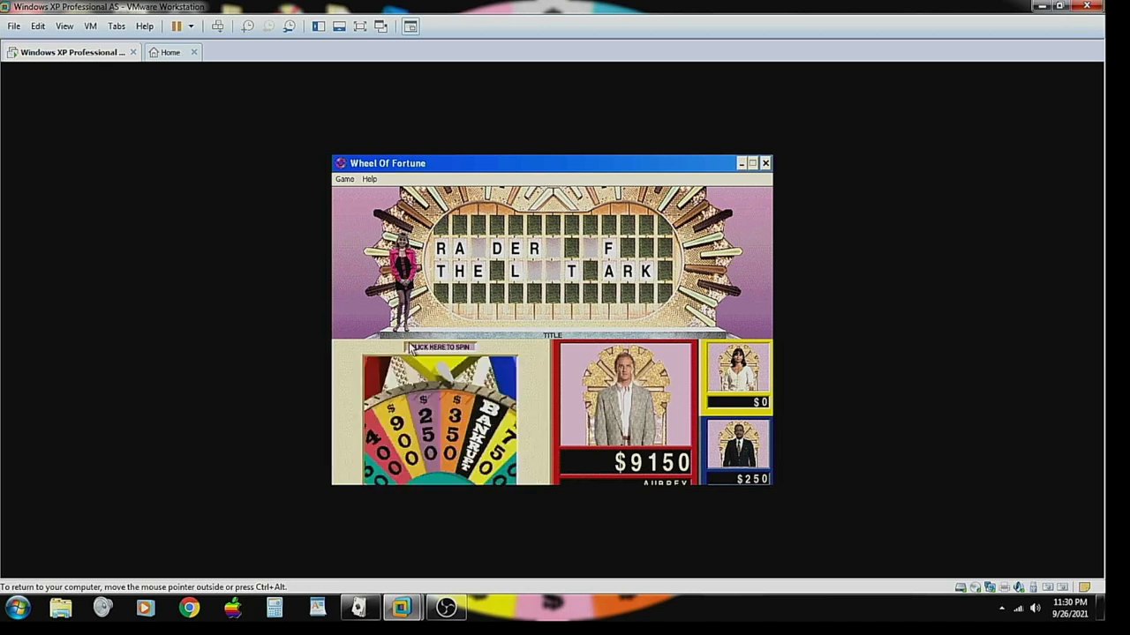
pyautogui.click(438, 346)
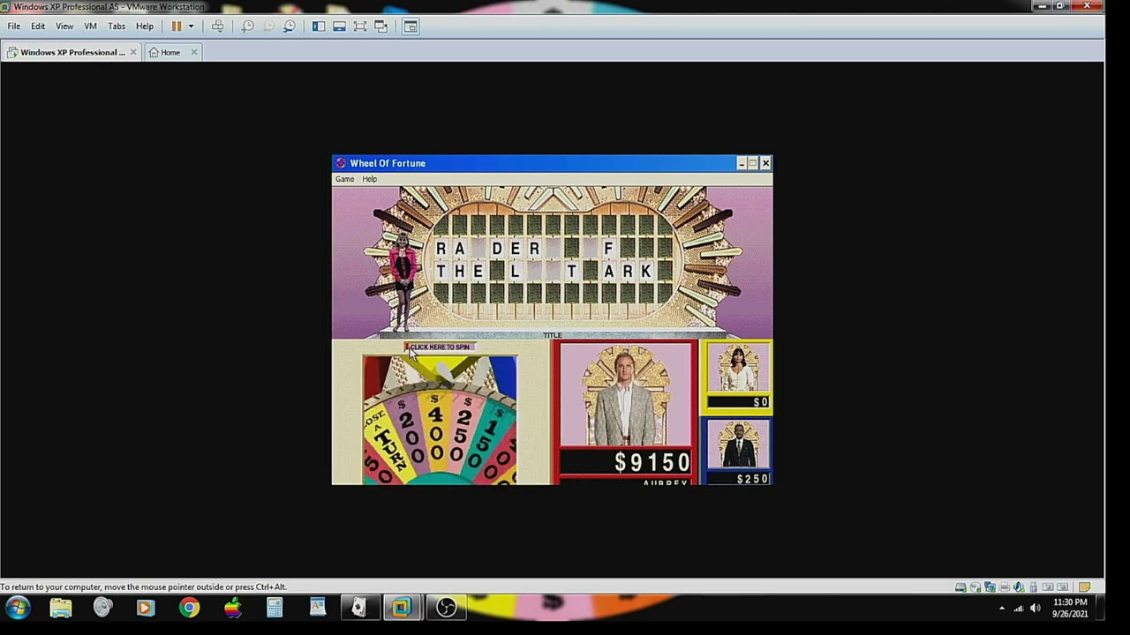
pyautogui.click(438, 346)
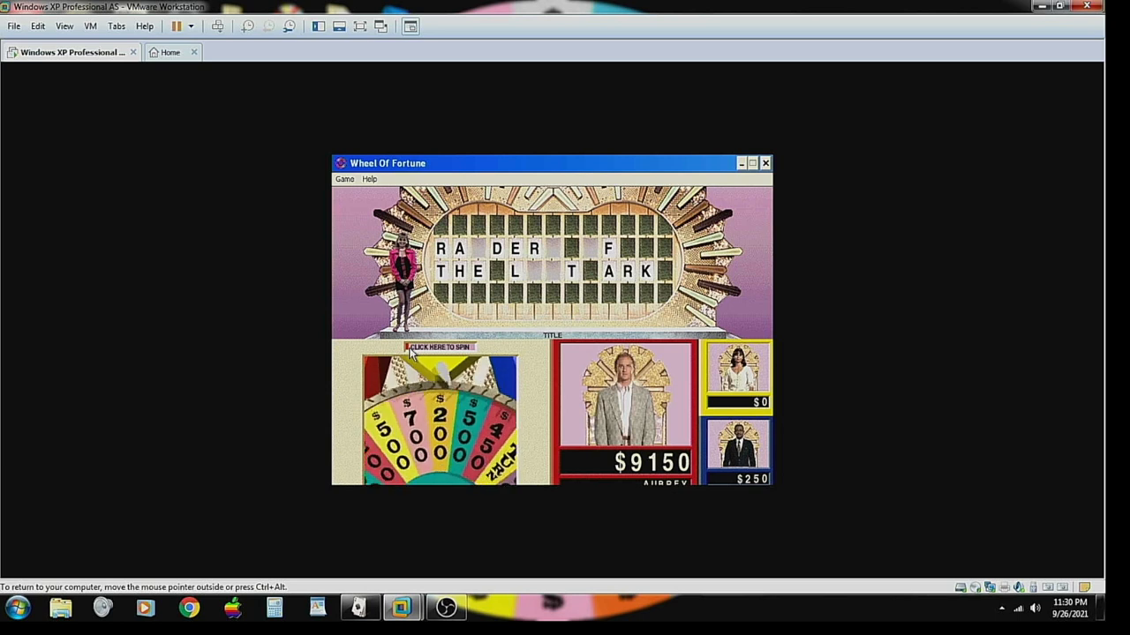
pyautogui.click(438, 346)
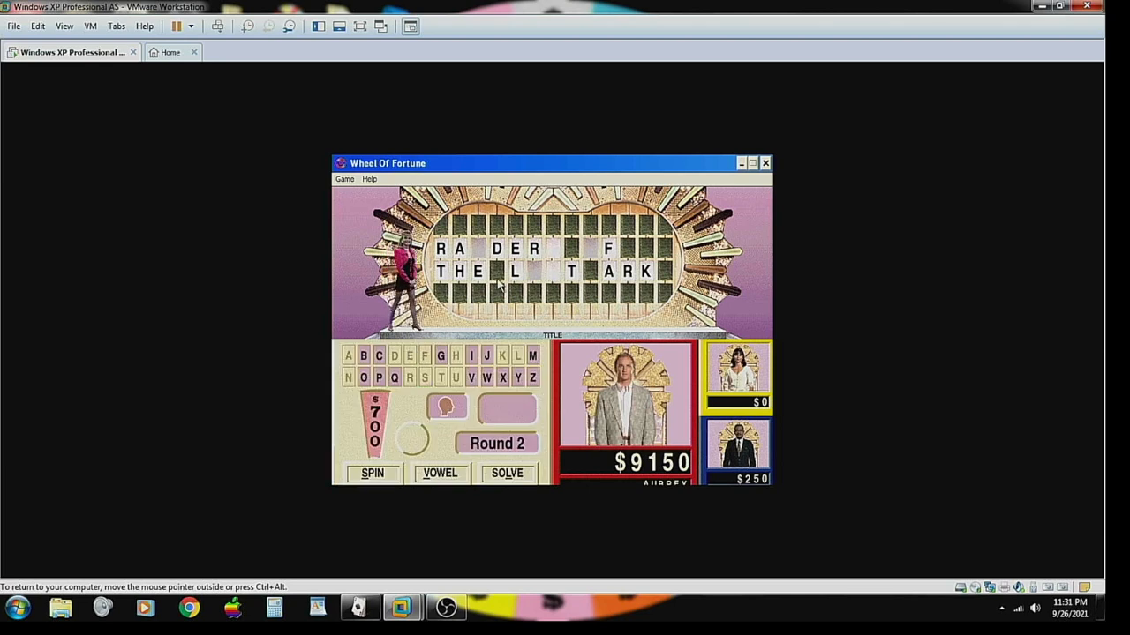
pyautogui.moveTo(662, 31)
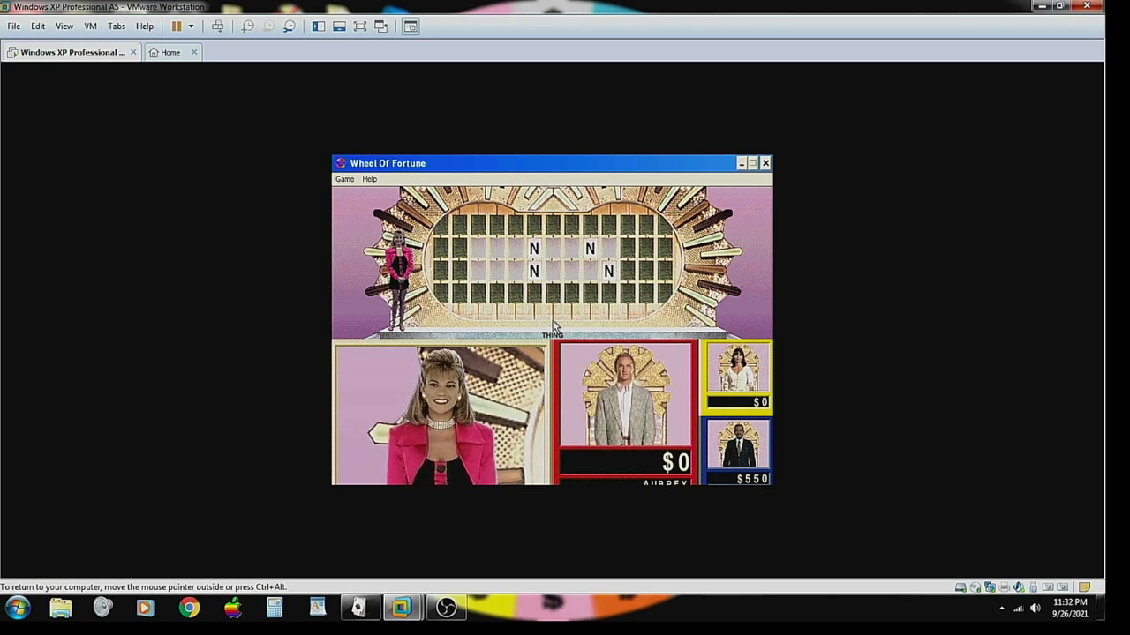
pyautogui.moveTo(508, 480)
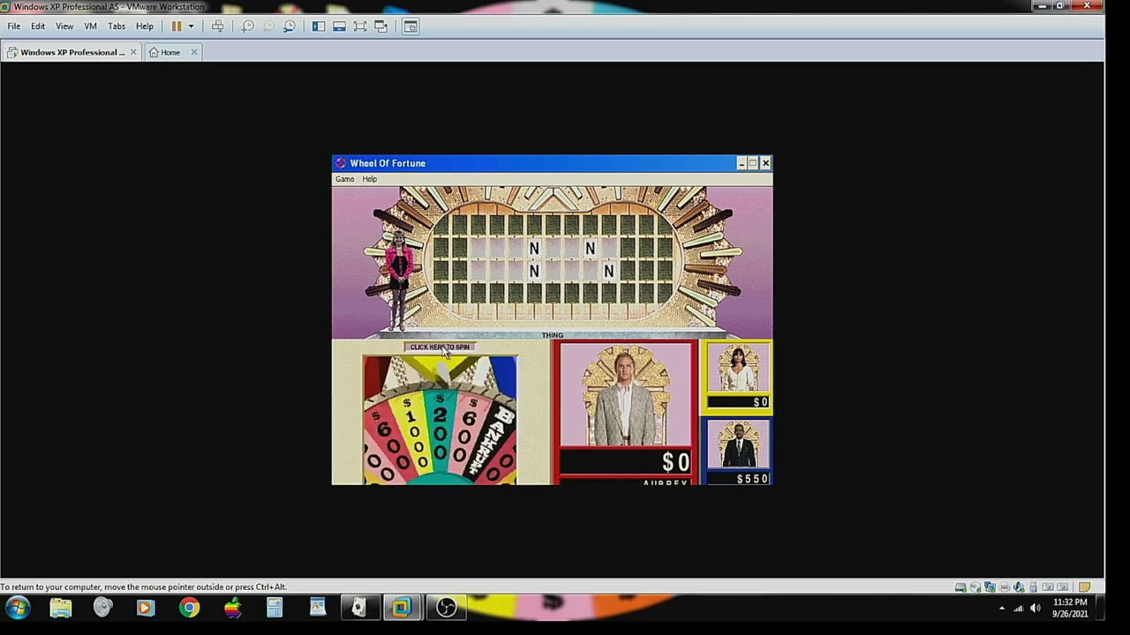
# - Spin the wheel in Round 3 and call G and R, reaching $5400
pyautogui.click(437, 346)
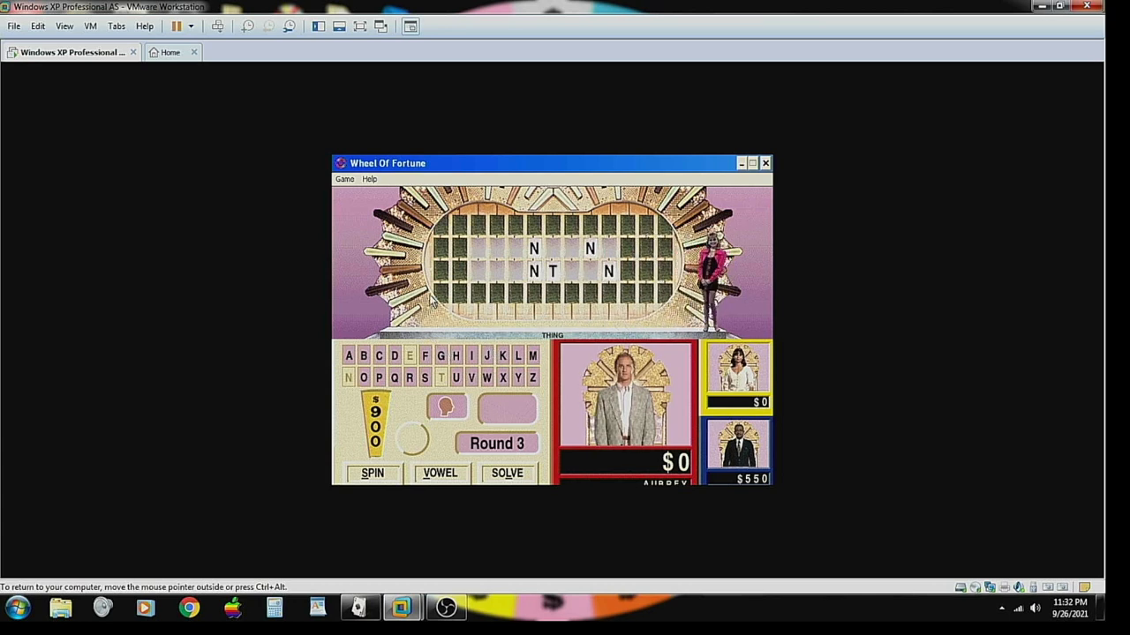
pyautogui.click(370, 473)
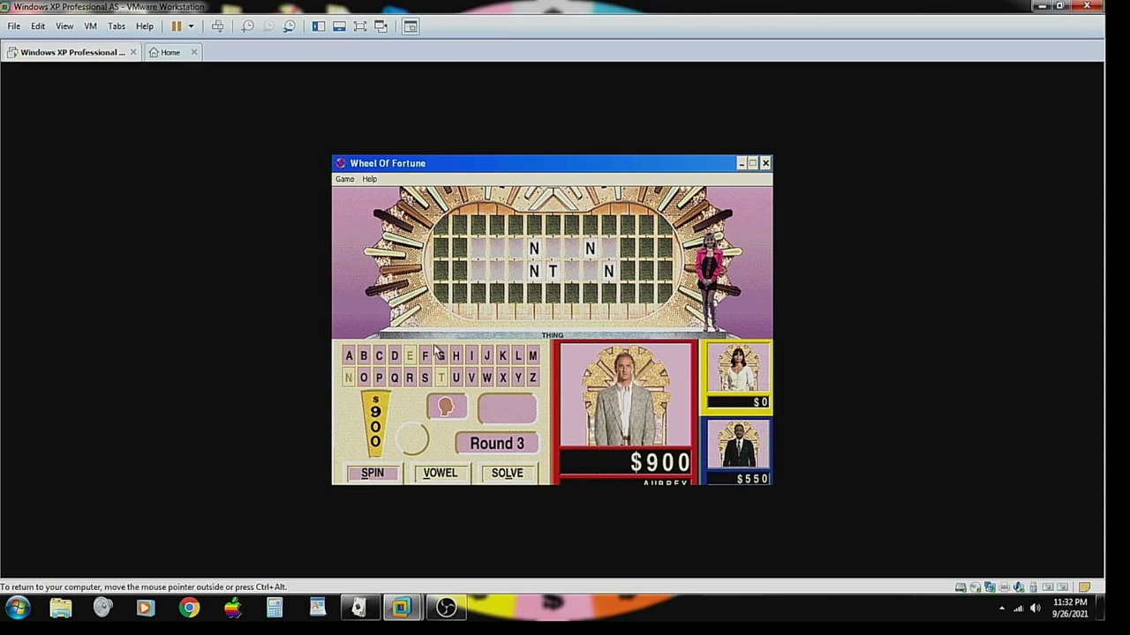
pyautogui.click(371, 473)
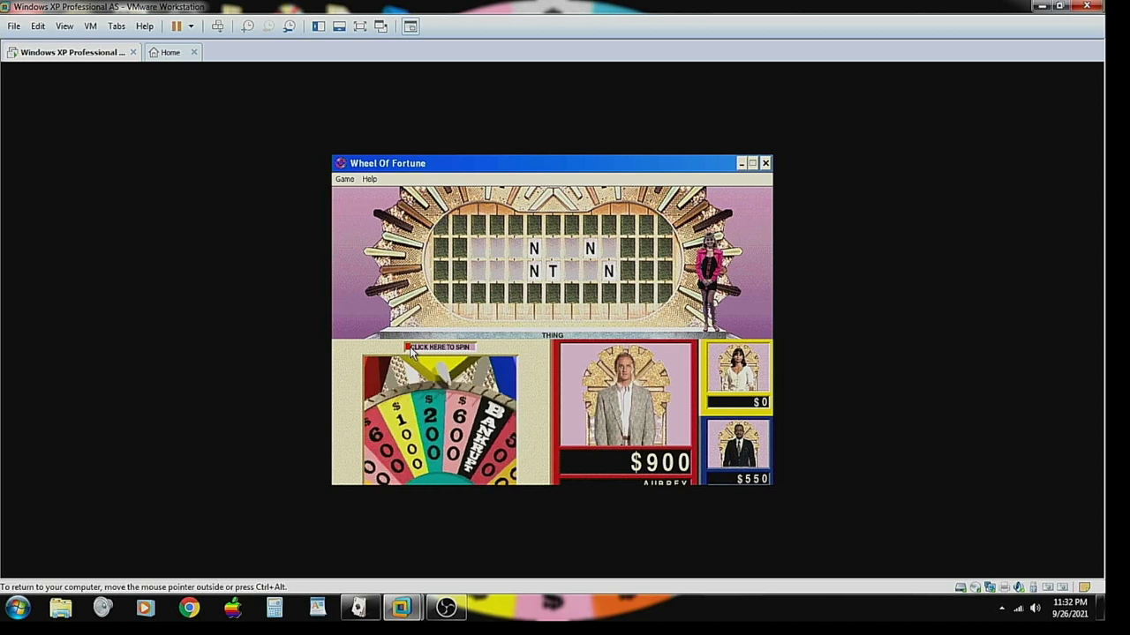
pyautogui.click(437, 346)
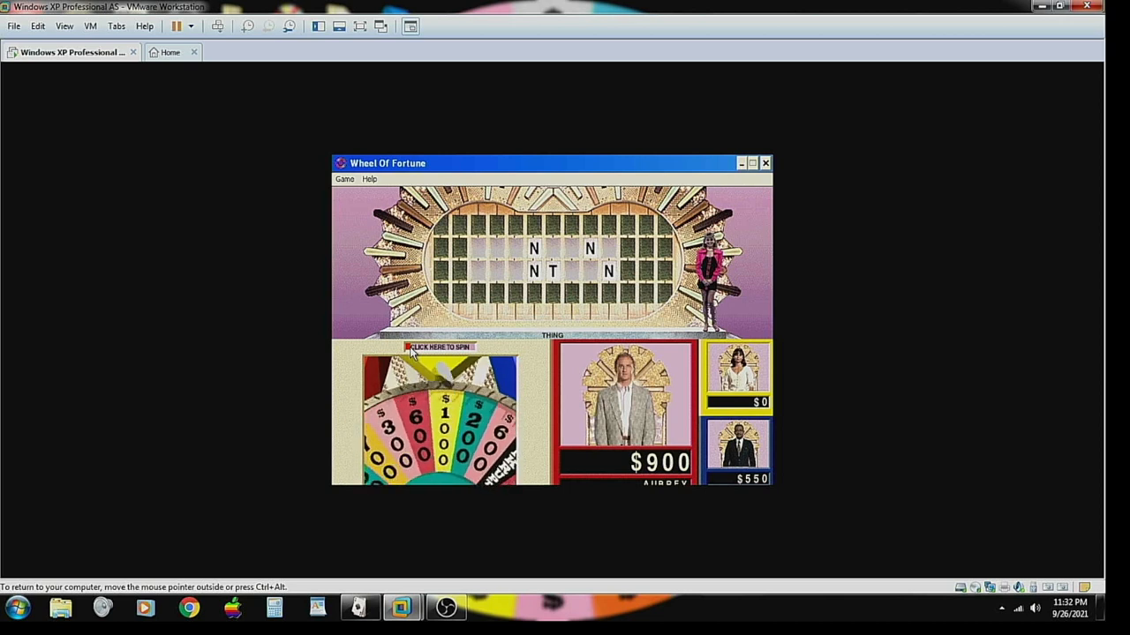
pyautogui.click(438, 346)
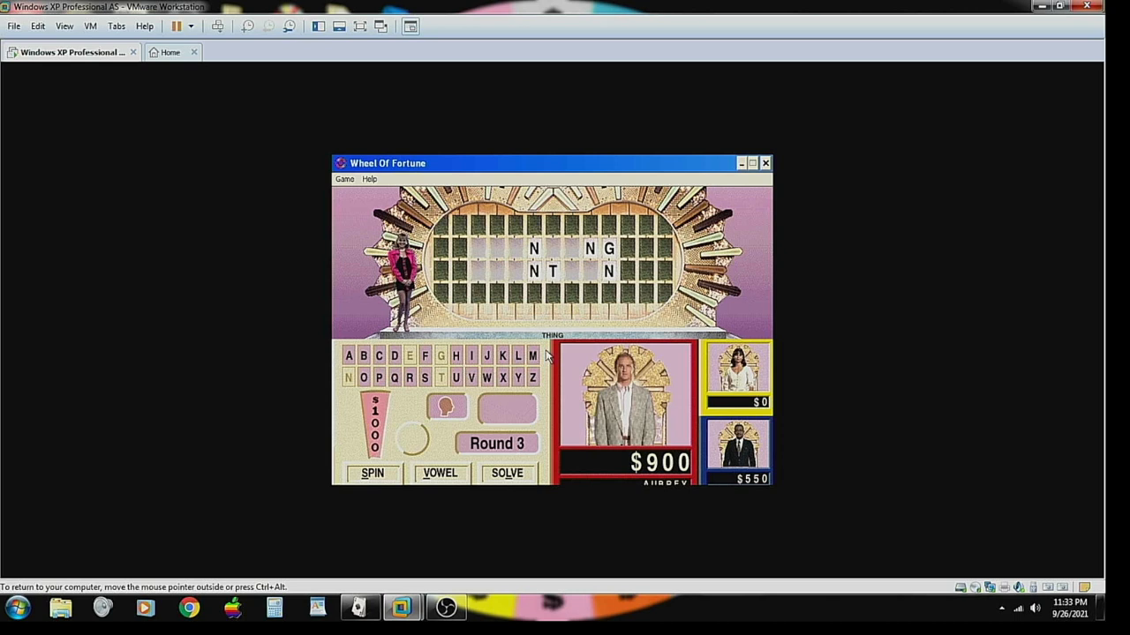
pyautogui.click(371, 473)
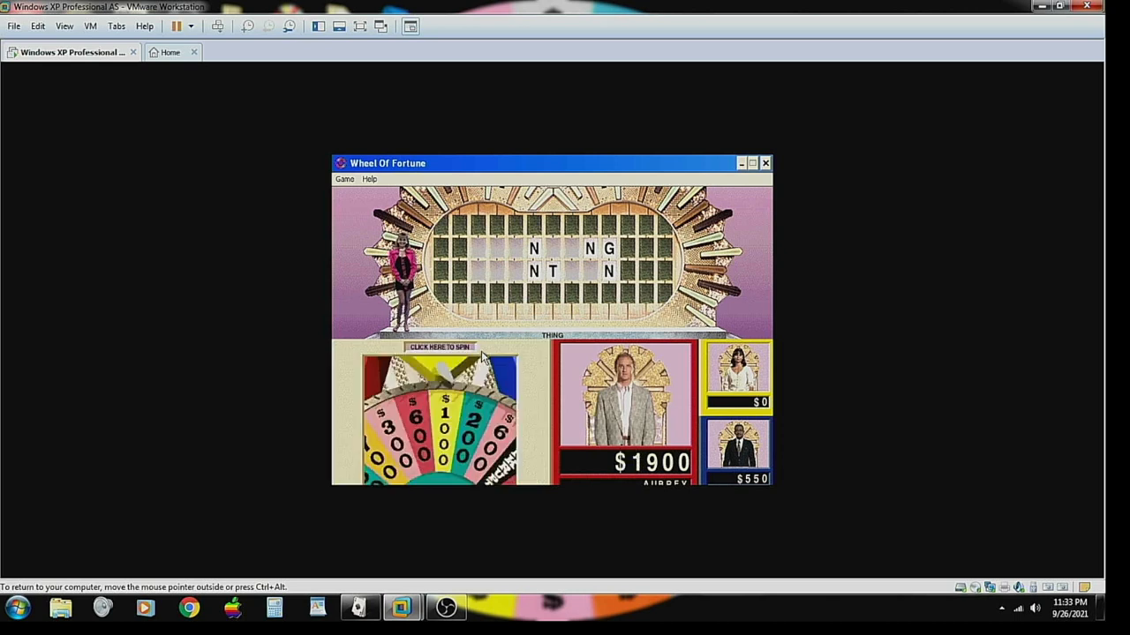
pyautogui.click(439, 346)
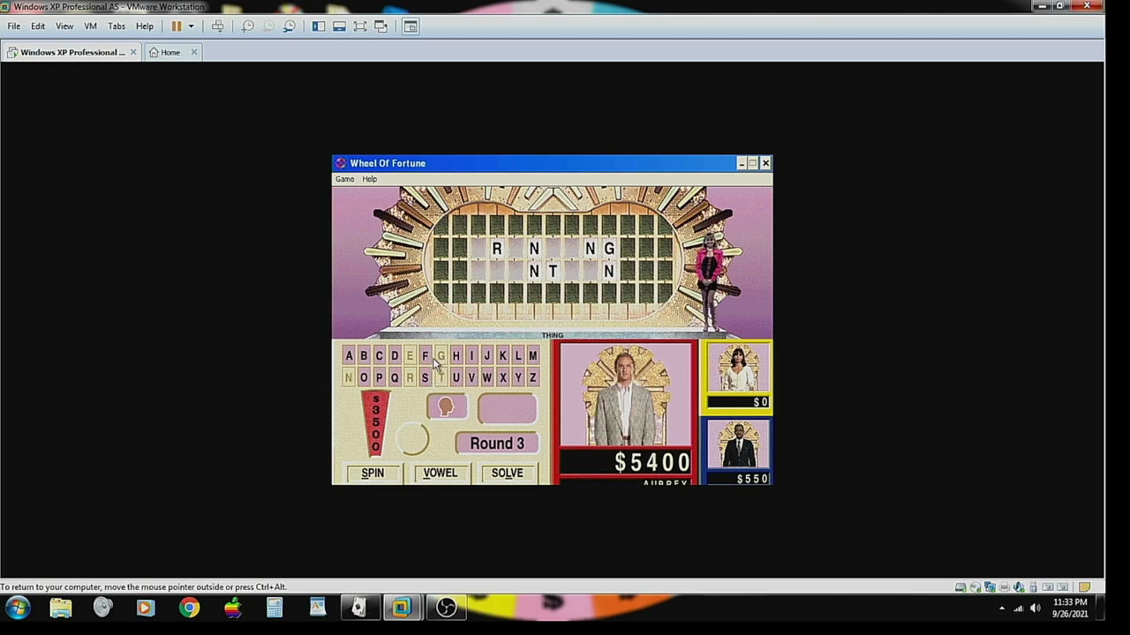
# - Spin and call D, K and F, reaching $7900 with only vowels left
pyautogui.click(371, 473)
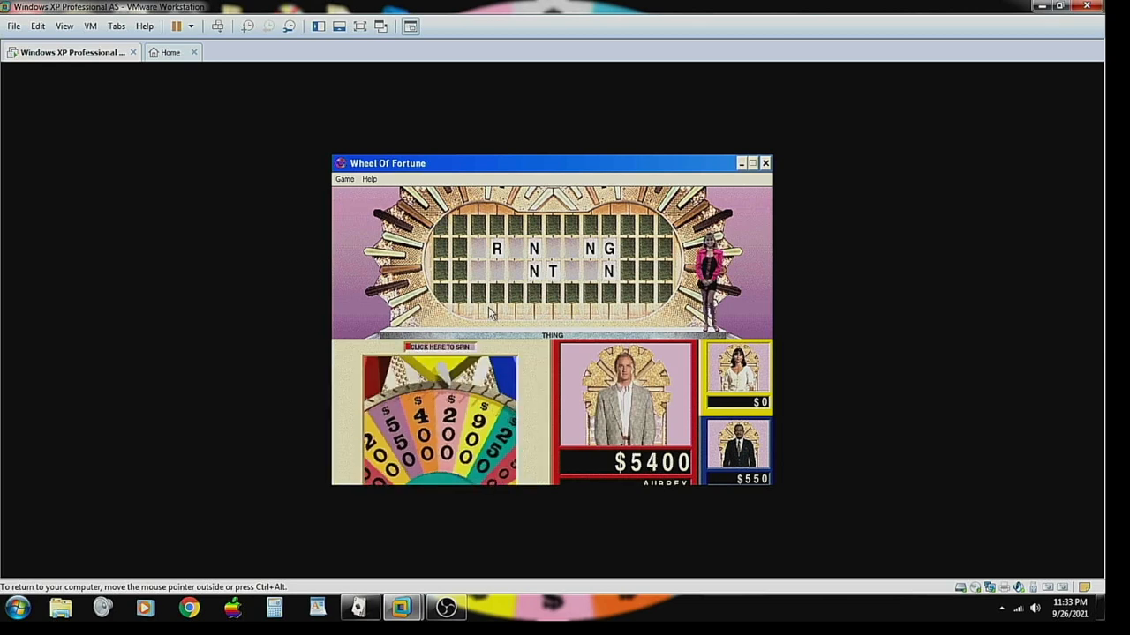
pyautogui.click(438, 346)
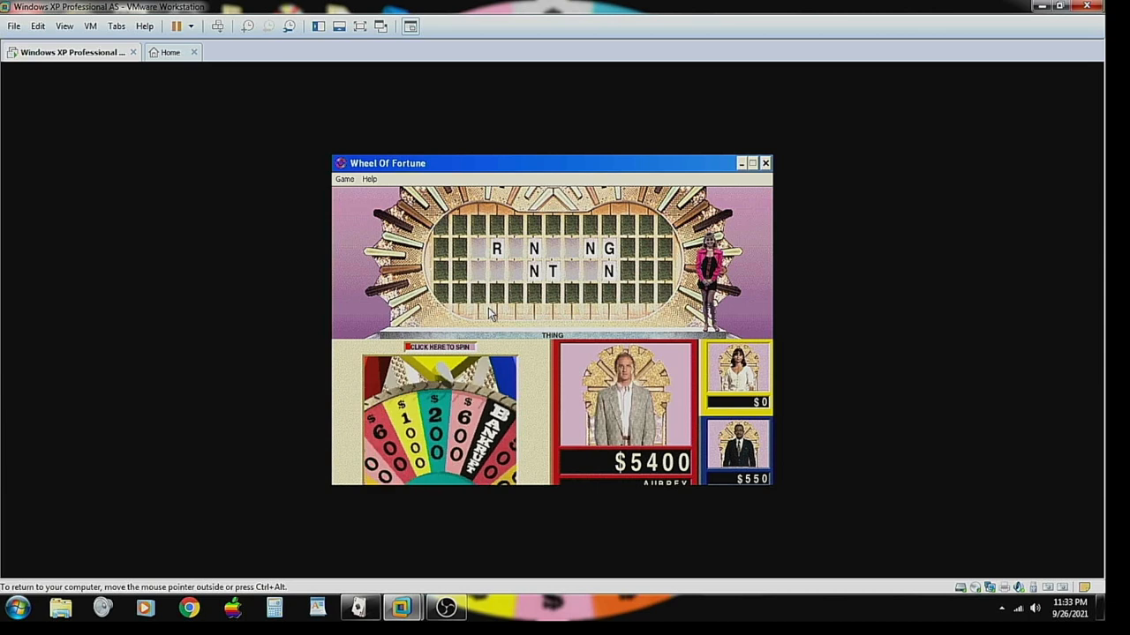
pyautogui.click(438, 346)
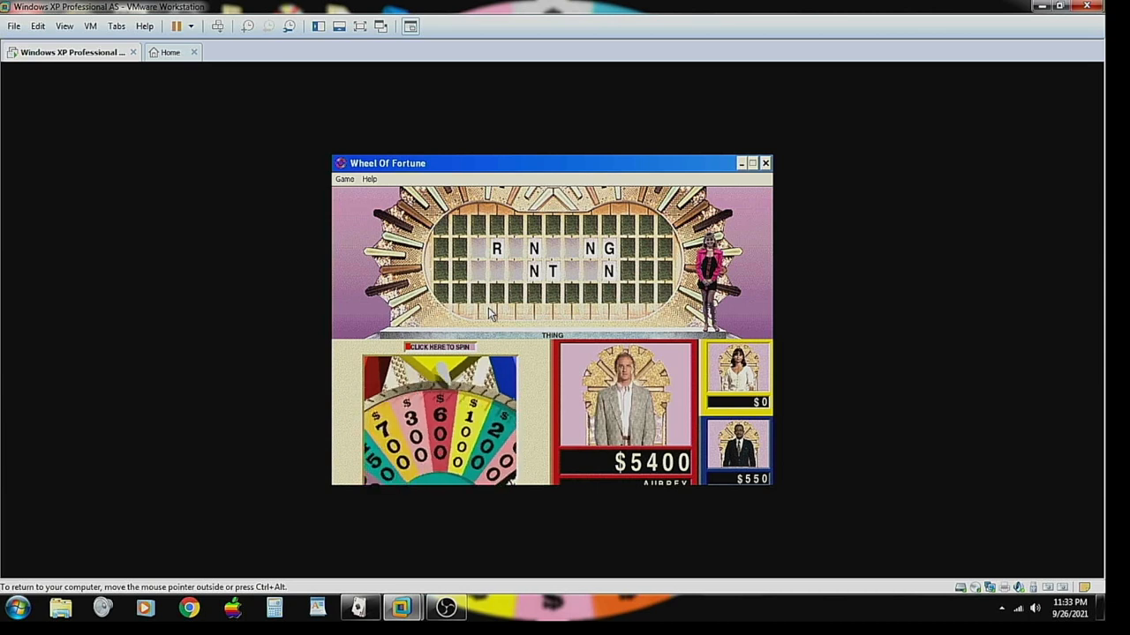
pyautogui.click(438, 346)
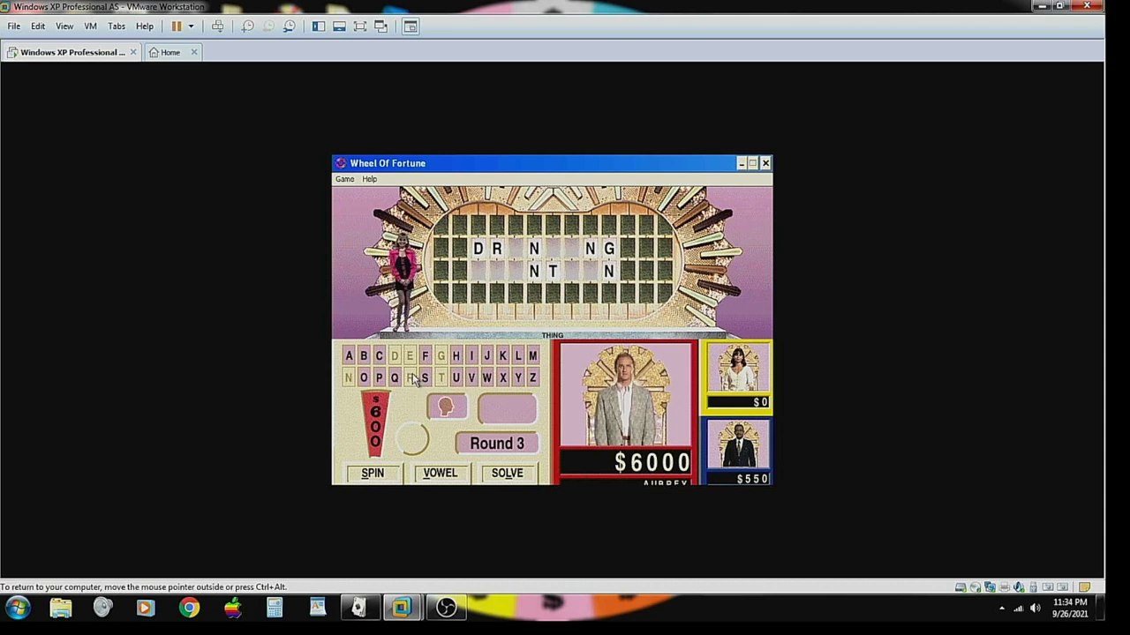
pyautogui.click(371, 473)
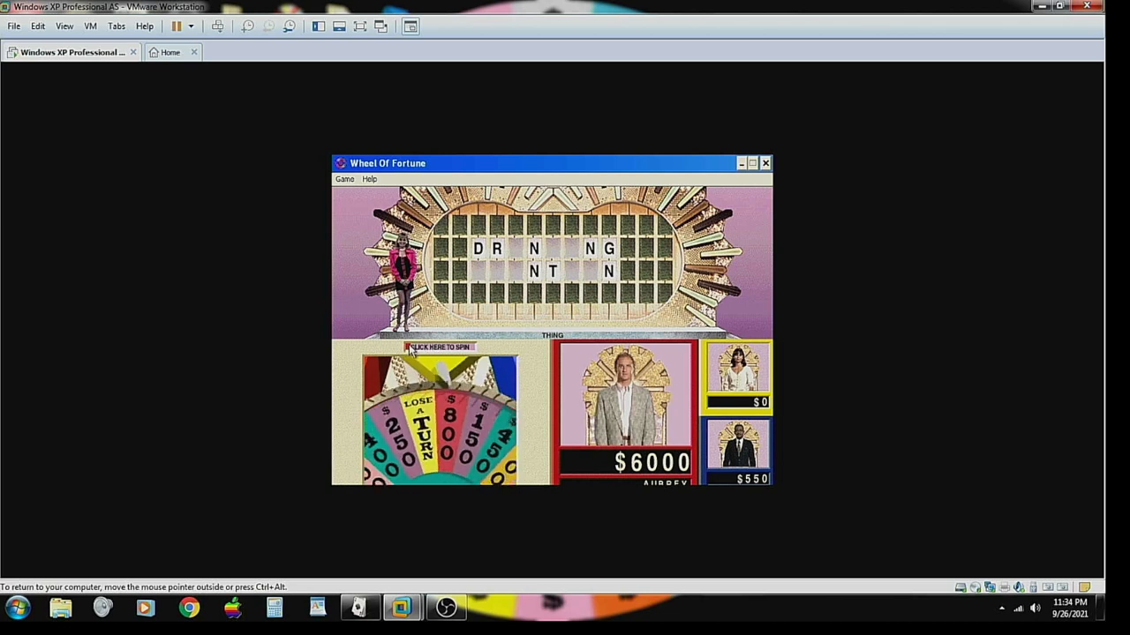
pyautogui.click(440, 346)
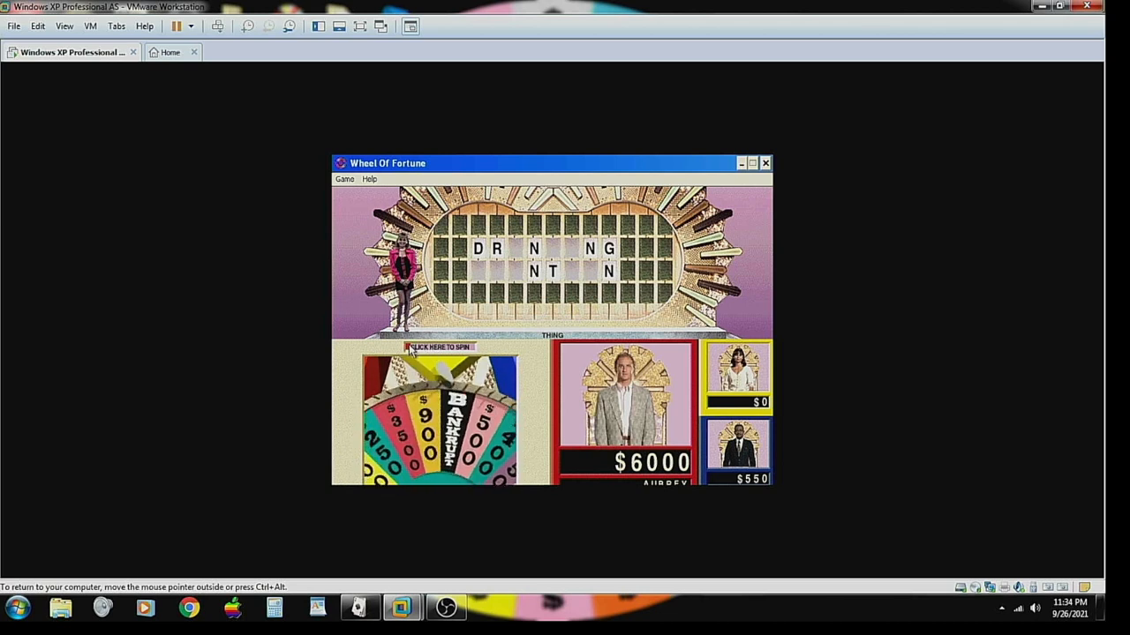
pyautogui.click(437, 346)
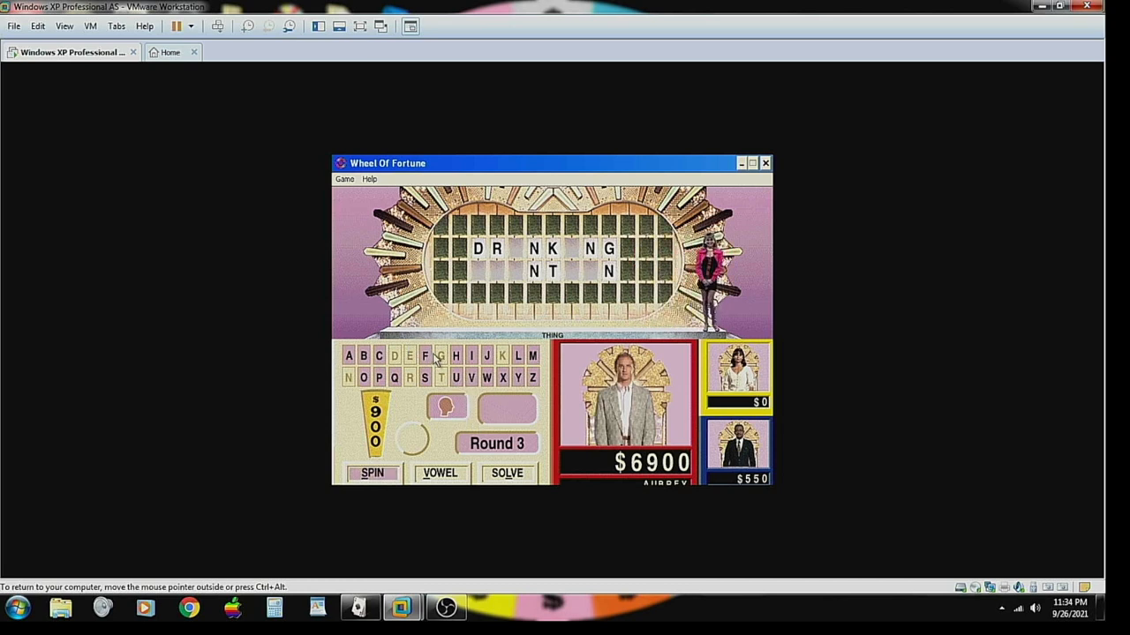
pyautogui.click(371, 473)
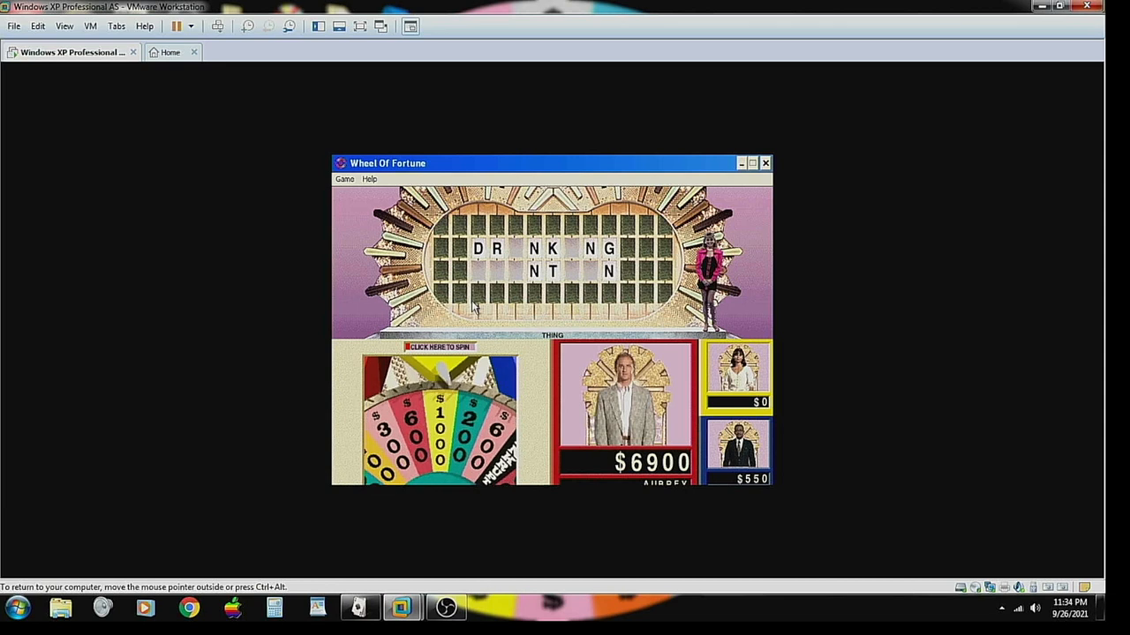
pyautogui.click(438, 346)
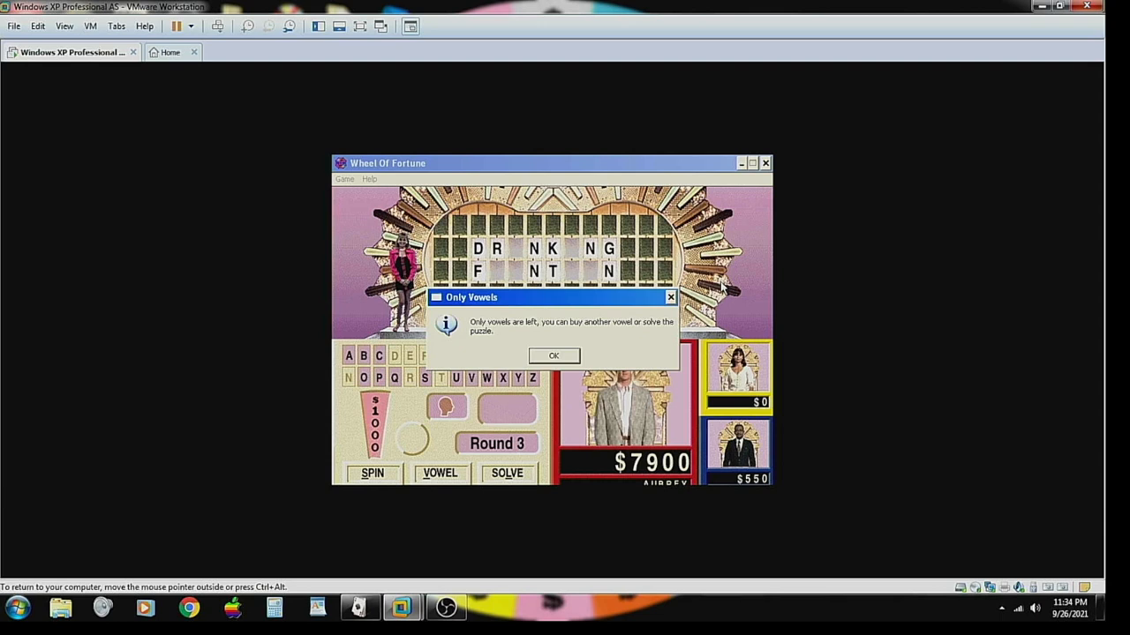
pyautogui.click(554, 355)
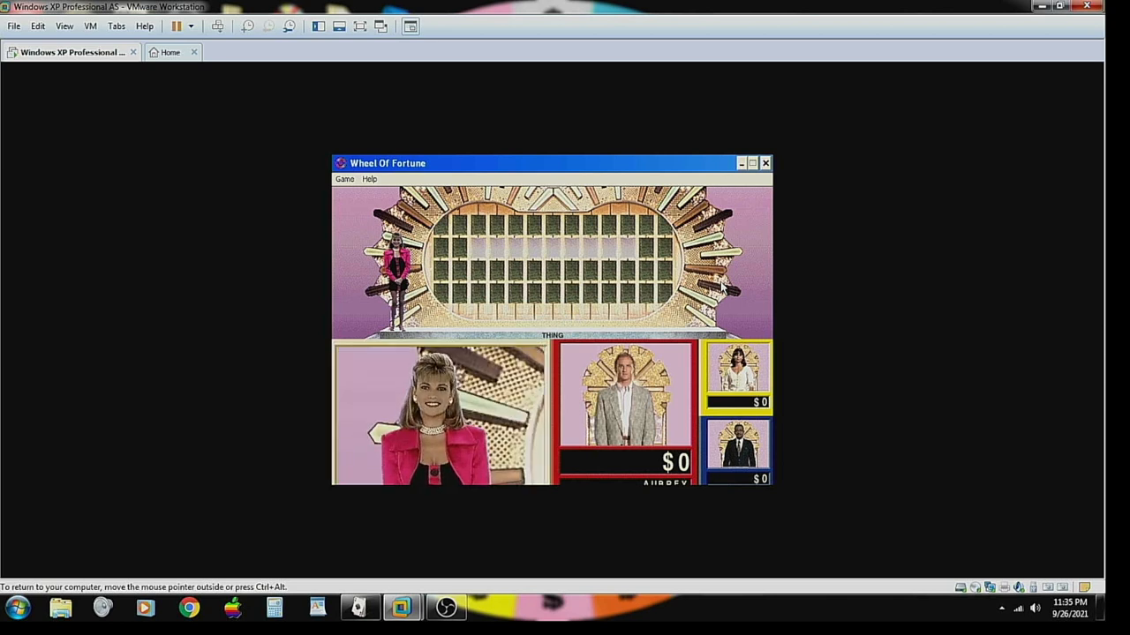
pyautogui.moveTo(450, 346)
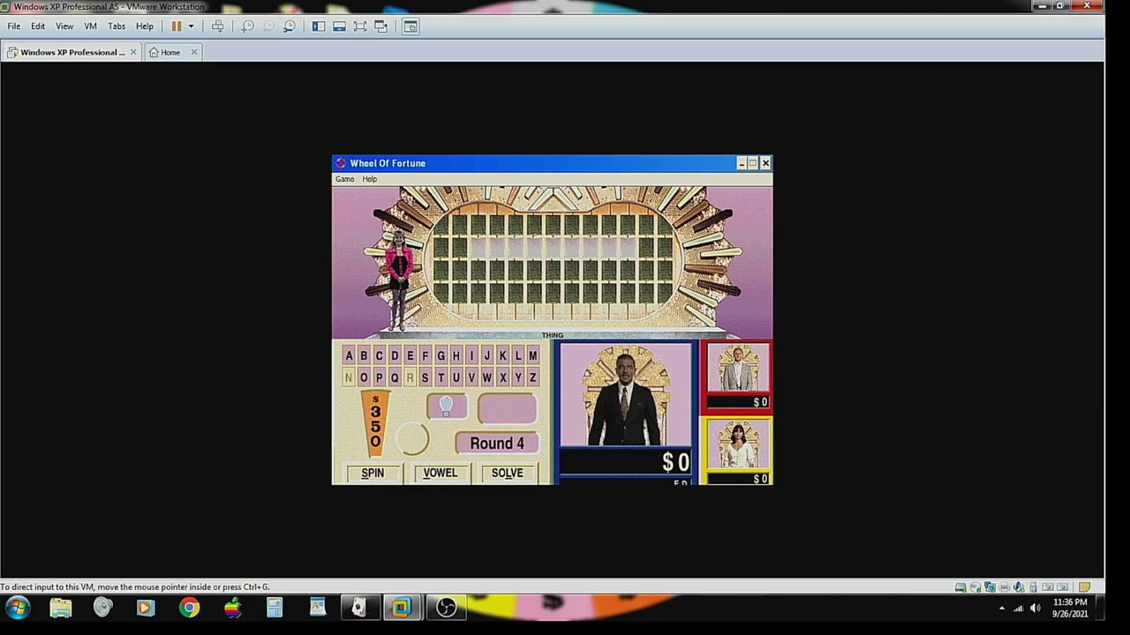
# - Spin the wheel and solve Round 4 as TOOTHPICK for $27950
pyautogui.click(371, 473)
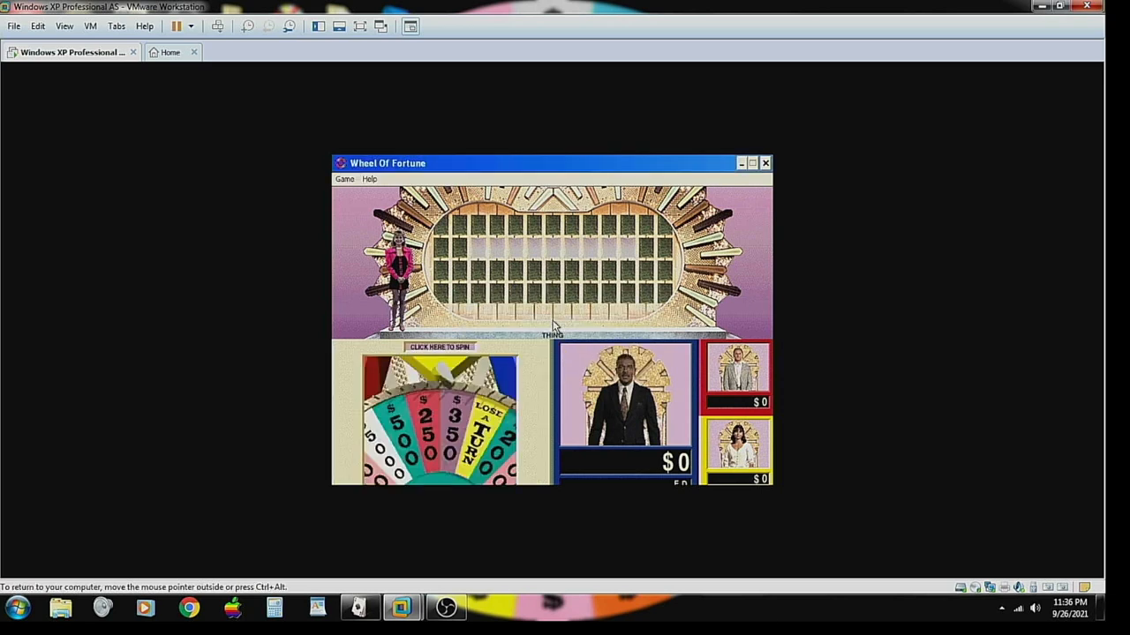
pyautogui.click(438, 346)
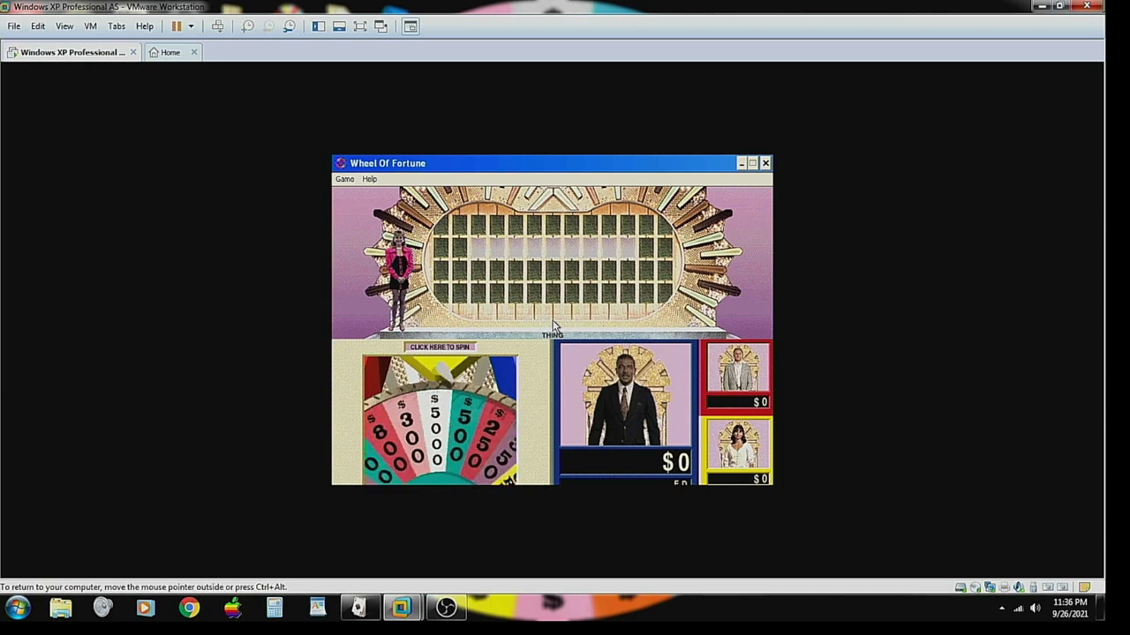
pyautogui.click(438, 346)
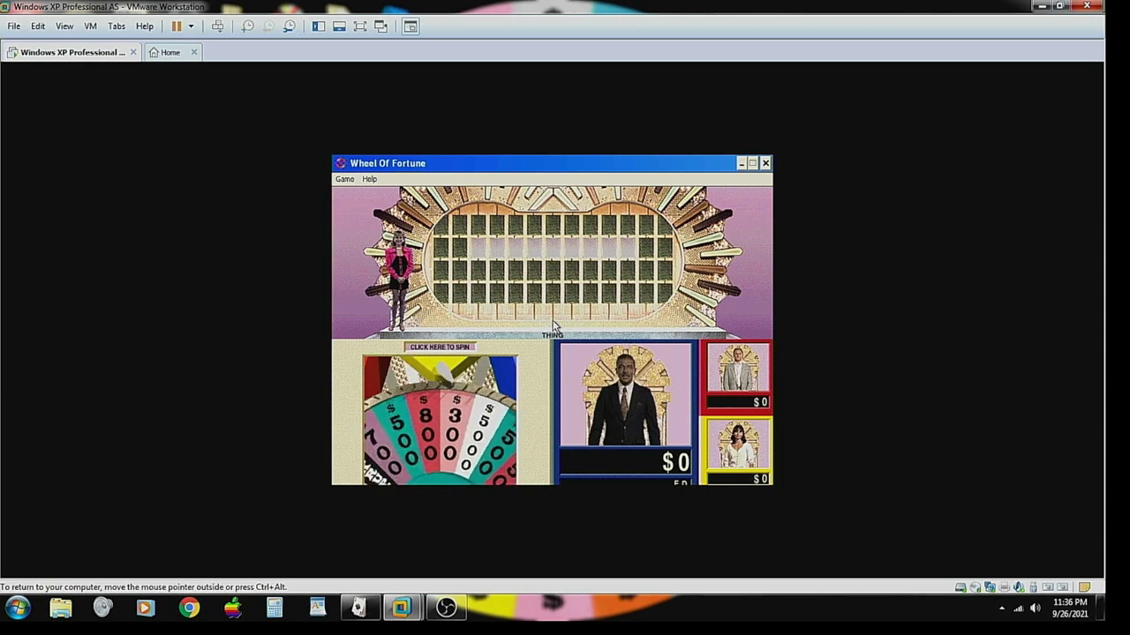
pyautogui.click(438, 346)
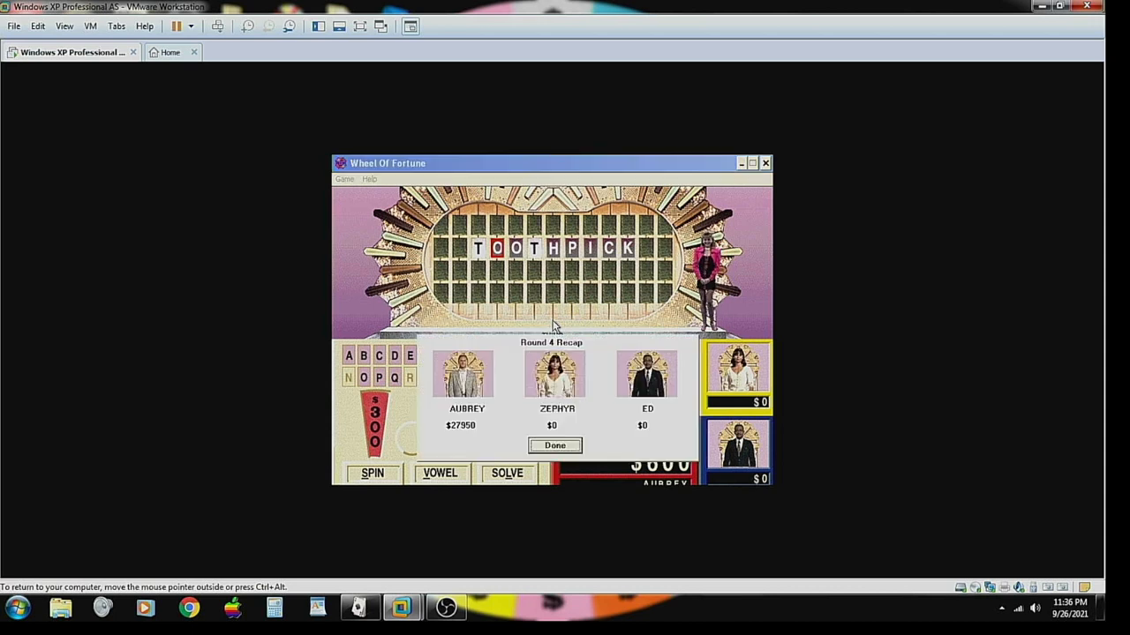
# - Dismiss the Round 4 recap and solve the bonus puzzle CELEBRITIES, ending at $52950
pyautogui.click(554, 445)
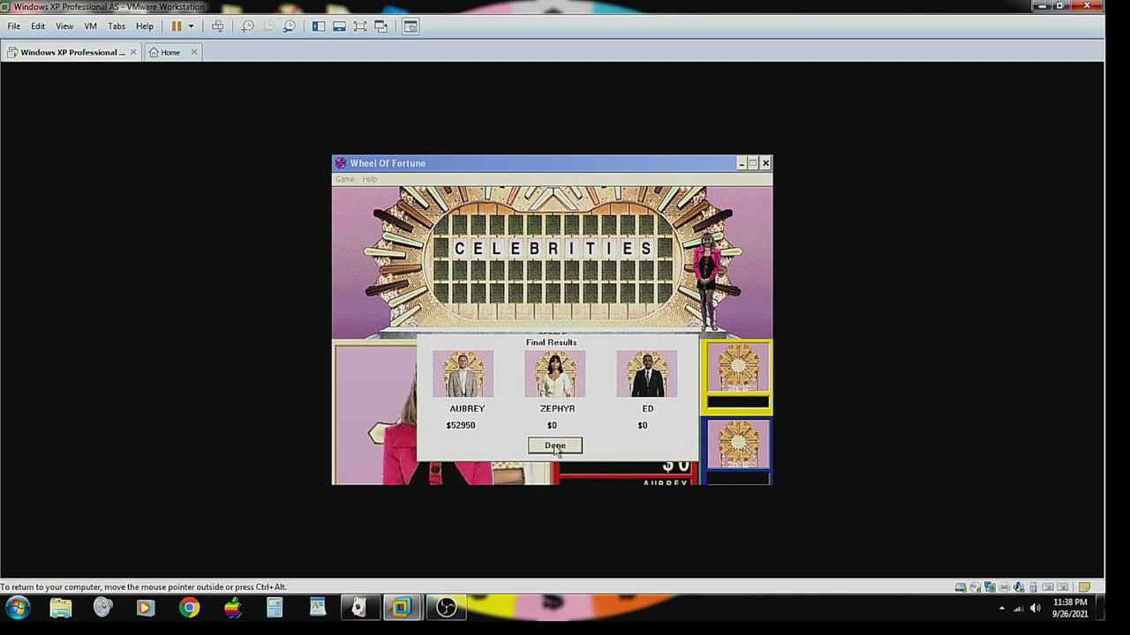
# - Dismiss Final Results and exit the game via Game > Exit, confirming Yes
pyautogui.click(554, 445)
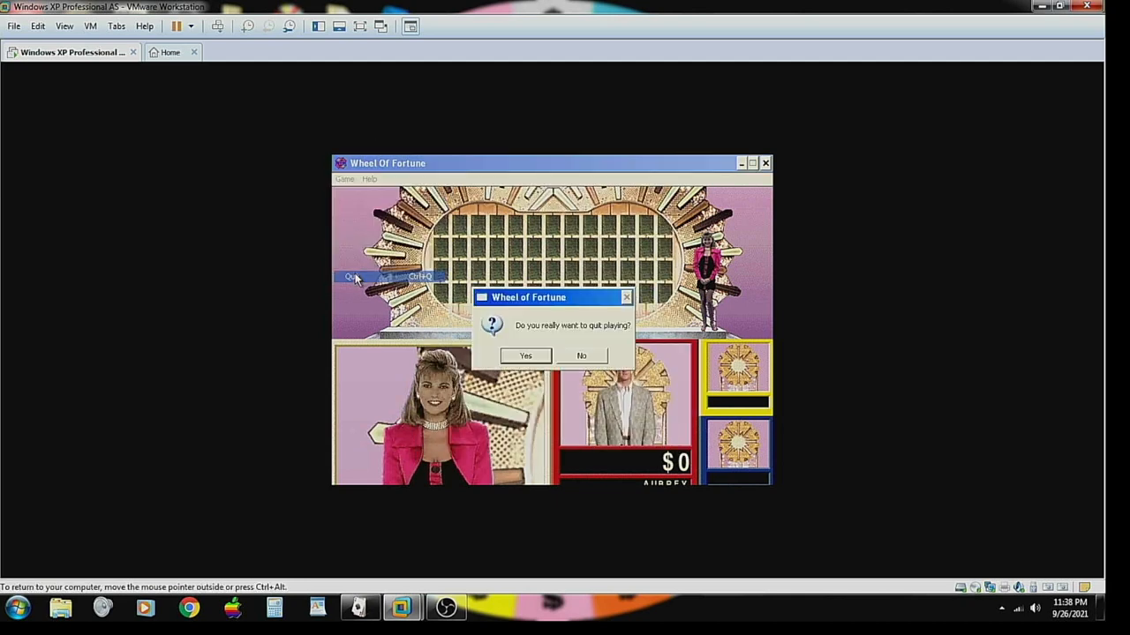
pyautogui.click(526, 356)
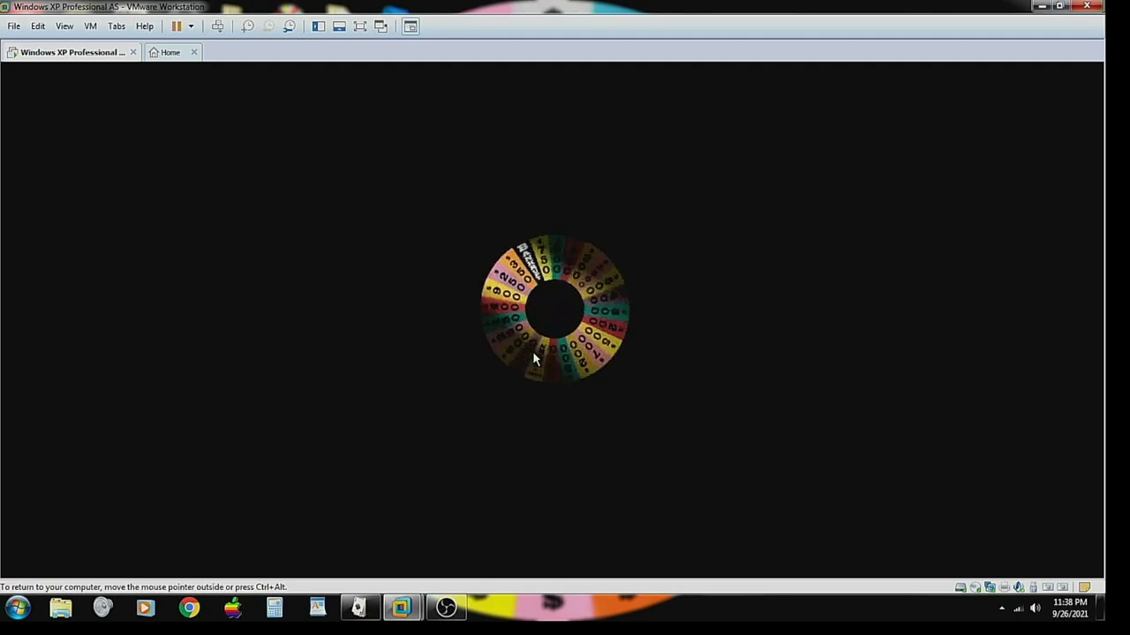